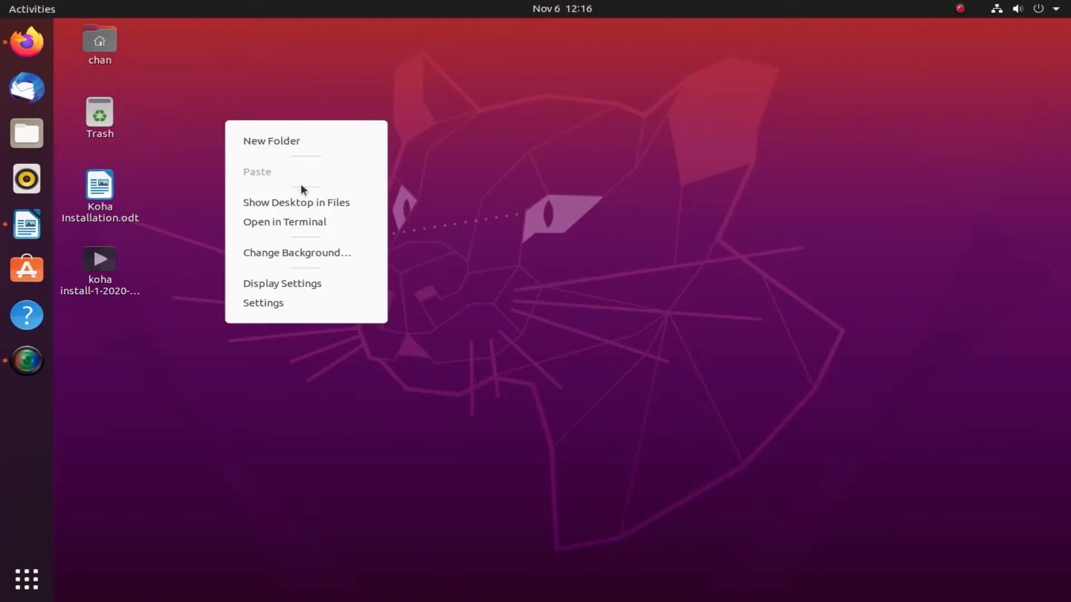
# Add a bold, centred 'Part 1' heading on the blank line below the guide's title
pyautogui.click(284, 221)
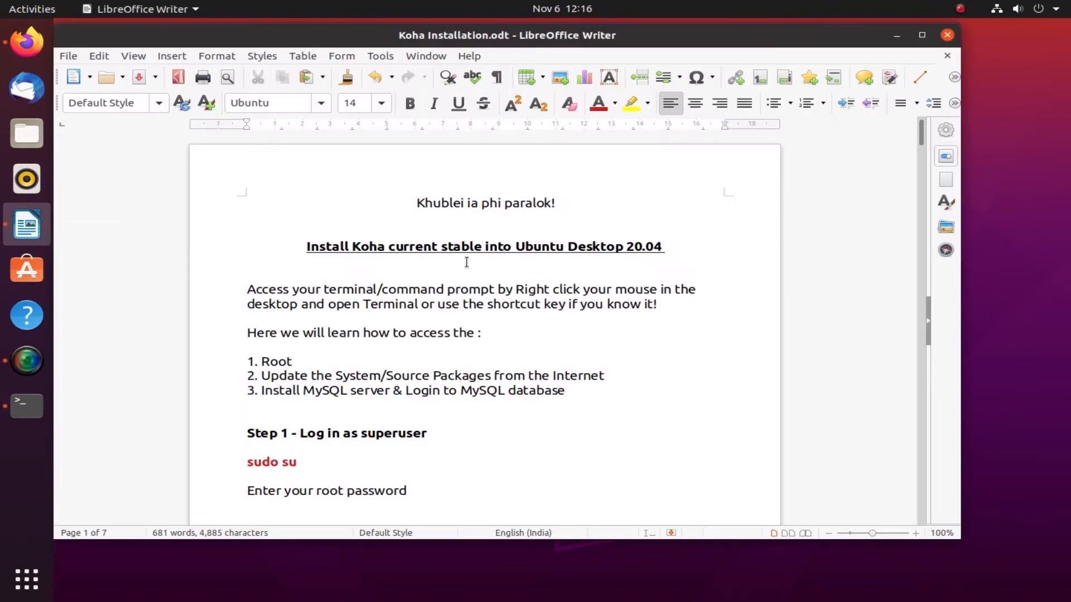
pyautogui.tripleClick(485, 203)
pyautogui.write('Part !')
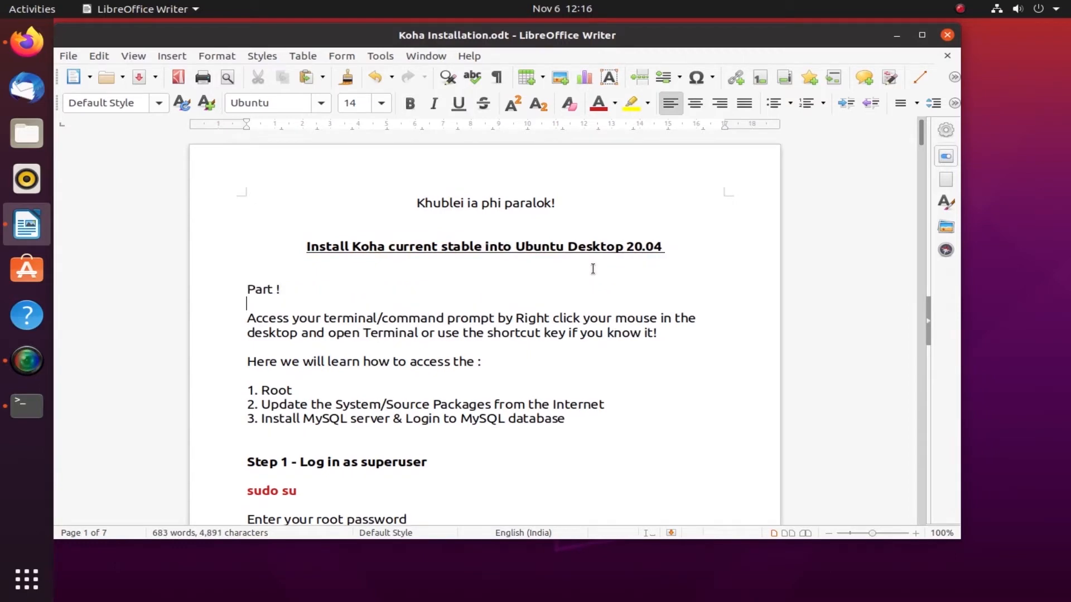
pyautogui.write('1')
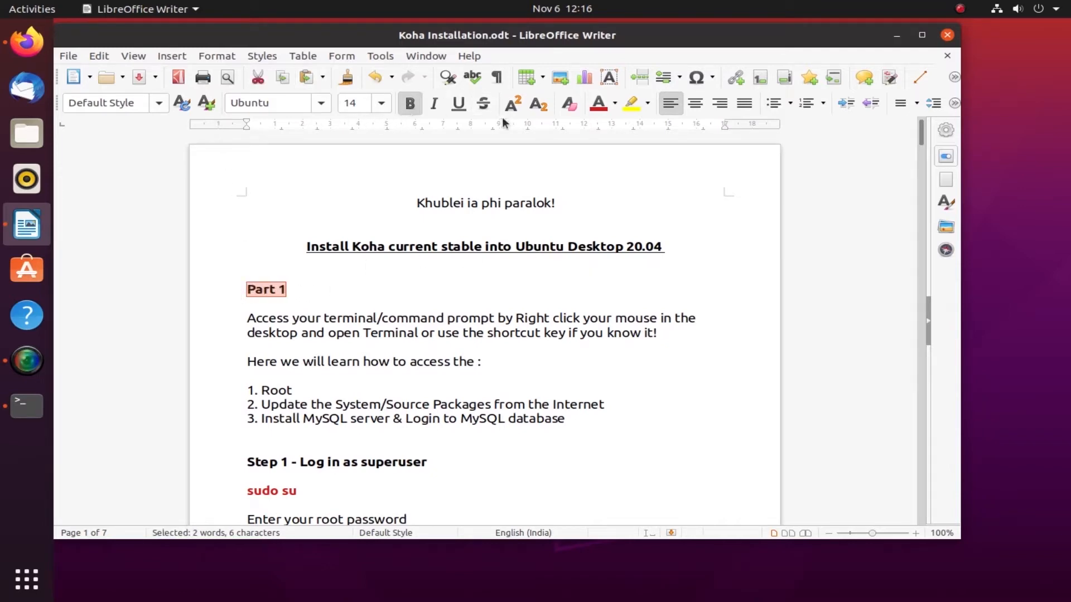
pyautogui.click(694, 103)
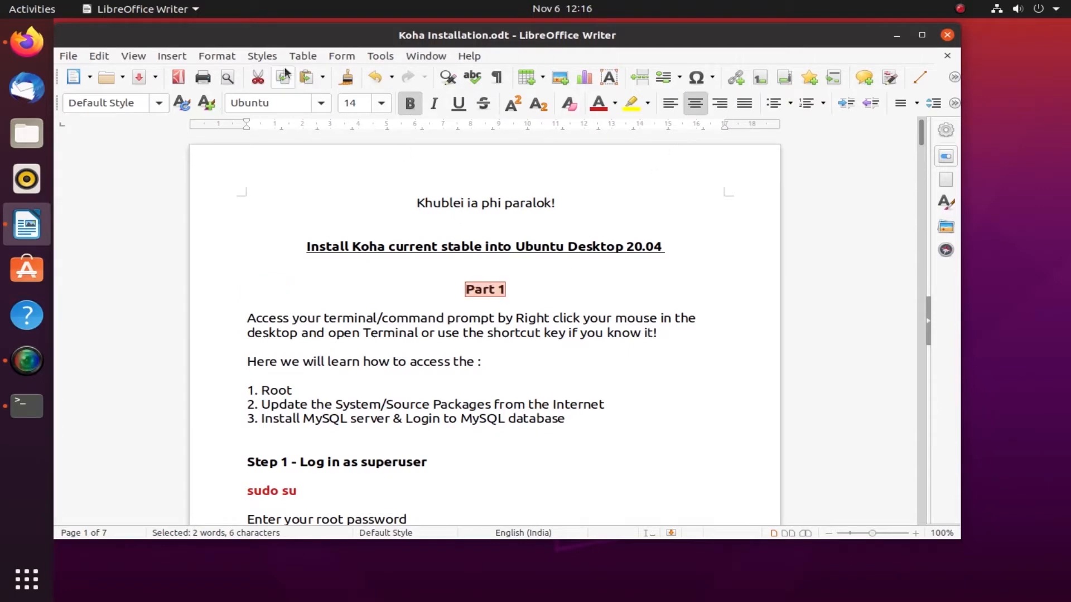
pyautogui.scroll(-3)
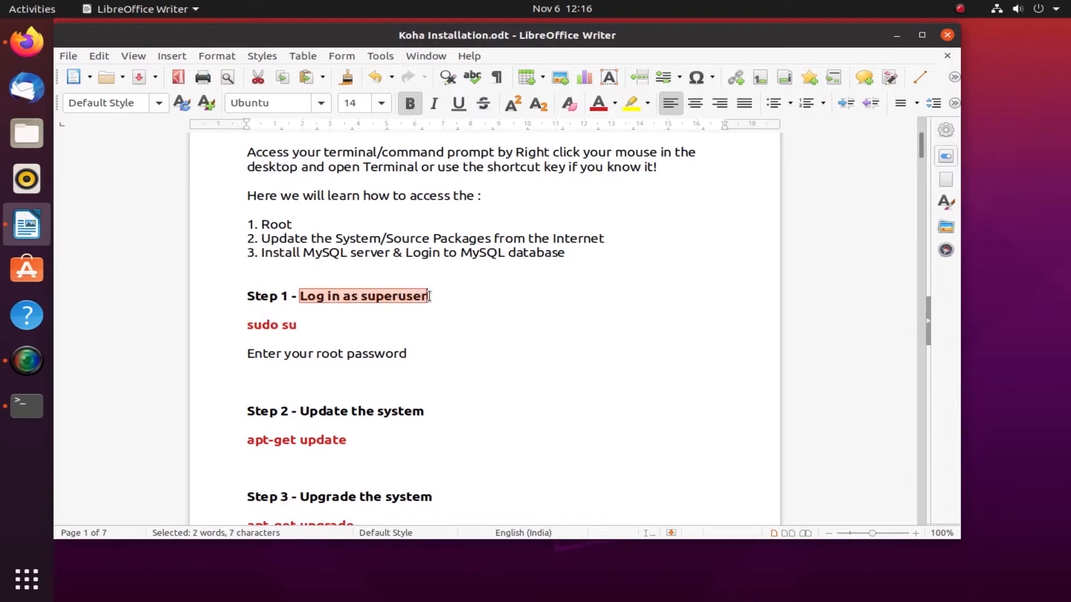
# Open a terminal in the desktop folder and switch to a root shell with sudo su
pyautogui.click(27, 404)
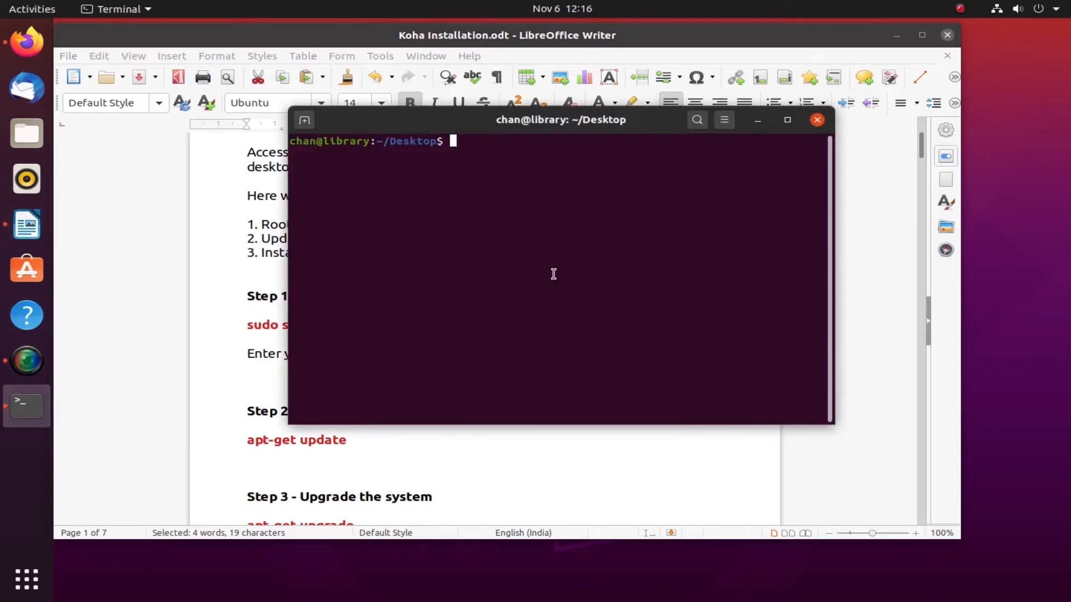
pyautogui.click(816, 120)
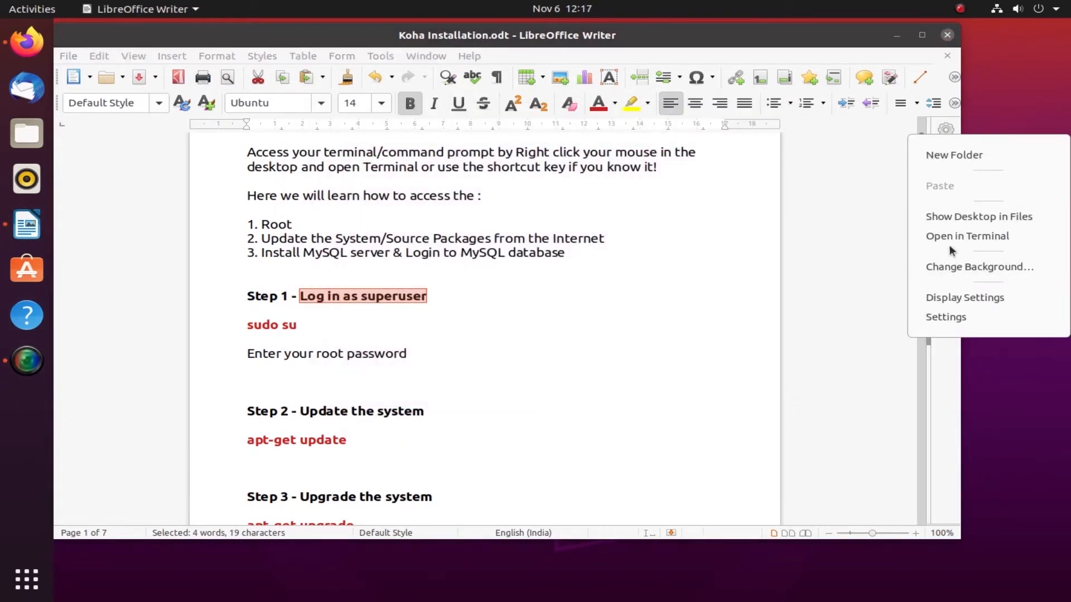
pyautogui.click(966, 235)
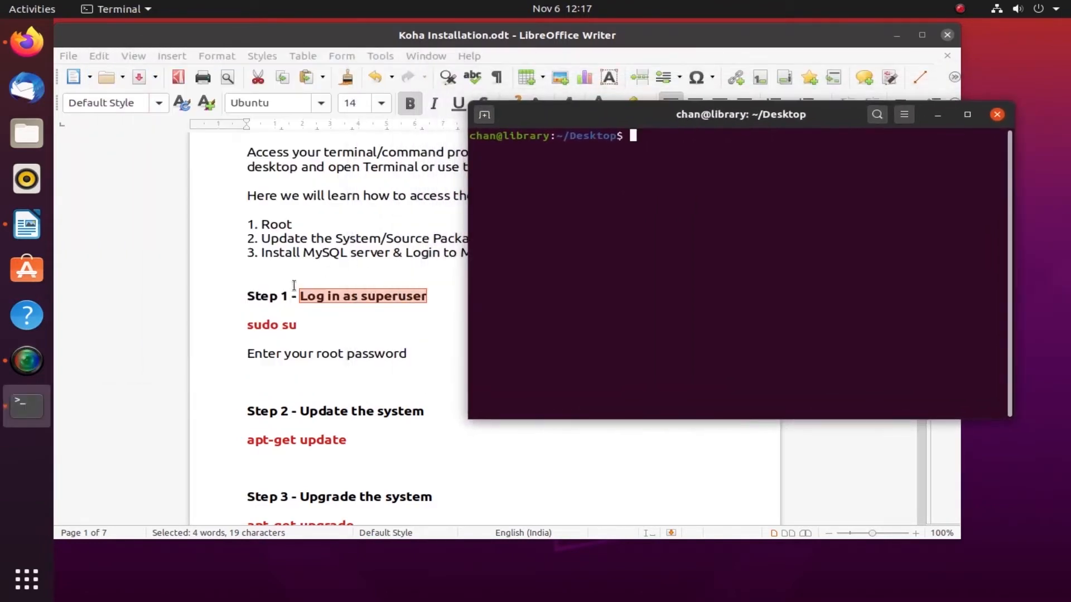
pyautogui.moveTo(659, 146)
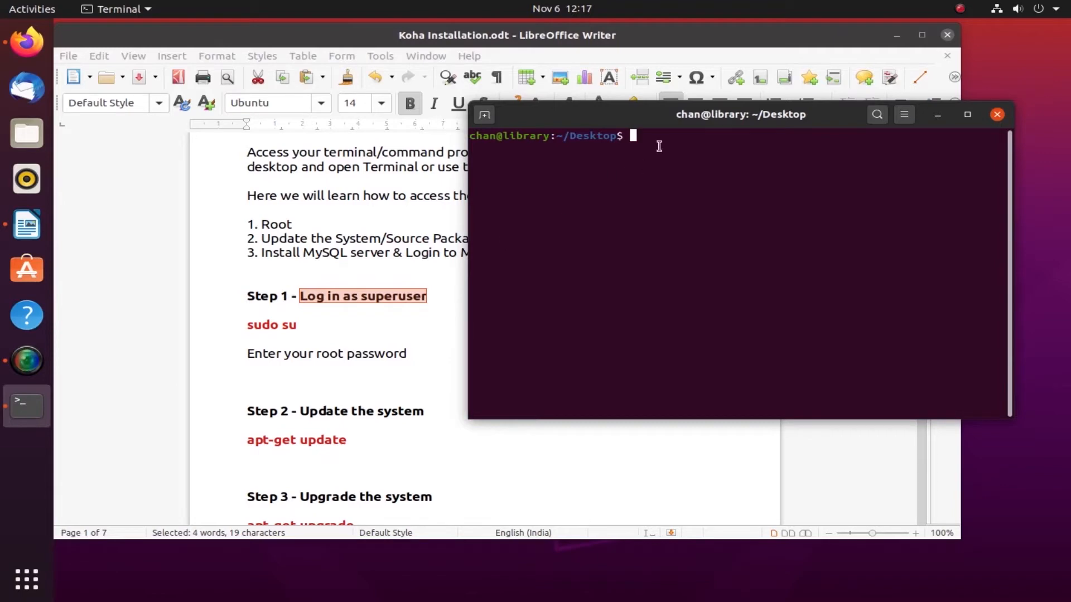
pyautogui.write('sudo su')
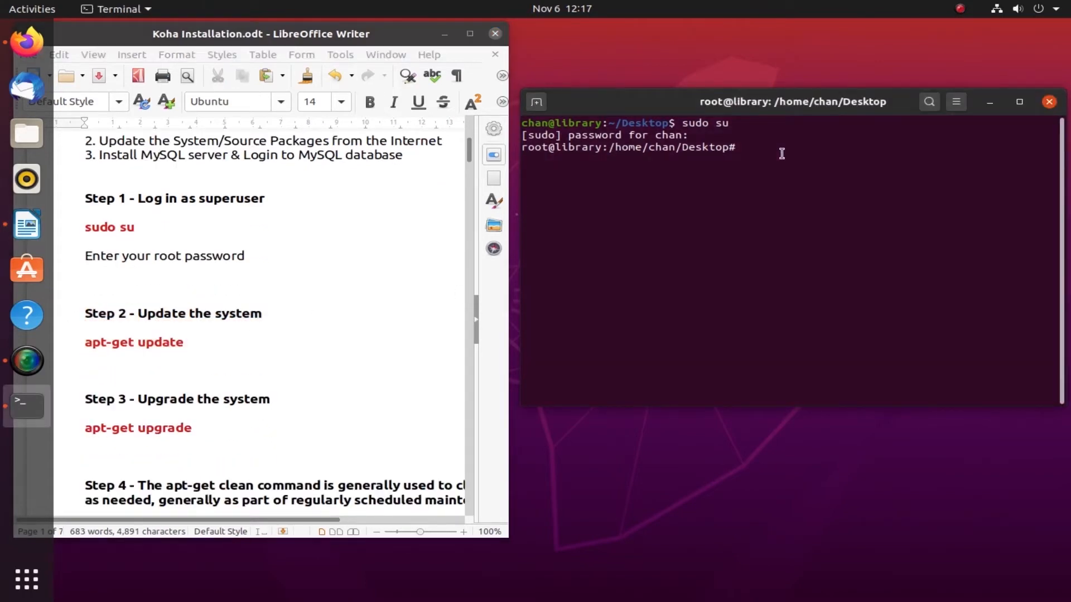
# Run apt-get update as root to refresh the package lists
pyautogui.write('apt')
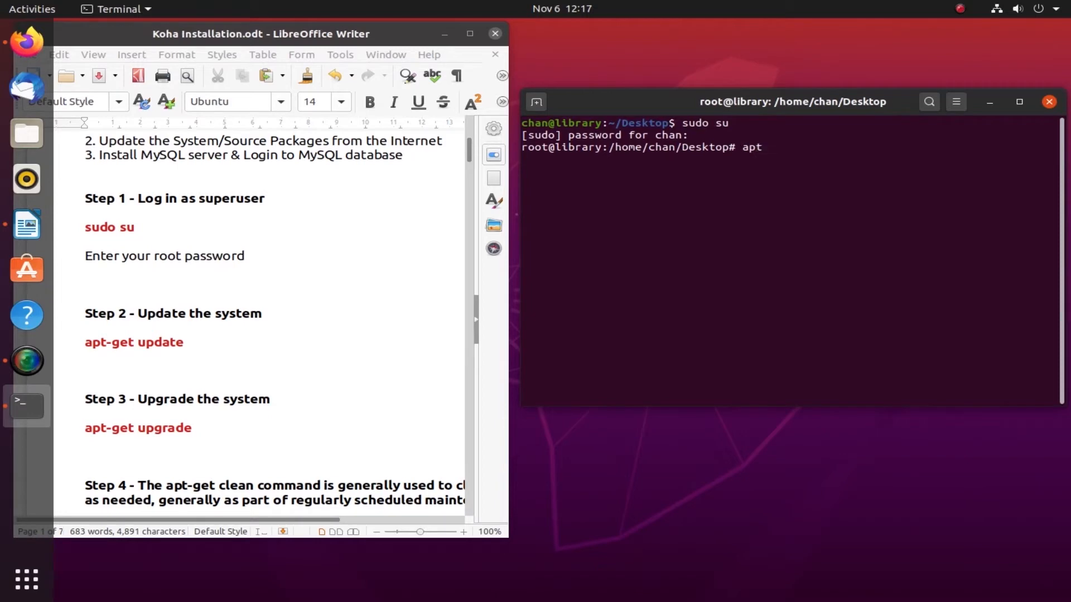
pyautogui.write('-get')
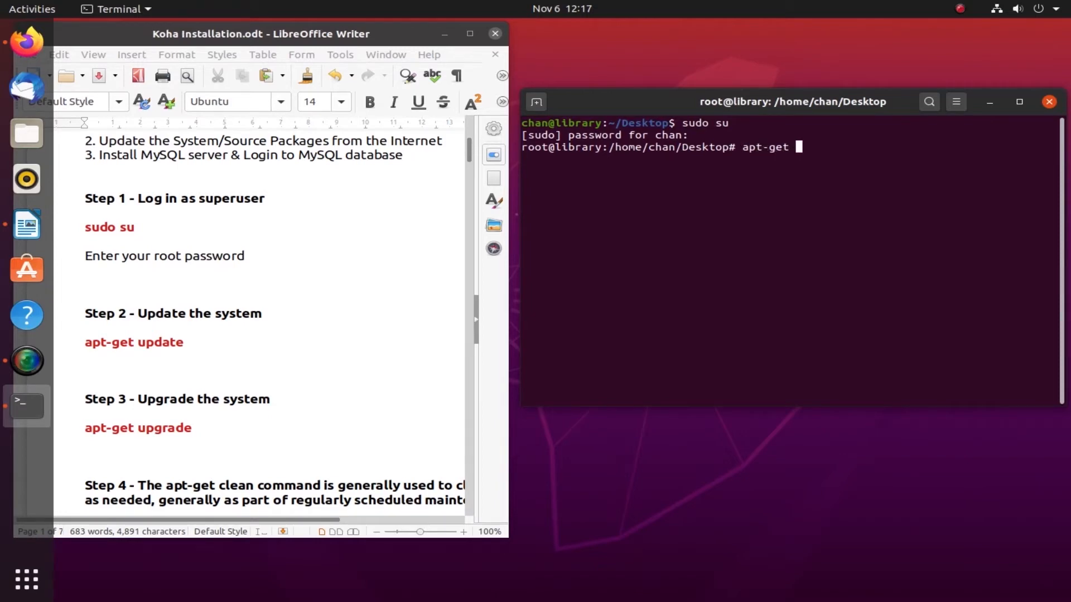
pyautogui.write('update')
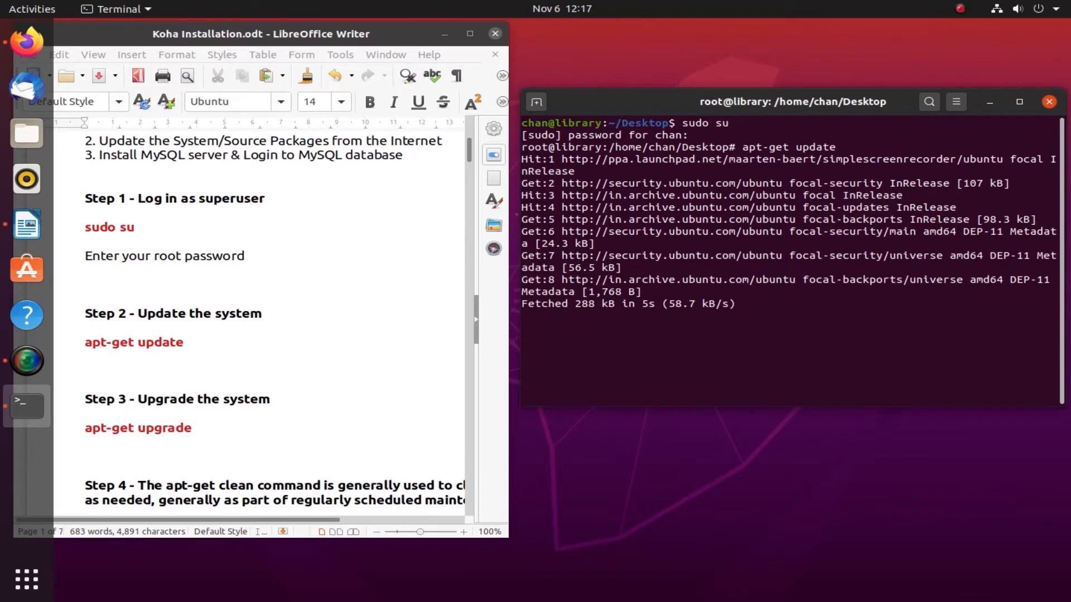
pyautogui.moveTo(892, 243)
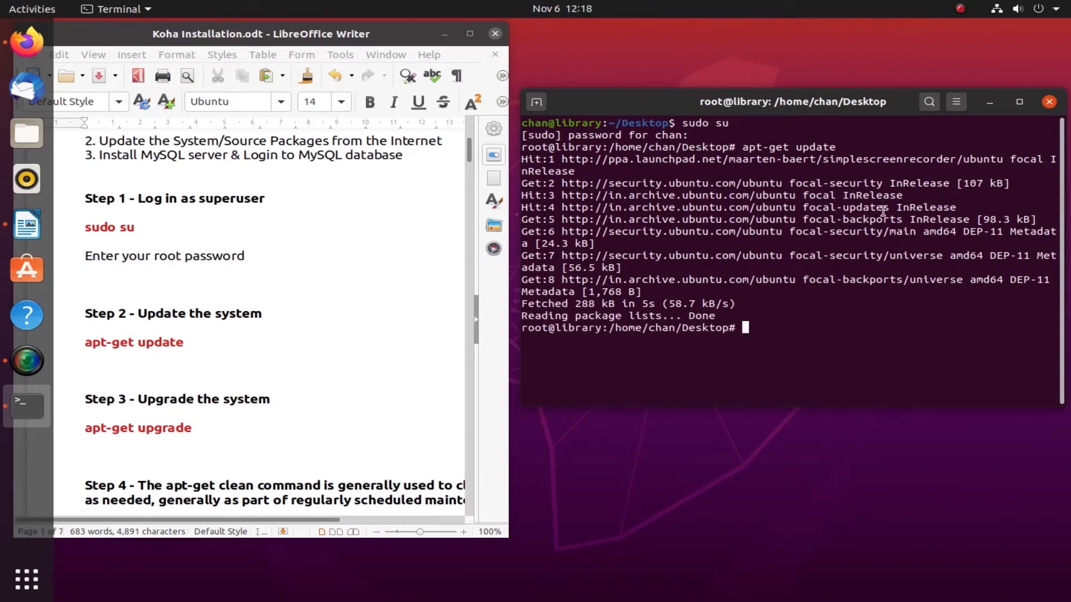
pyautogui.moveTo(688, 359)
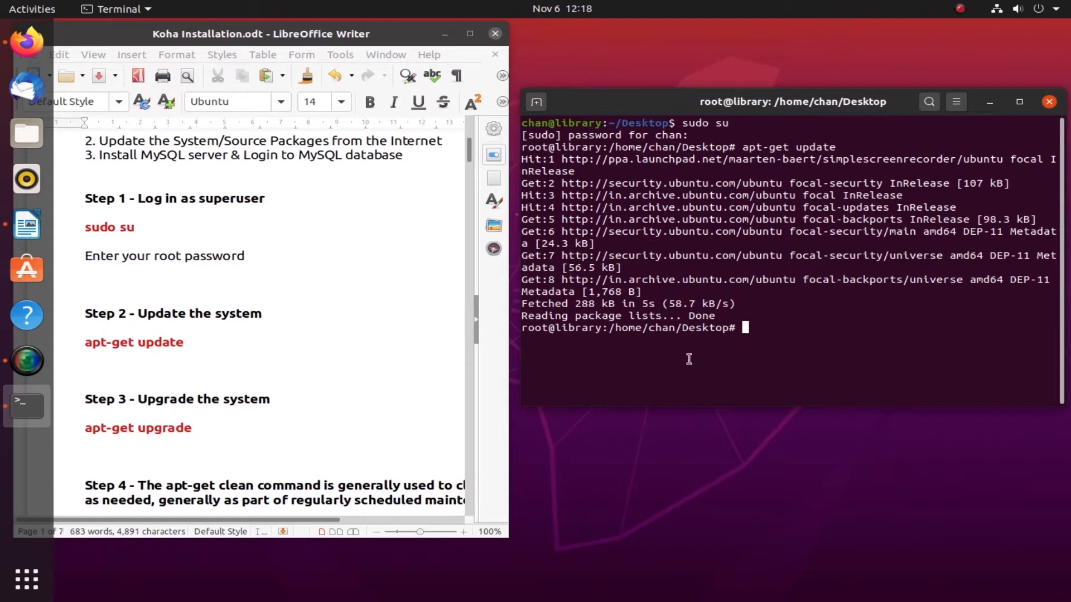
pyautogui.write('apt-')
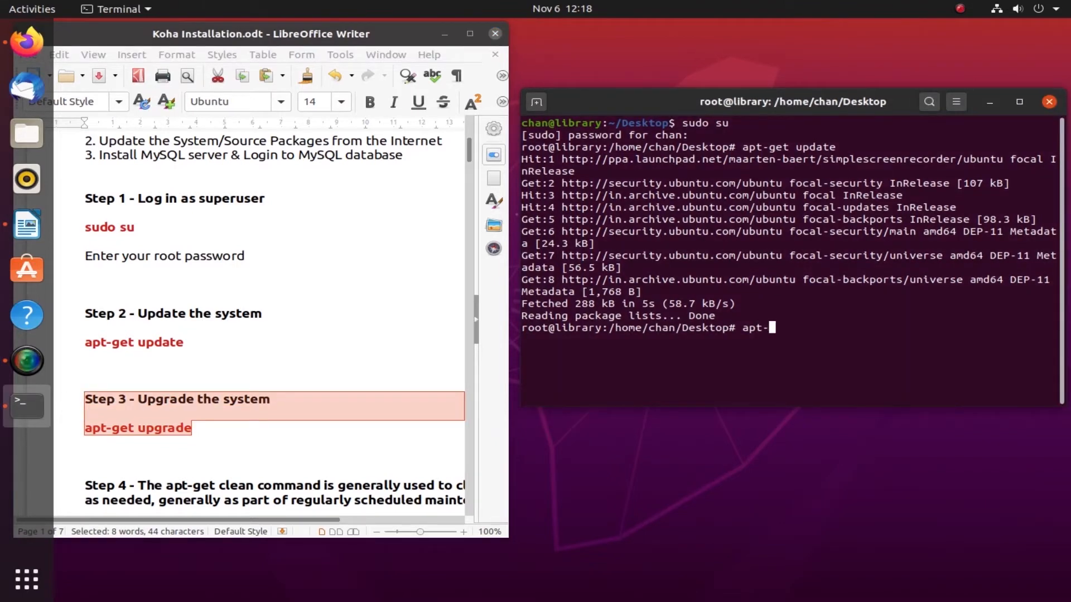
# Run apt-get upgrade and answer y to start downloading the 168 upgrades
pyautogui.write('get')
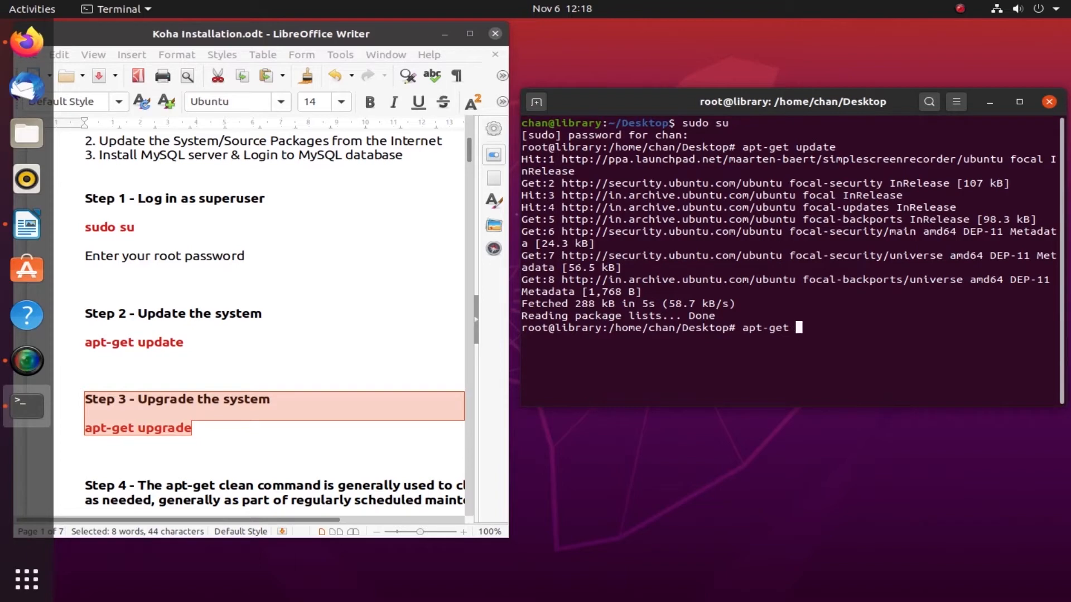
pyautogui.write('upgr')
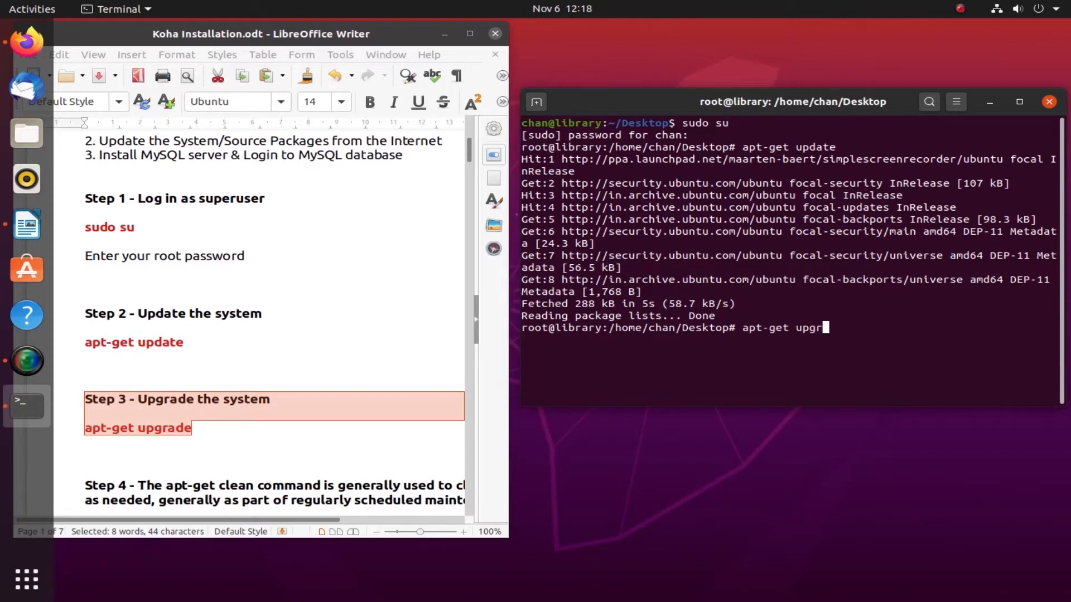
pyautogui.press('Return')
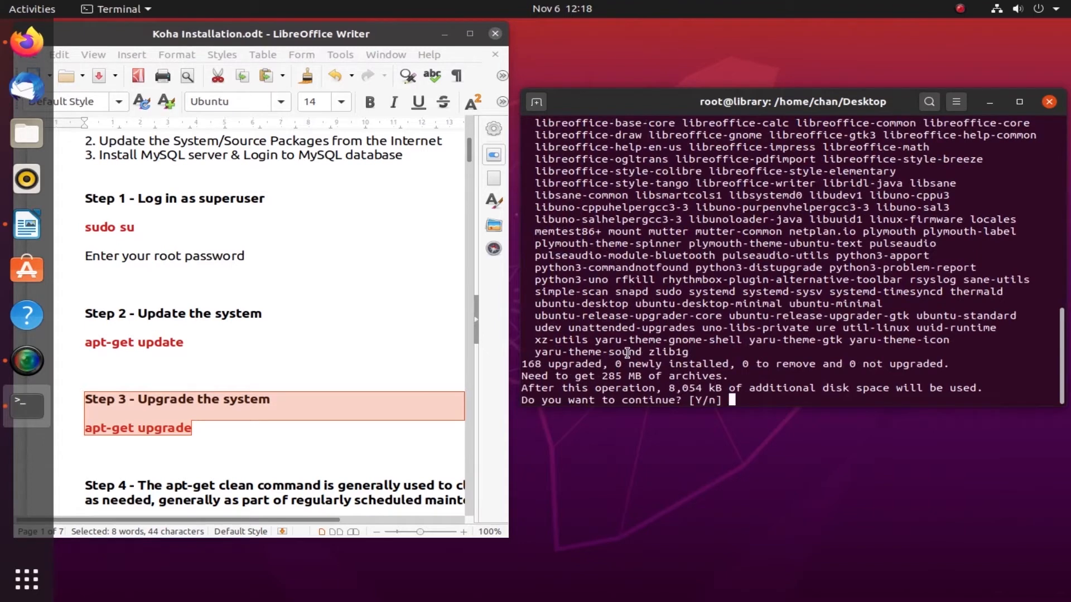
pyautogui.write('y')
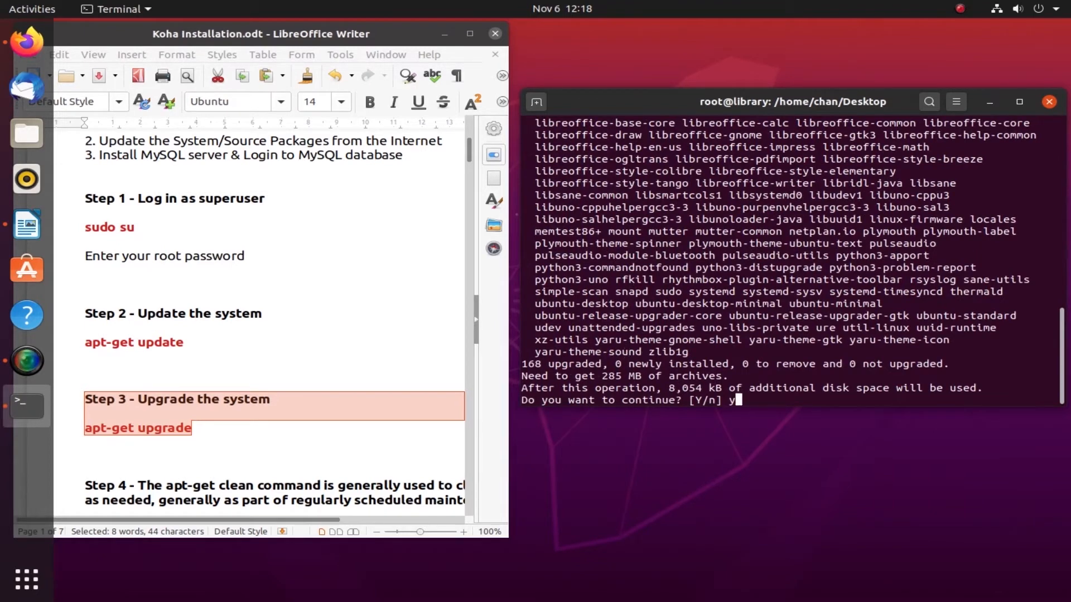
pyautogui.press('Return')
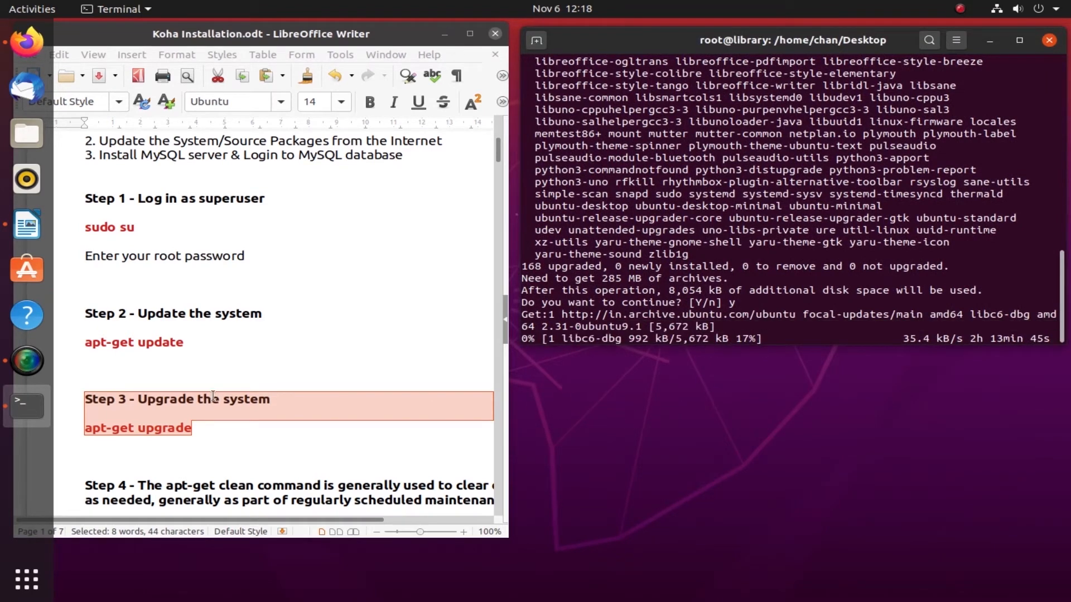
# Append ' (It may take some time....)' to the Step 3 heading in the guide
pyautogui.click(271, 398)
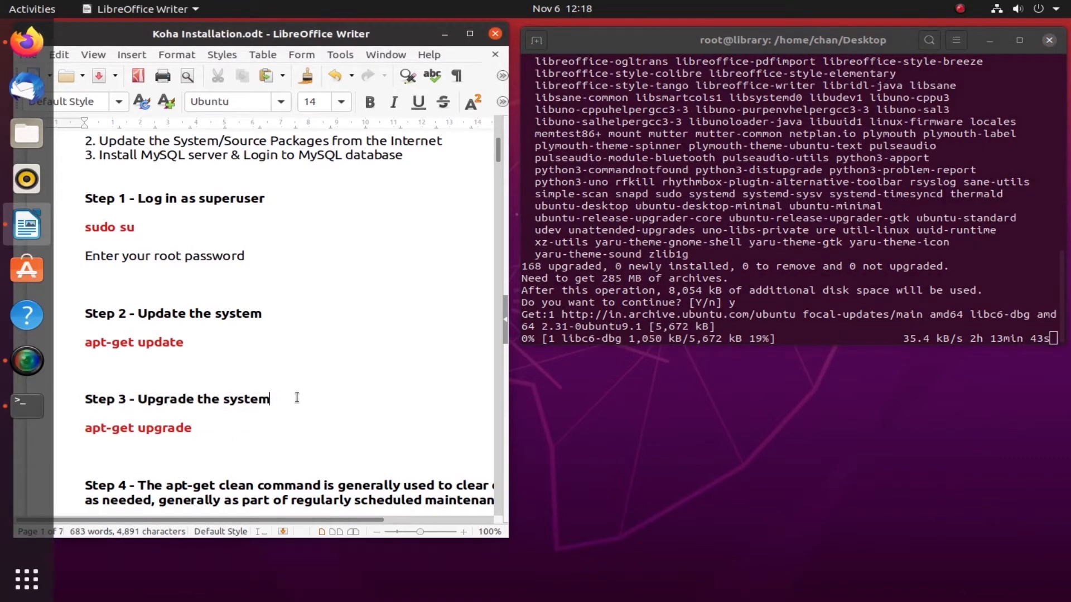
pyautogui.write('(')
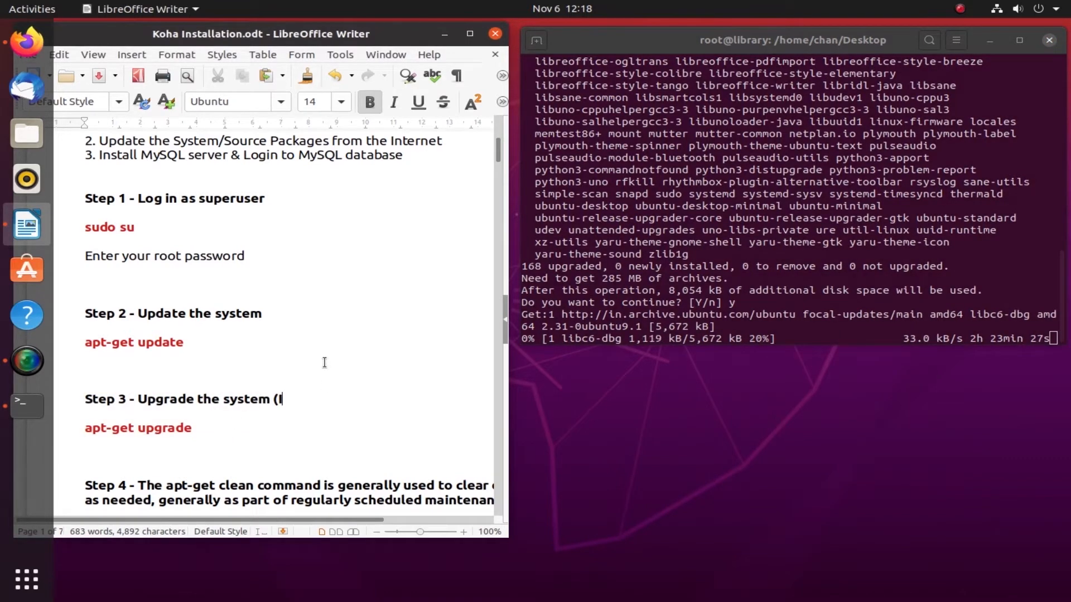
pyautogui.write('It may take some time....')
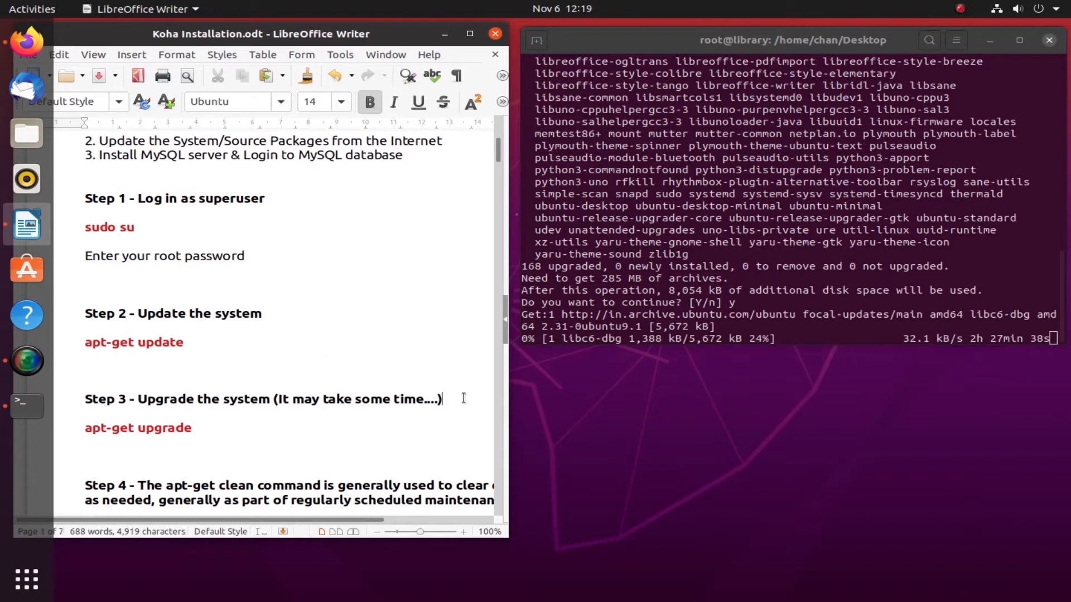
pyautogui.moveTo(258, 398); pyautogui.dragTo(441, 399)
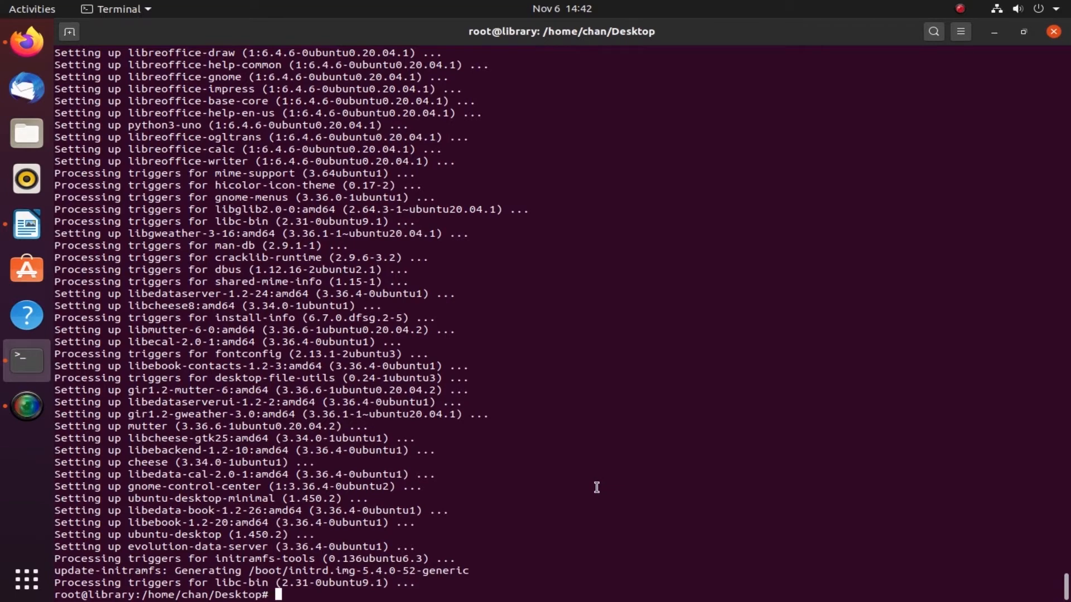
# Add a red '(Completed)' note after overview item 2, then scroll down to Step 4
pyautogui.click(26, 225)
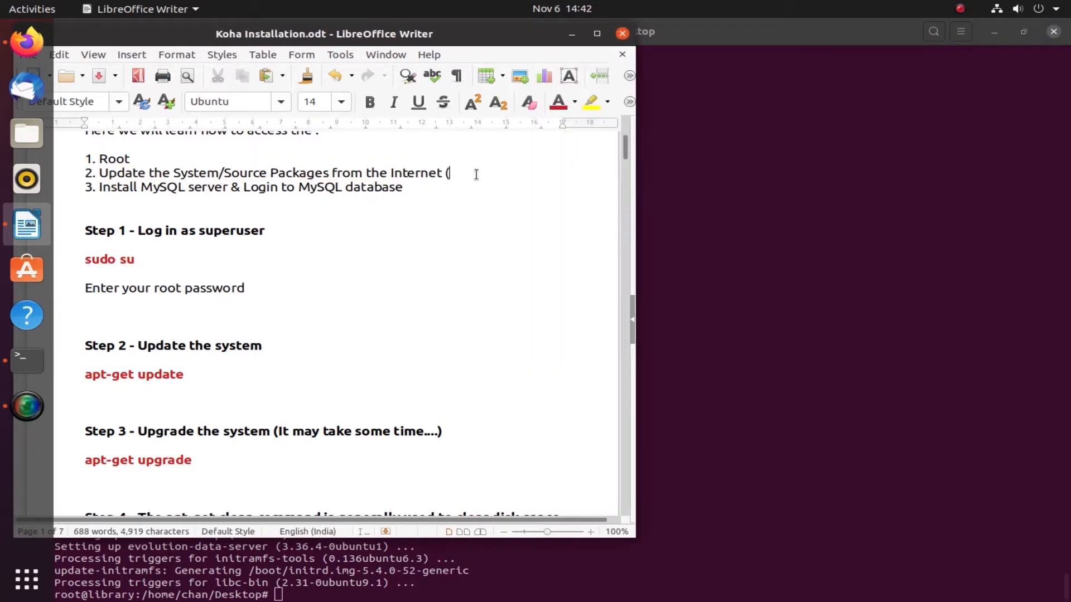
pyautogui.write('Com')
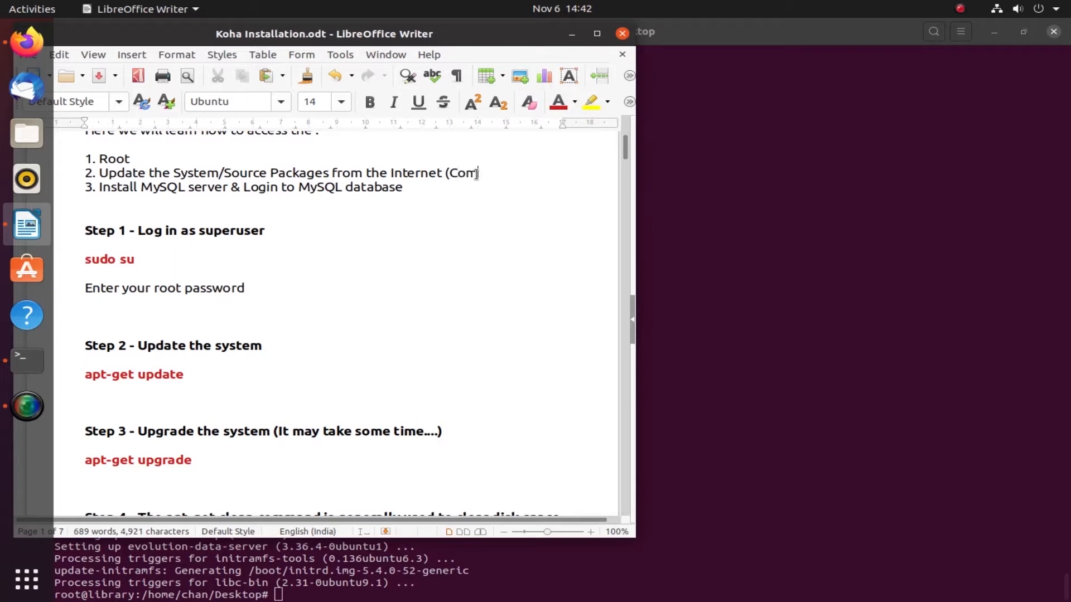
pyautogui.write('plete')
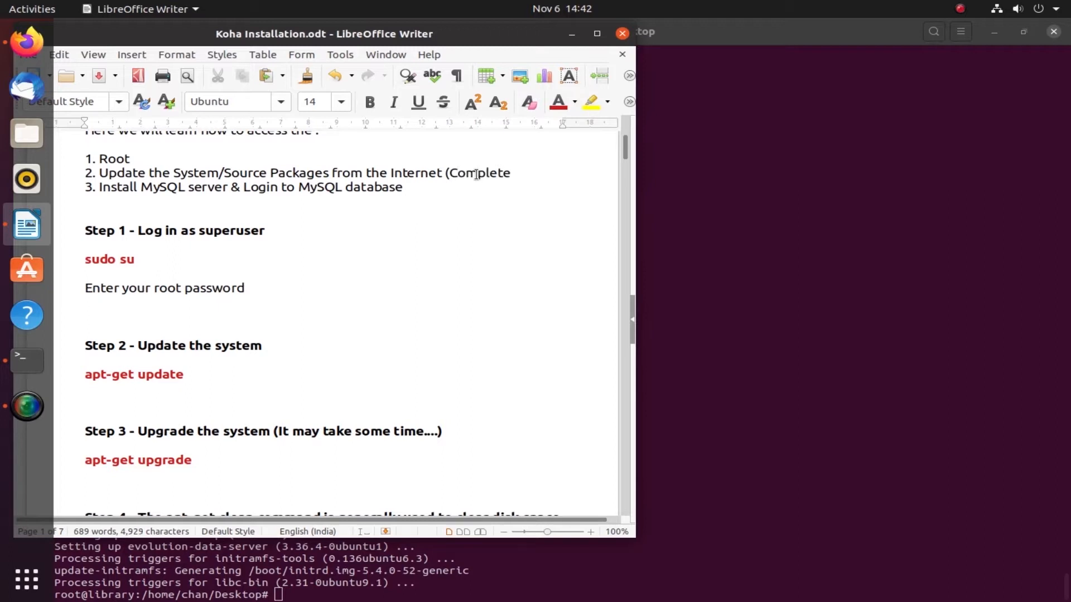
pyautogui.write('d)')
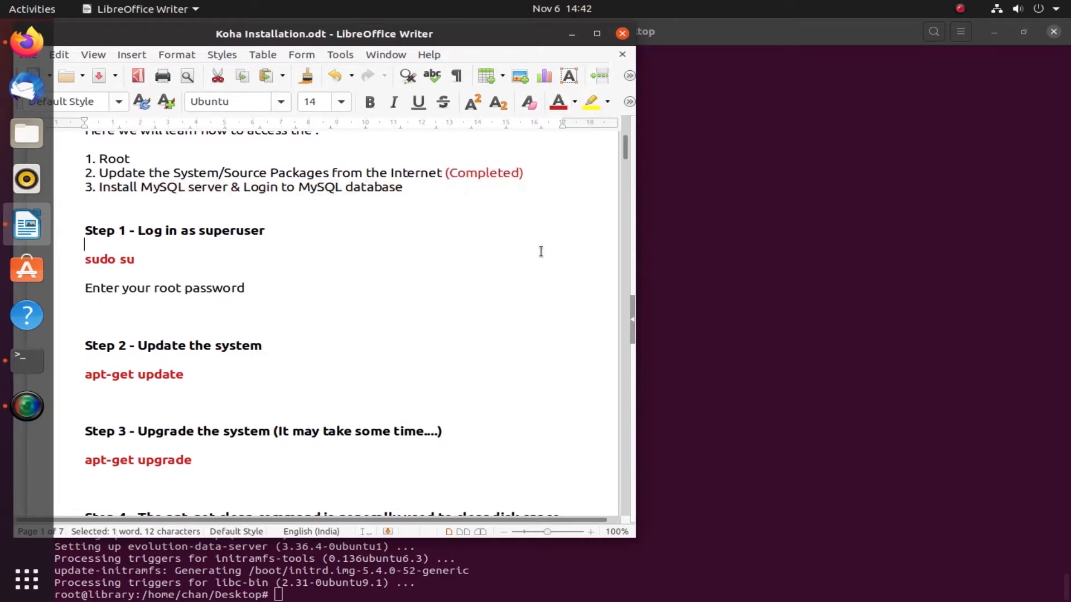
pyautogui.scroll(-3)
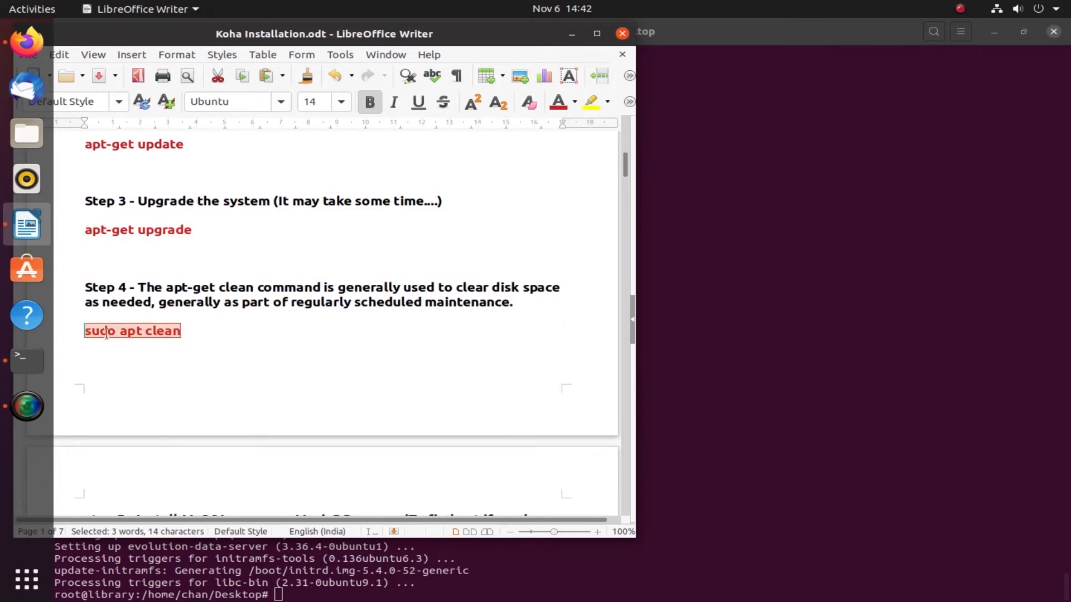
# Copy 'sudo apt clean' from the guide and run it in the terminal
pyautogui.rightClick(132, 330)
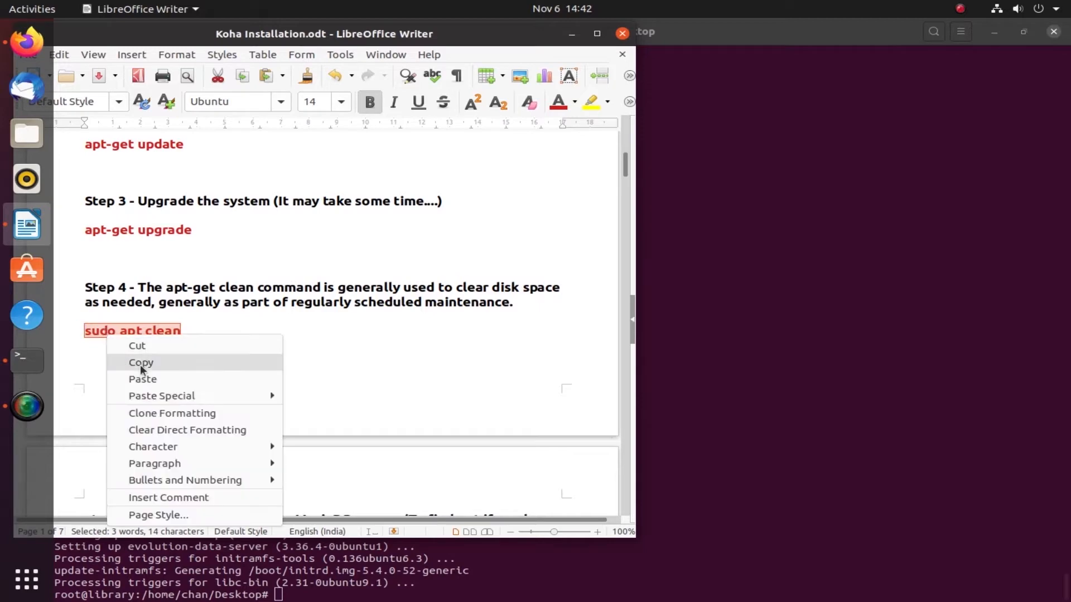
pyautogui.click(141, 362)
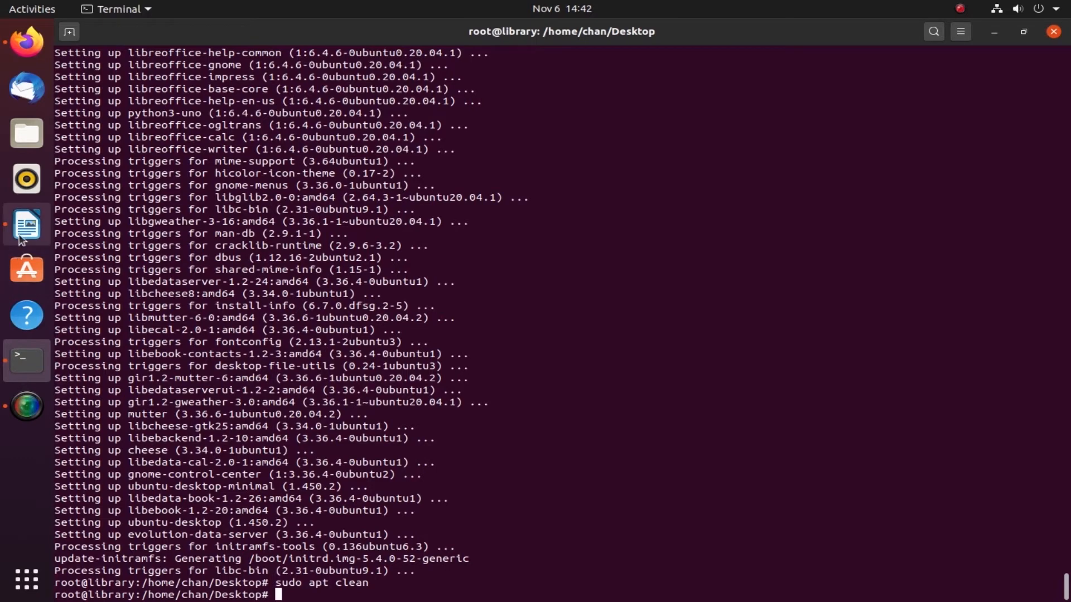
pyautogui.click(26, 224)
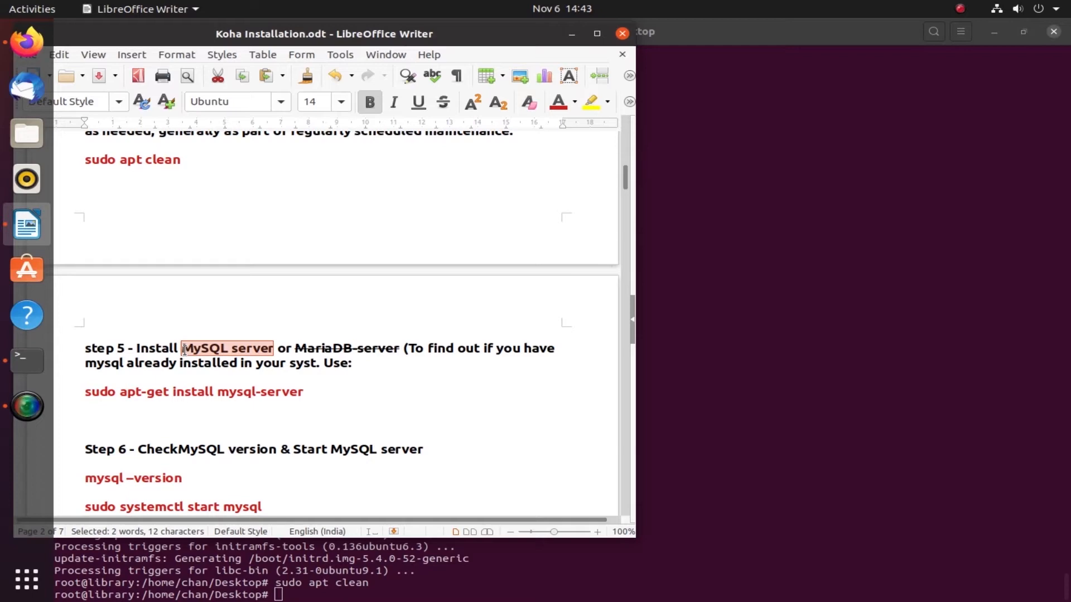
pyautogui.moveTo(255, 391)
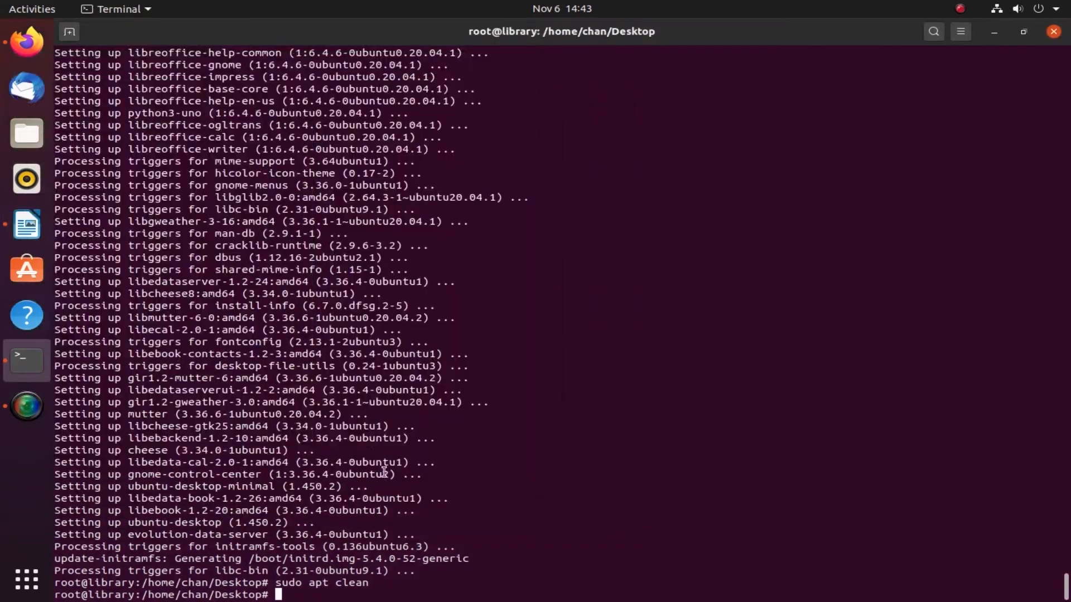
# Check whether MySQL is installed by running a mysql version query in the terminal
pyautogui.click(27, 225)
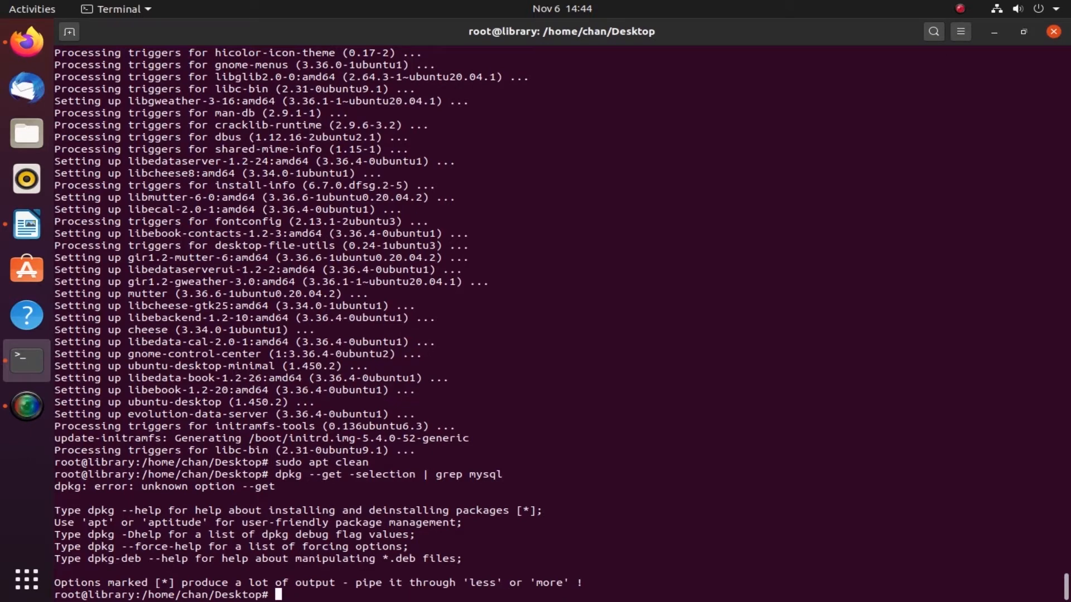
pyautogui.write('mys')
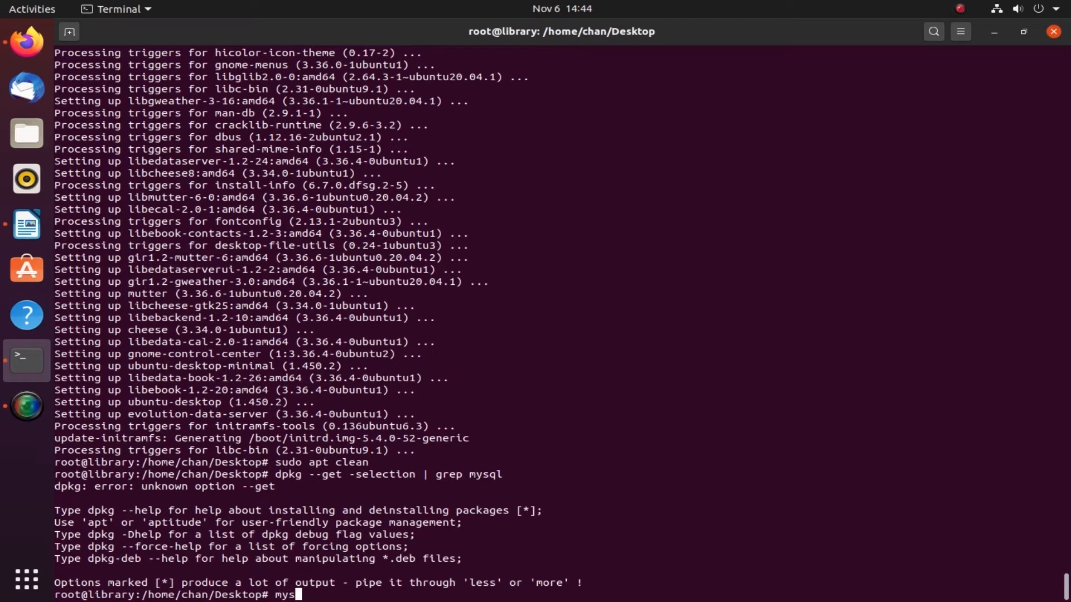
pyautogui.write('ql')
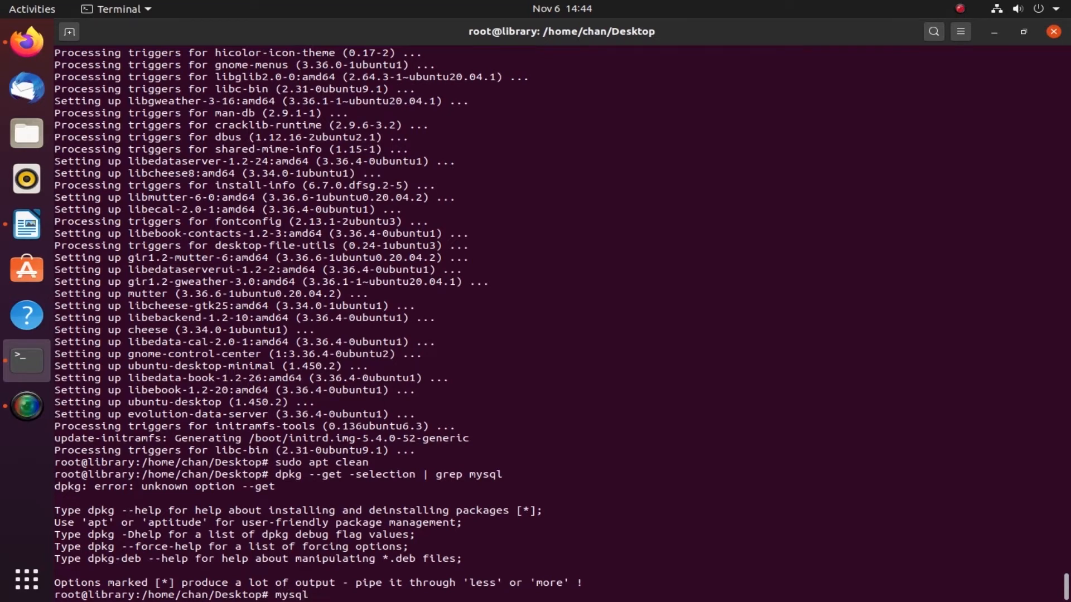
pyautogui.write('--')
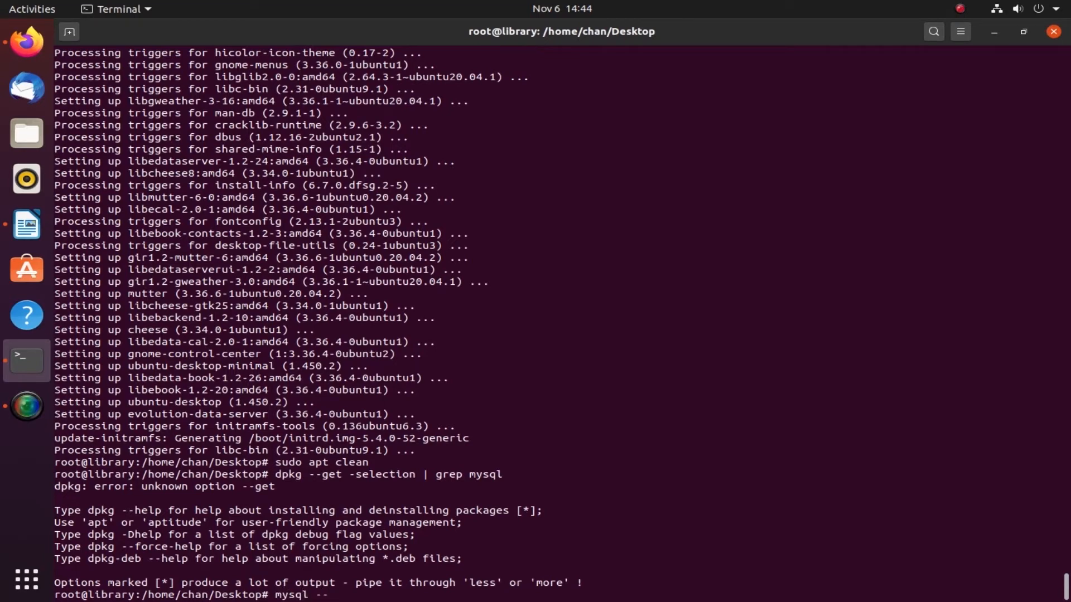
pyautogui.write('ve')
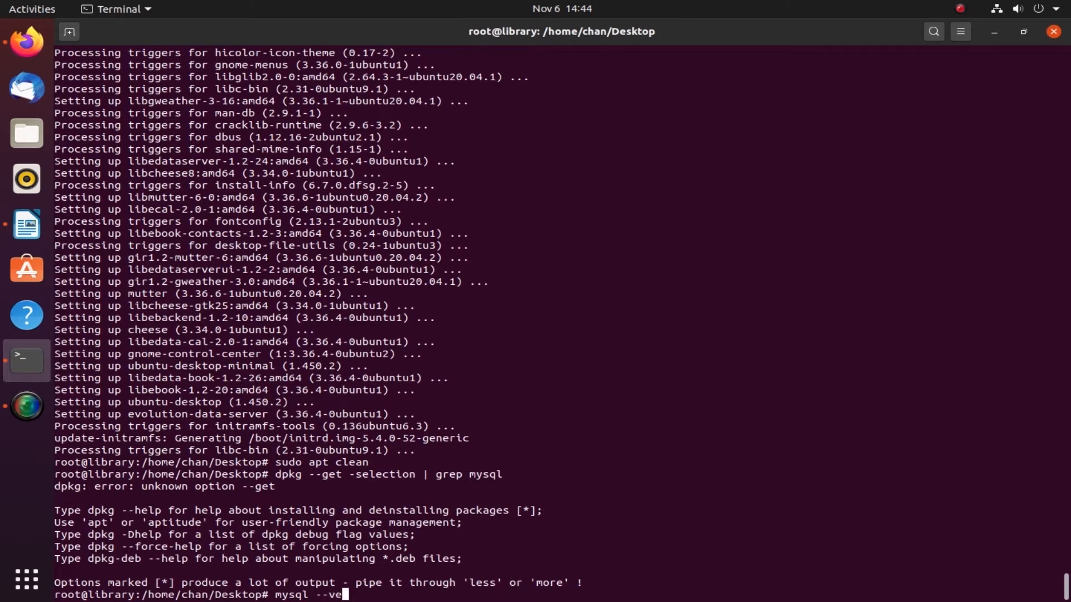
pyautogui.write('sio')
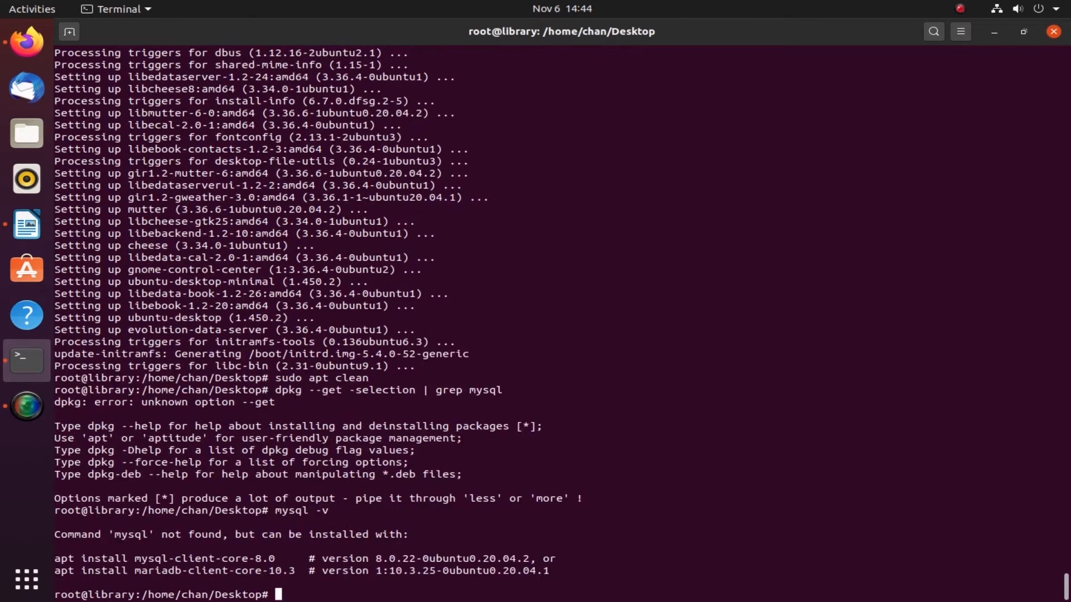
pyautogui.moveTo(574, 585)
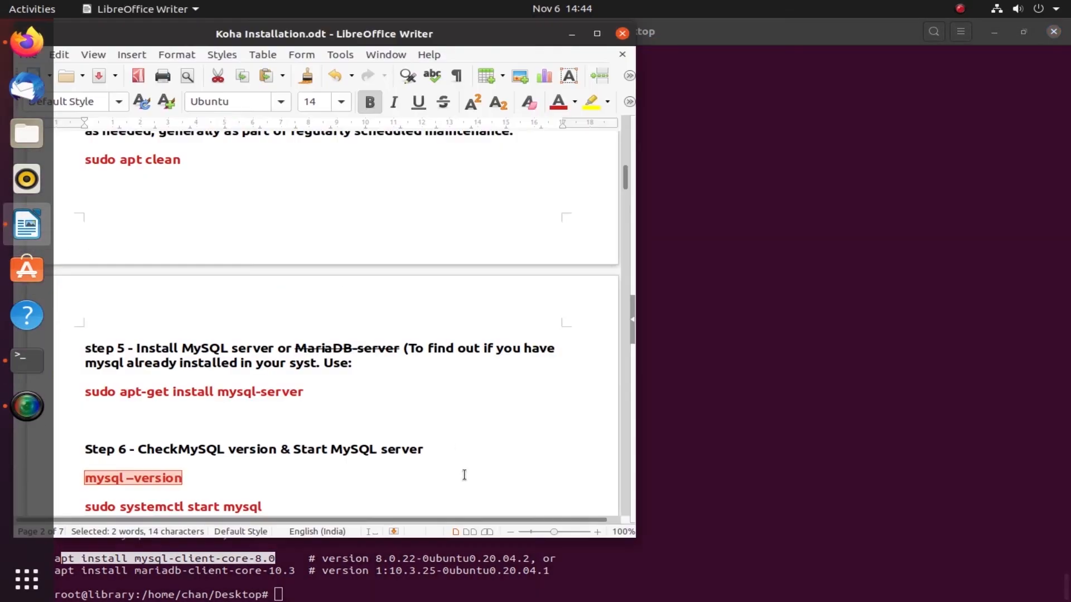
pyautogui.scroll(-3)
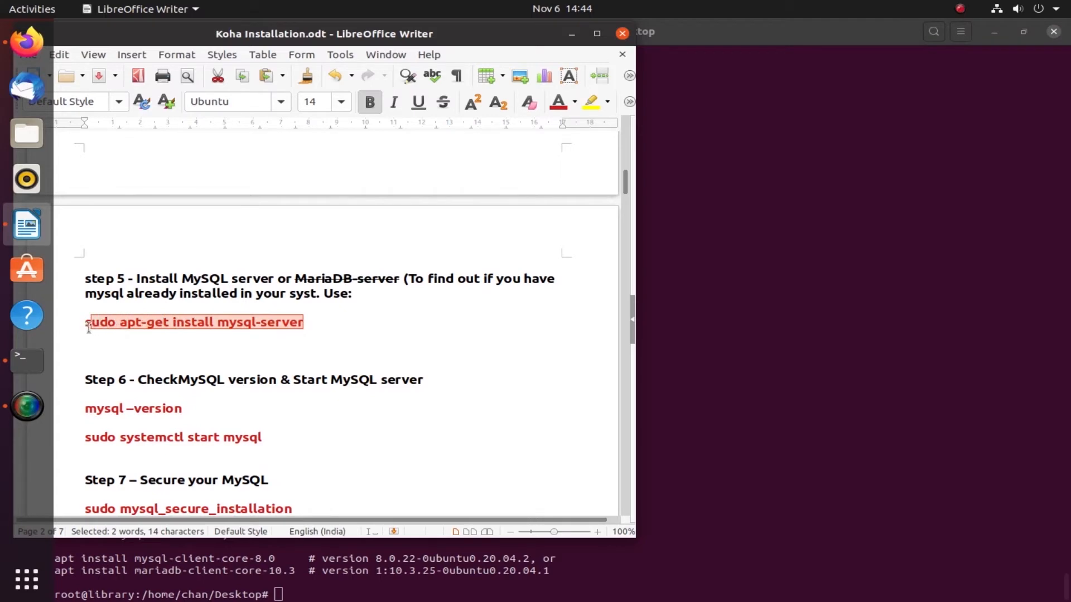
pyautogui.rightClick(194, 321)
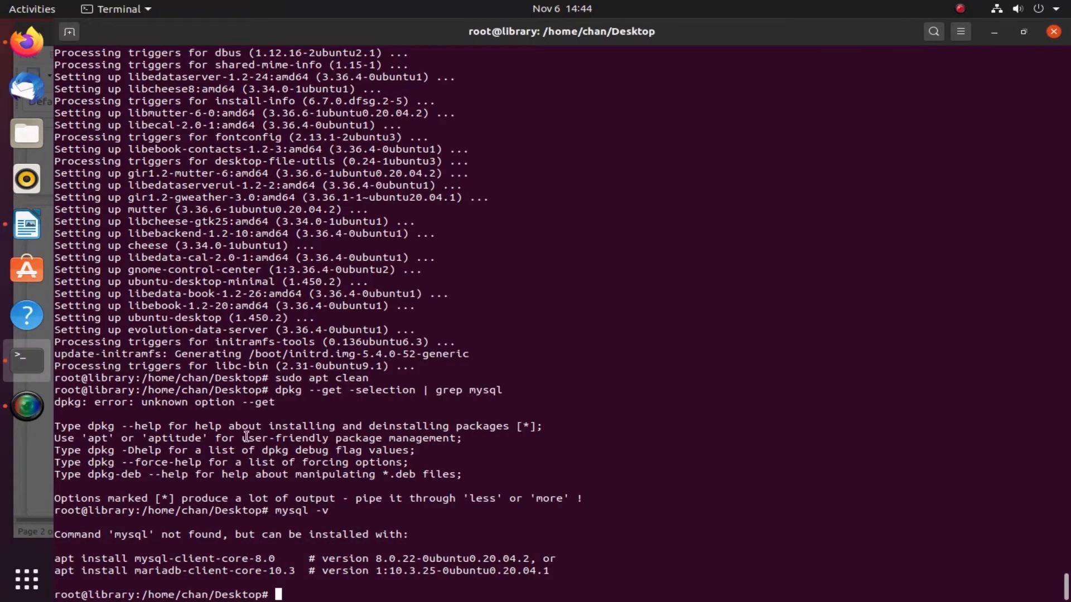
pyautogui.rightClick(247, 436)
pyautogui.write('sudo apt clean')
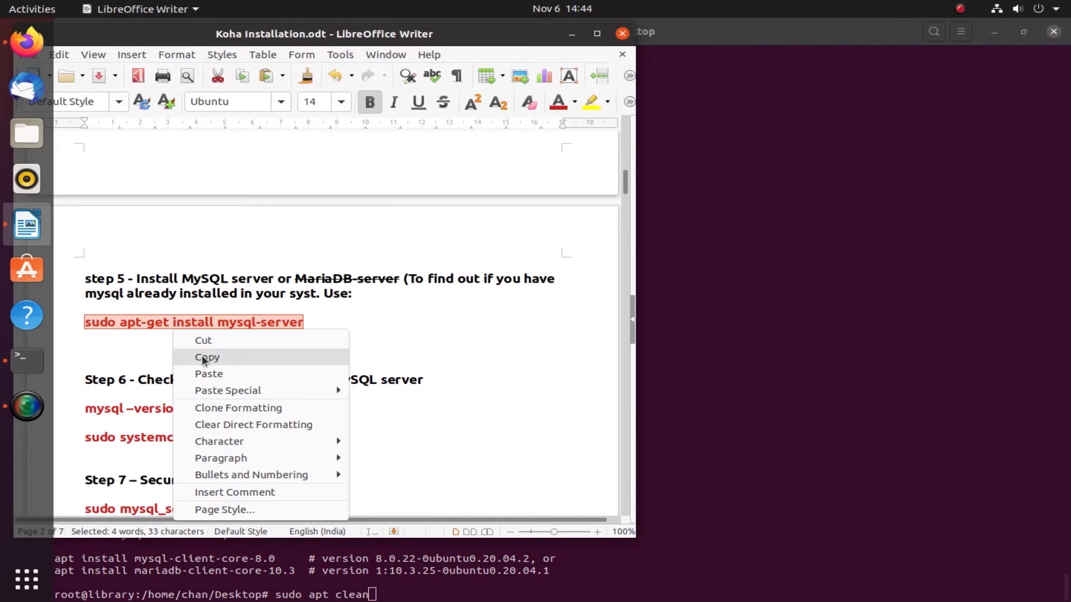
pyautogui.click(207, 356)
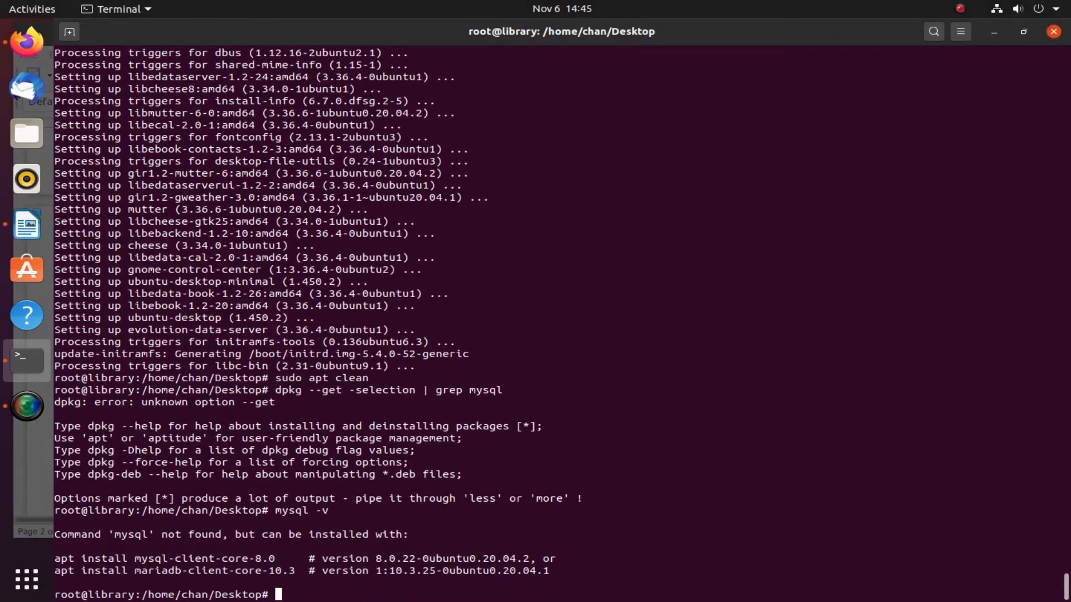
pyautogui.rightClick(341, 509)
pyautogui.write('sudo apt-get install mysql-server')
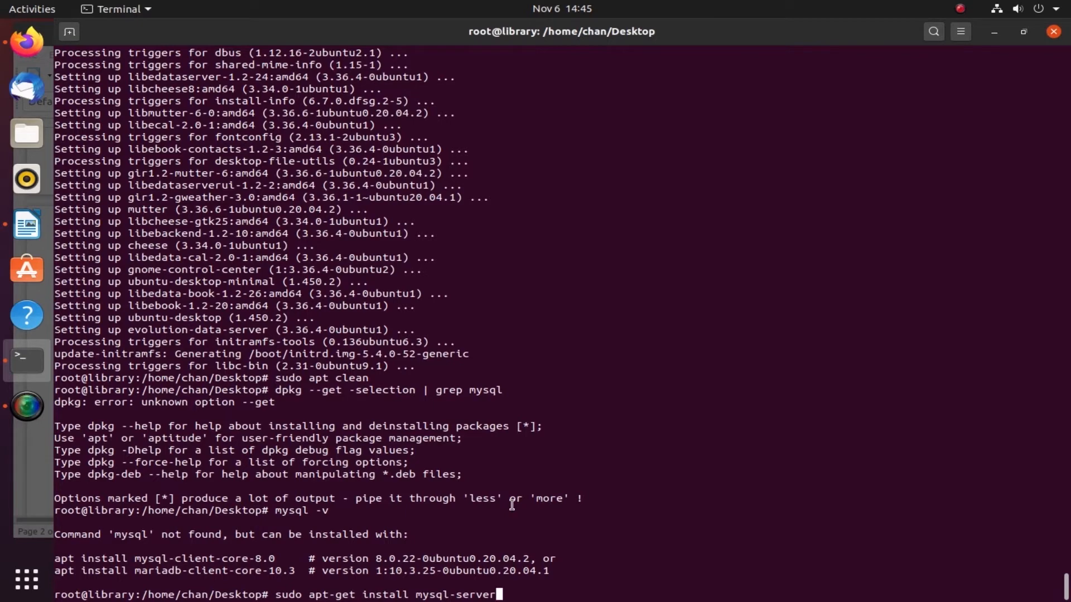
# Paste and run the MySQL server install command, confirming with y
pyautogui.write(';')
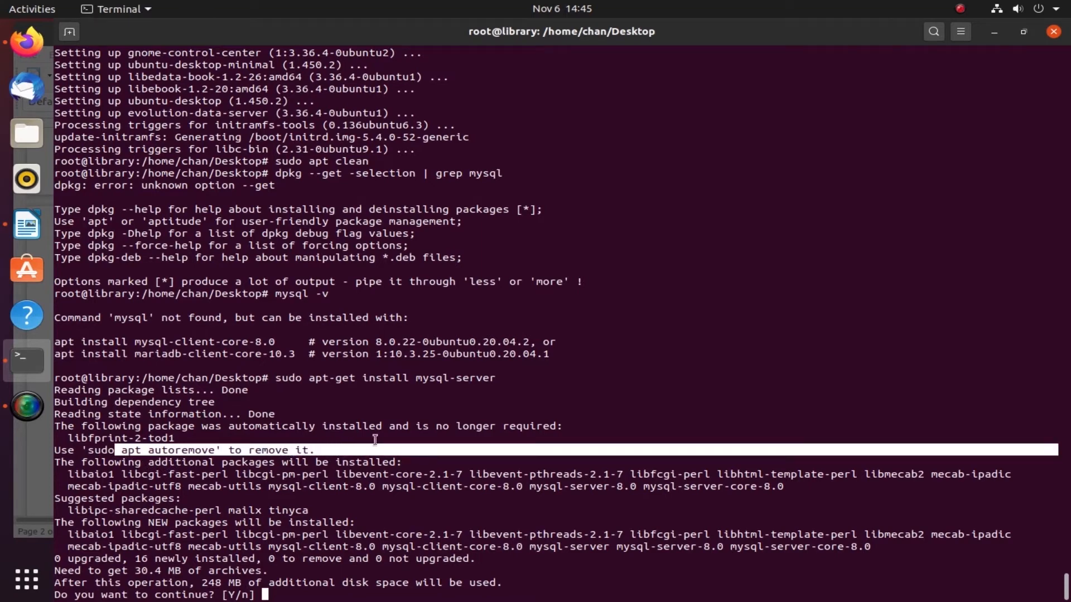
pyautogui.moveTo(118, 422)
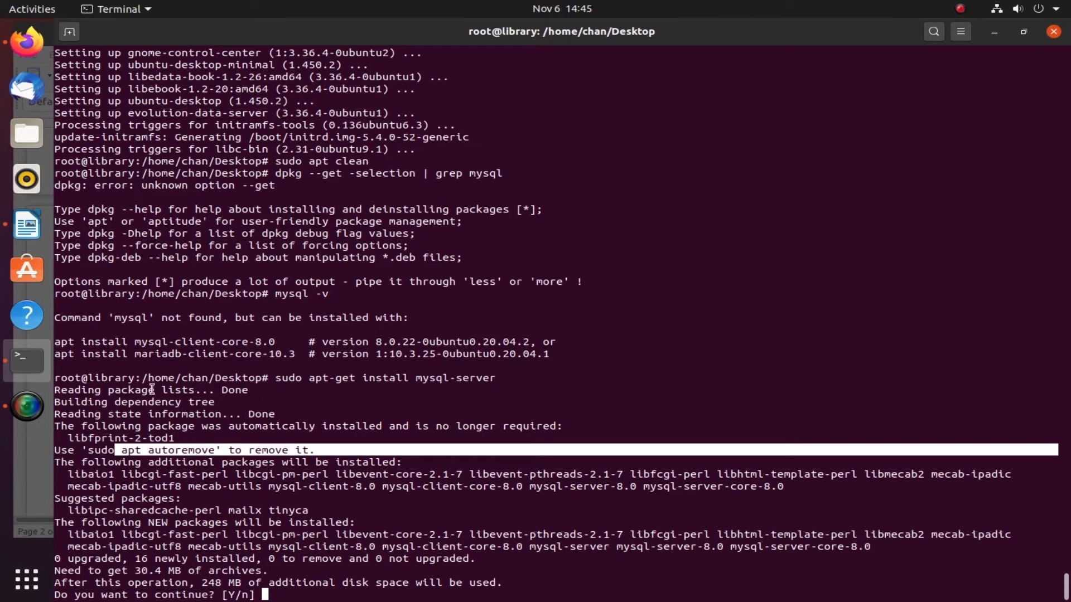
pyautogui.moveTo(264, 422)
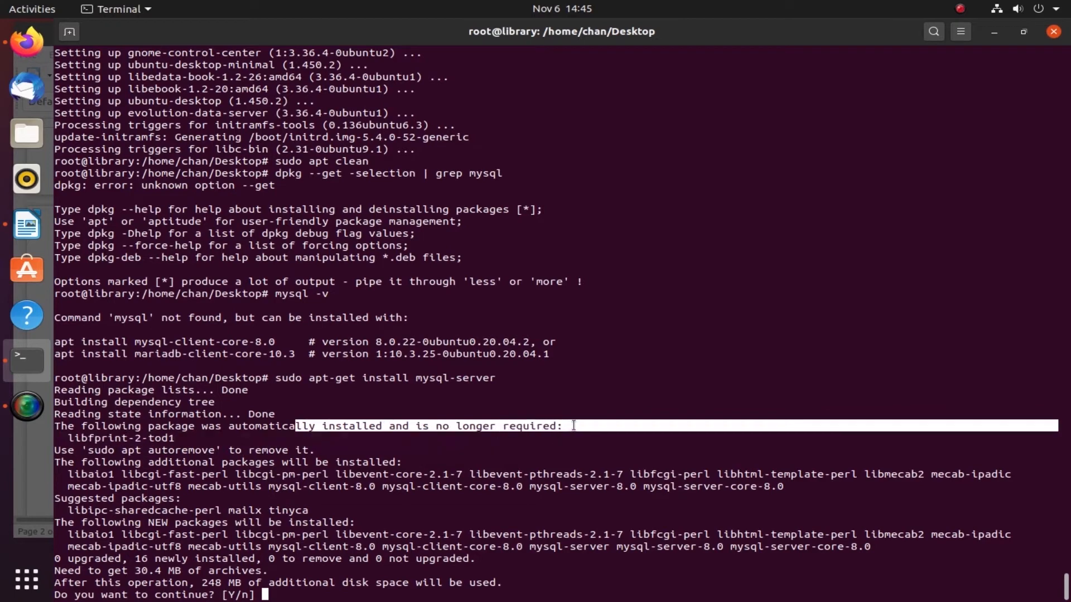
pyautogui.moveTo(98, 460)
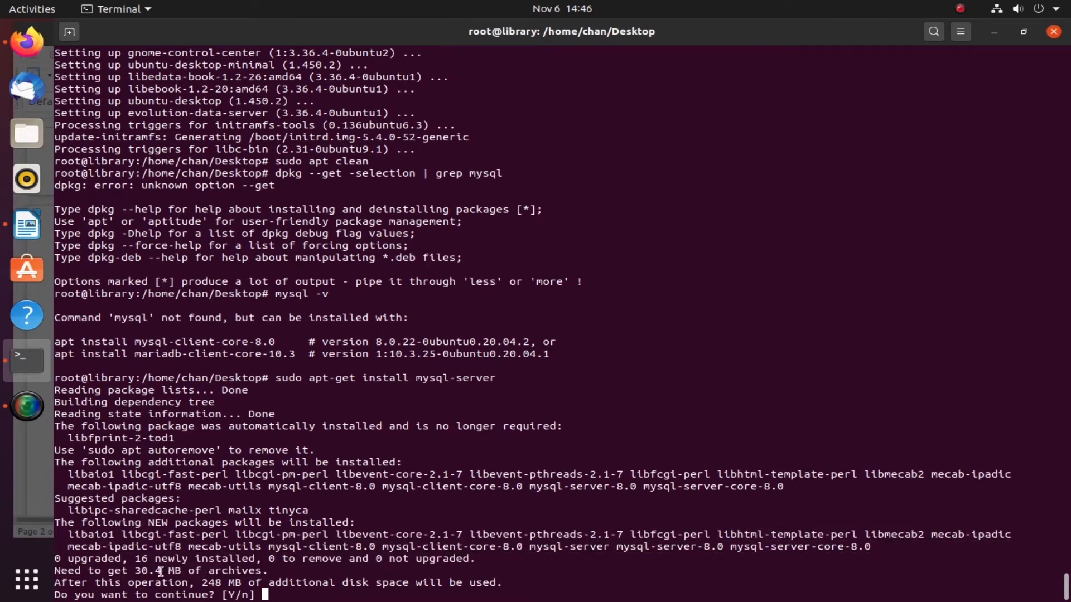
pyautogui.moveTo(128, 582); pyautogui.dragTo(449, 582)
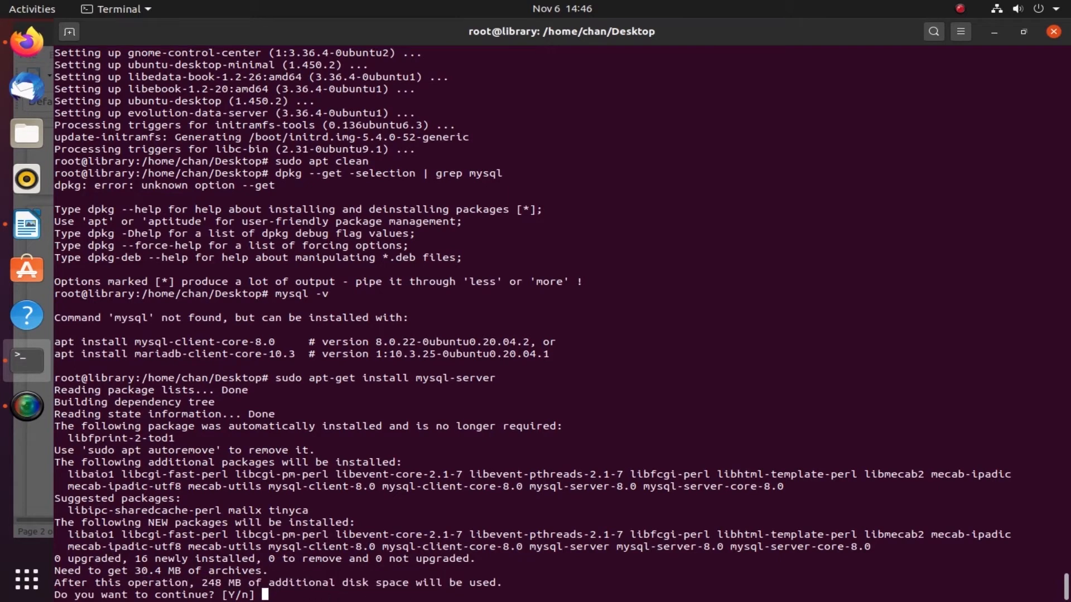
pyautogui.write('y')
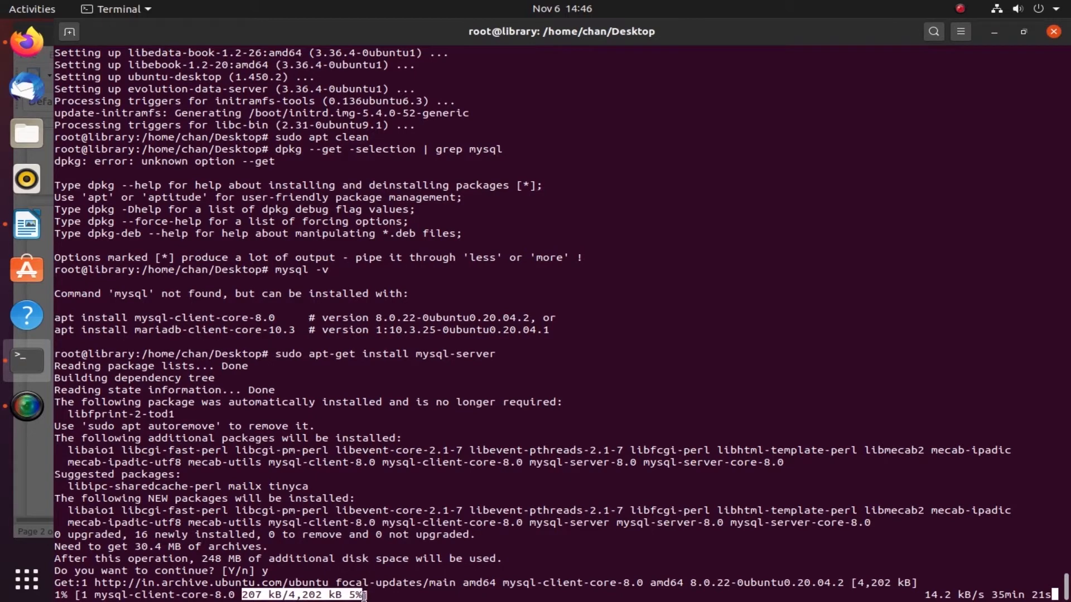
pyautogui.moveTo(48, 340)
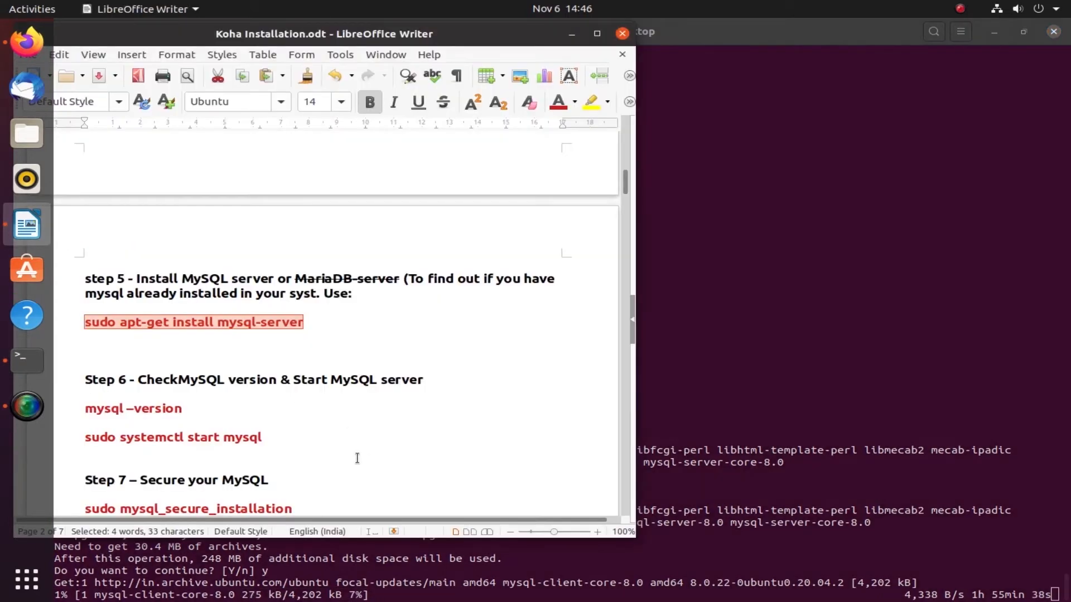
pyautogui.moveTo(384, 350)
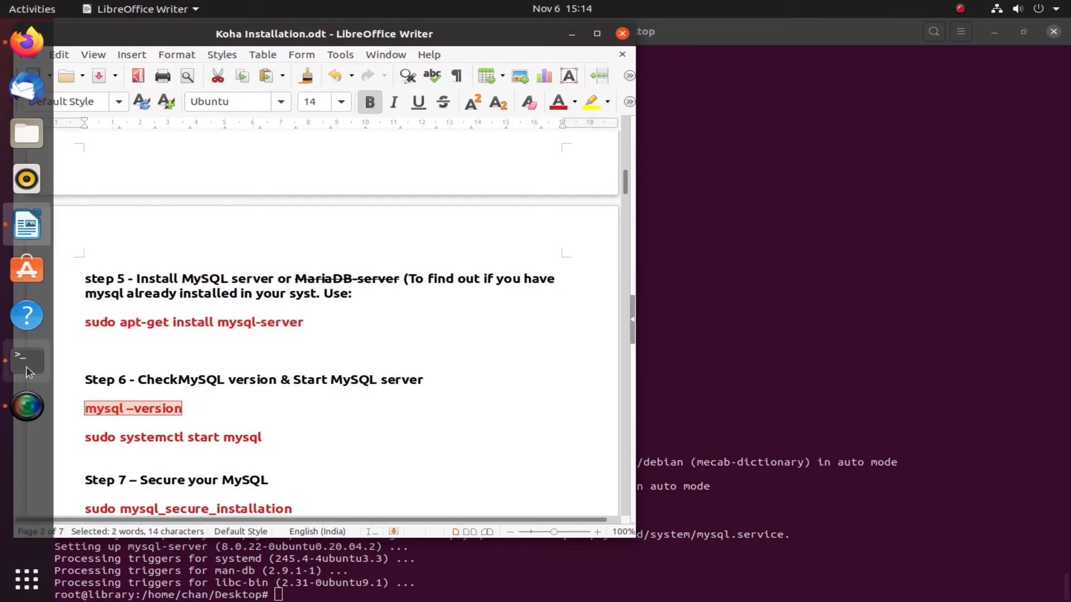
pyautogui.moveTo(26, 360)
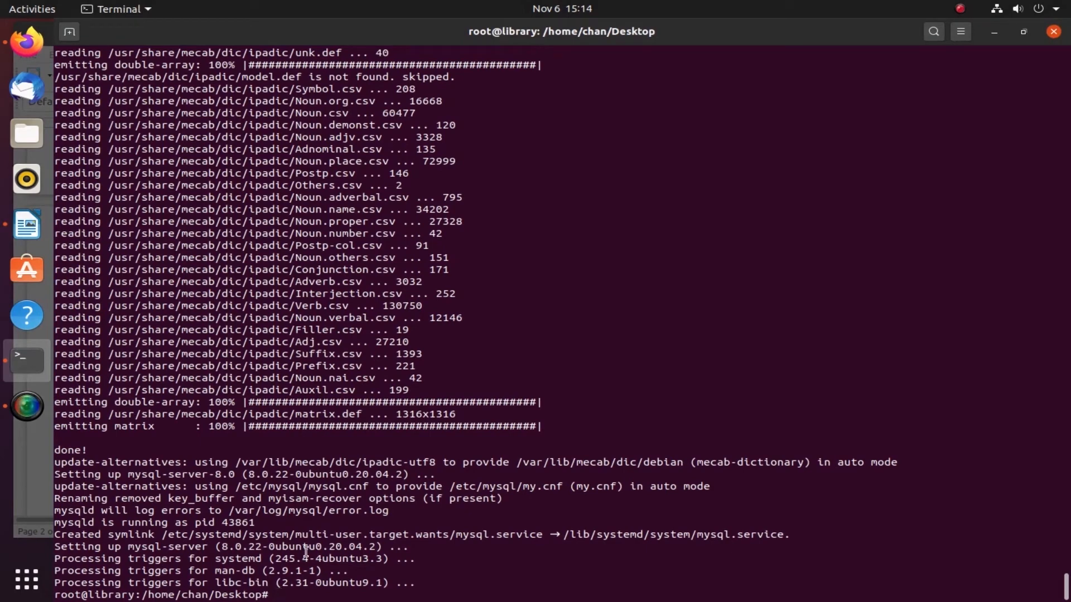
# Run mysql -v to confirm server version 8.0.22, then exit the MySQL monitor
pyautogui.write('mysql')
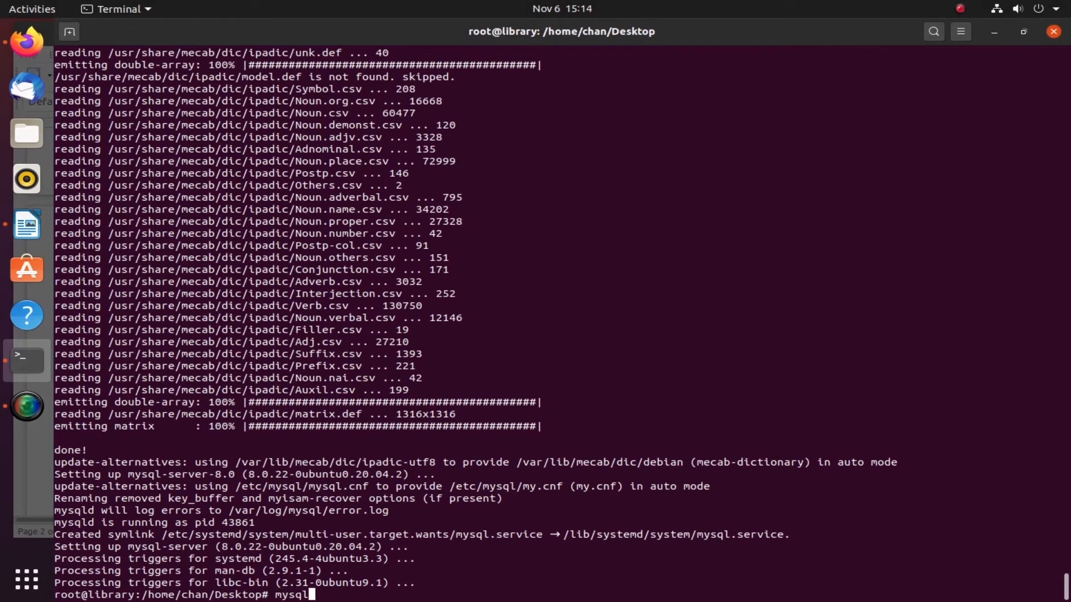
pyautogui.write('-')
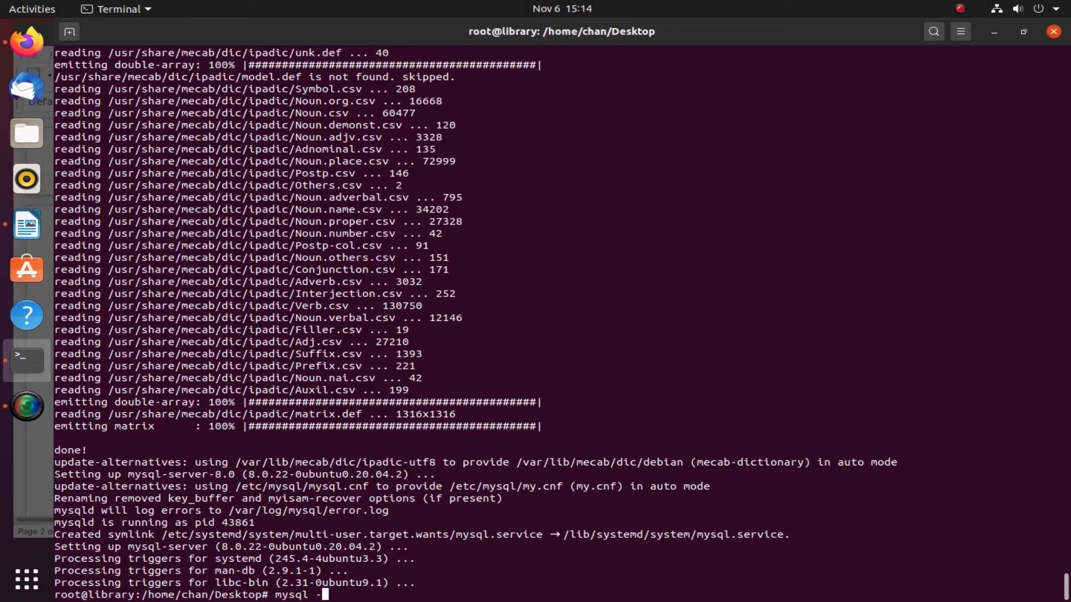
pyautogui.write('v')
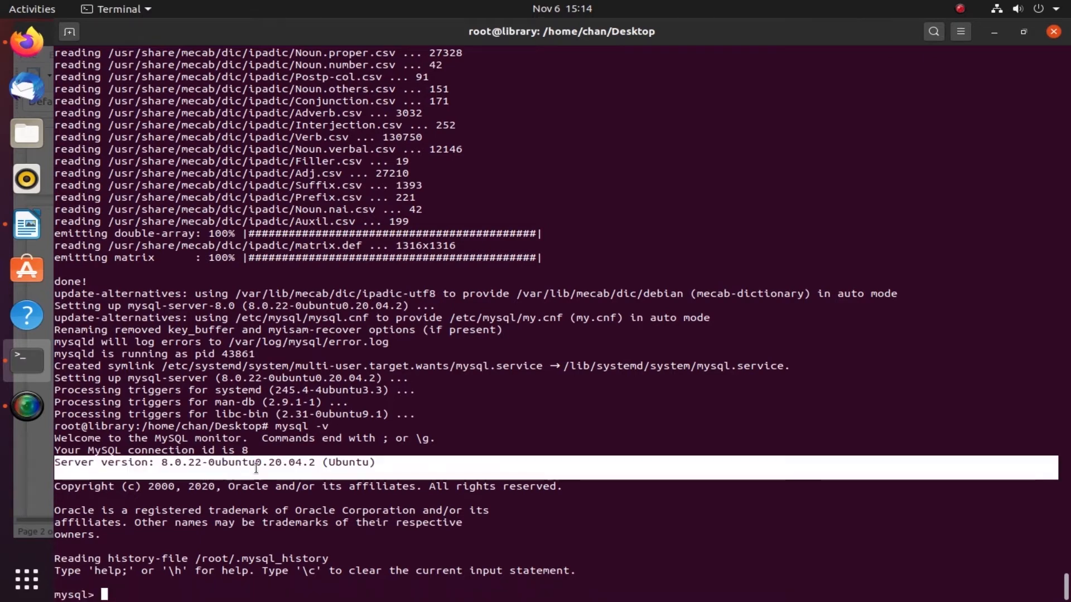
pyautogui.moveTo(379, 466)
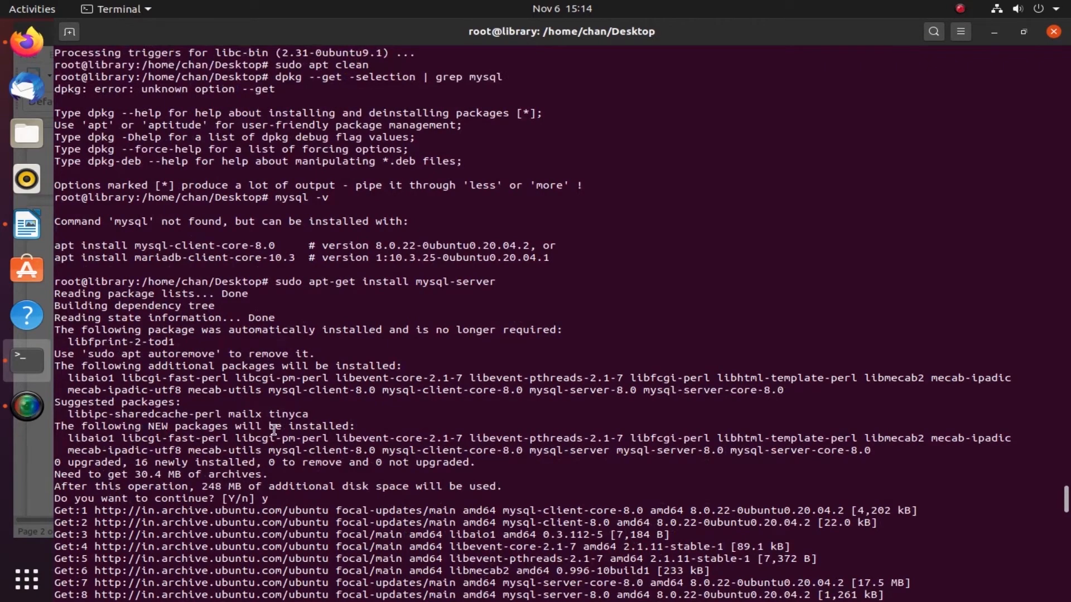
pyautogui.moveTo(322, 244)
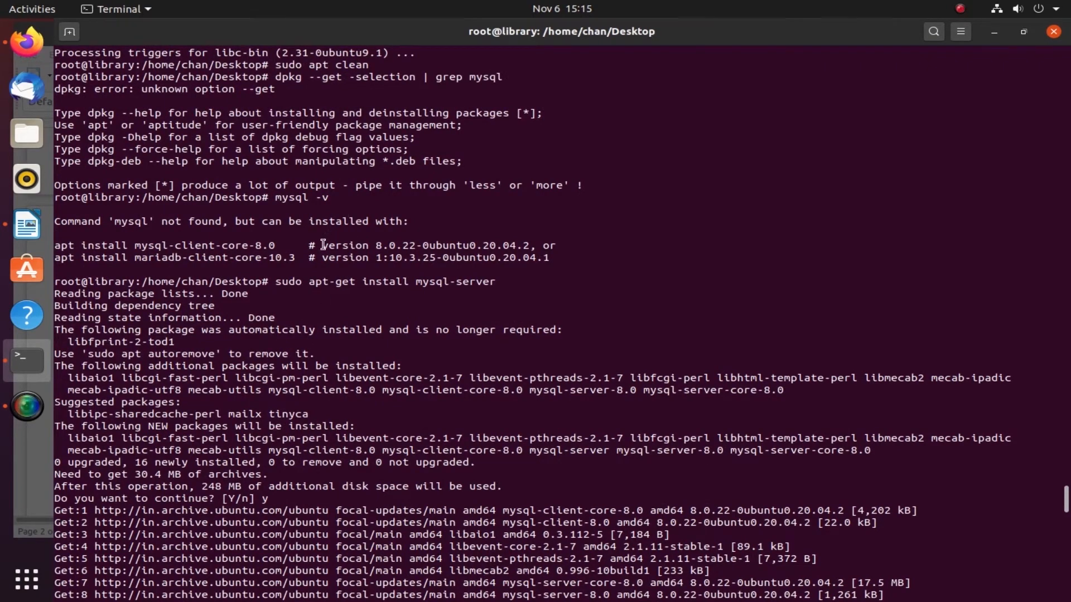
pyautogui.moveTo(322, 245); pyautogui.dragTo(560, 246)
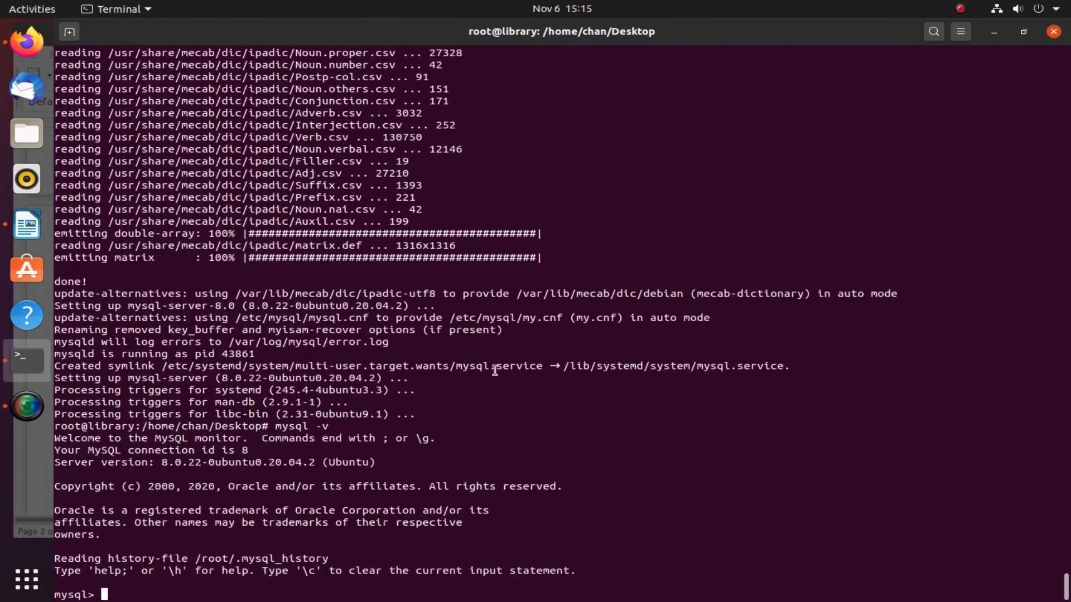
pyautogui.moveTo(164, 594)
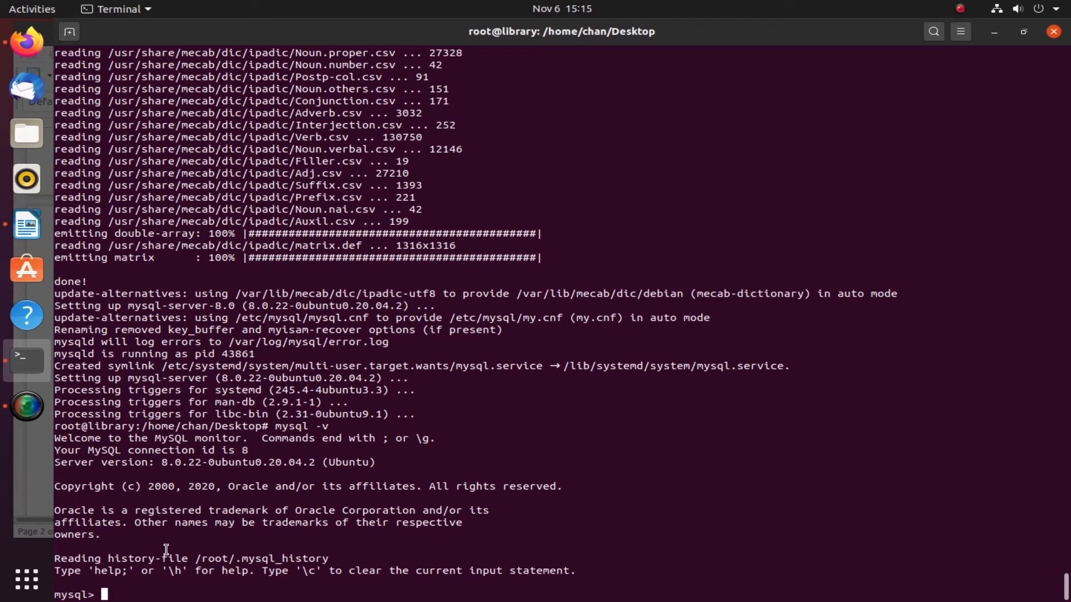
pyautogui.write('exit')
pyautogui.write('sudo systemctl start mysql')
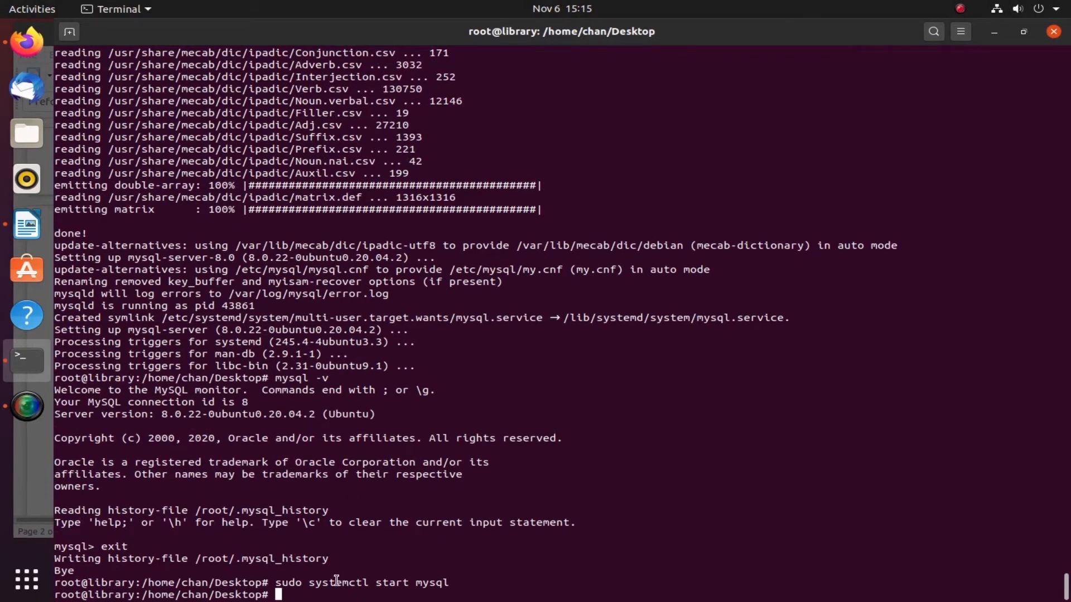
pyautogui.moveTo(28, 226)
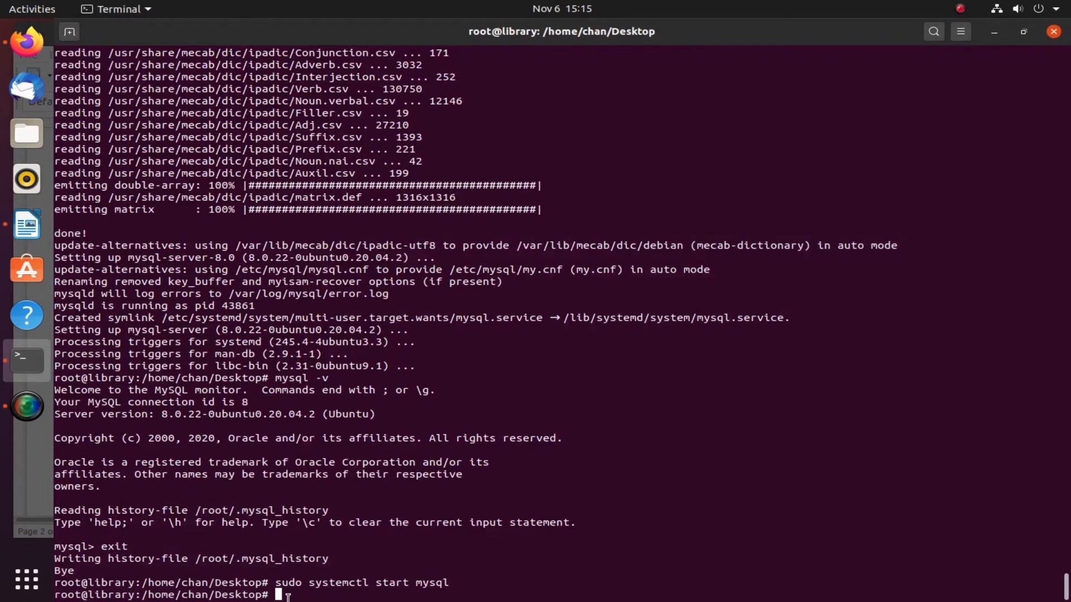
# Start the MySQL service with 'sudo systemctl start mysql'
pyautogui.write('sudo systemctl start mysql')
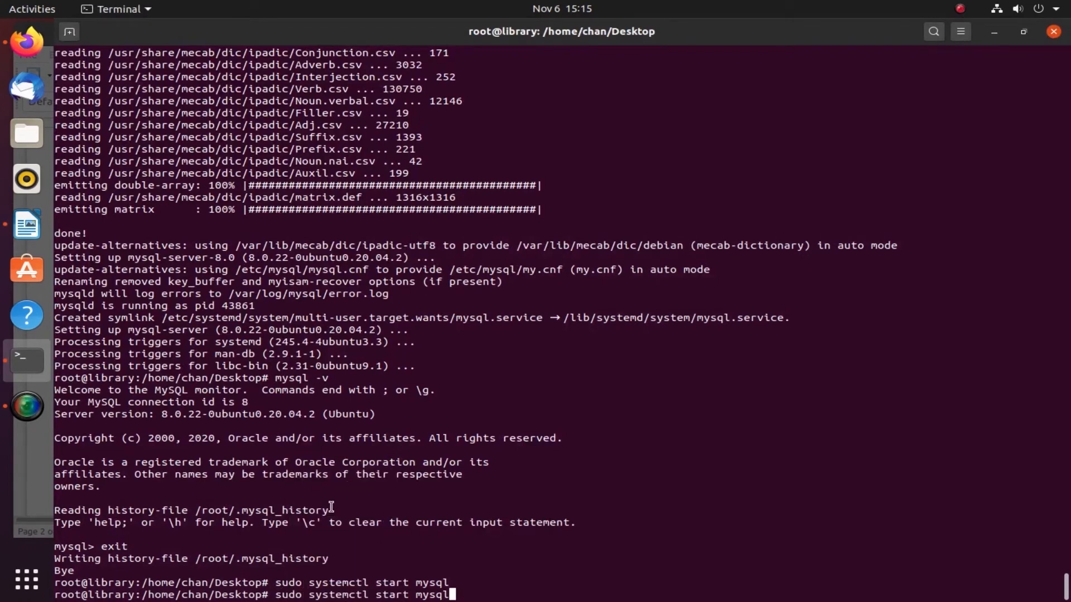
pyautogui.moveTo(26, 224)
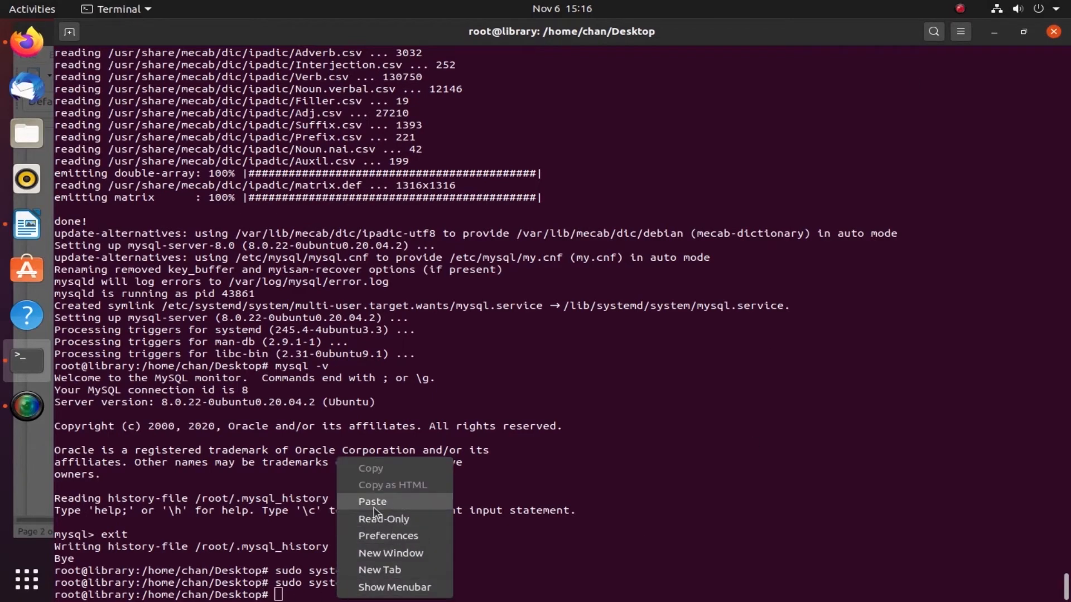
# Run mysql_secure_installation and agree to set up the VALIDATE PASSWORD component
pyautogui.click(372, 502)
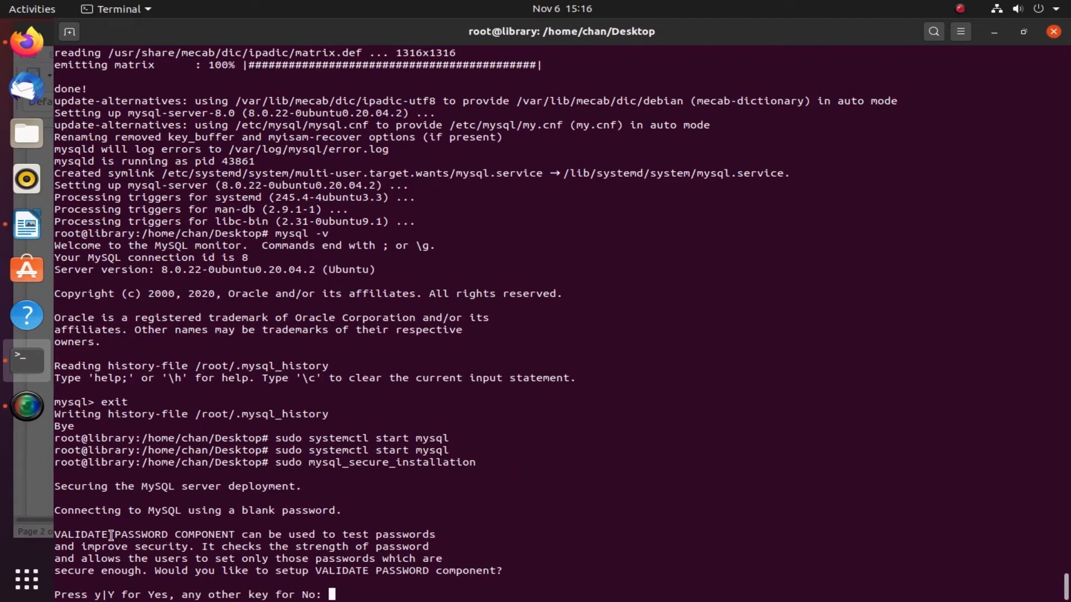
pyautogui.doubleClick(113, 534)
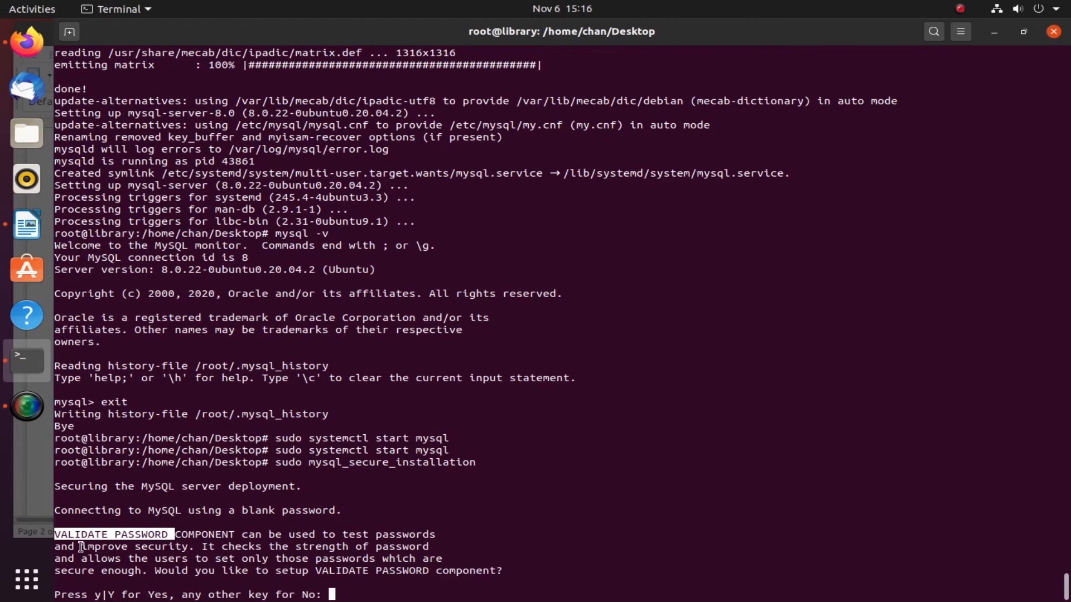
pyautogui.doubleClick(134, 547)
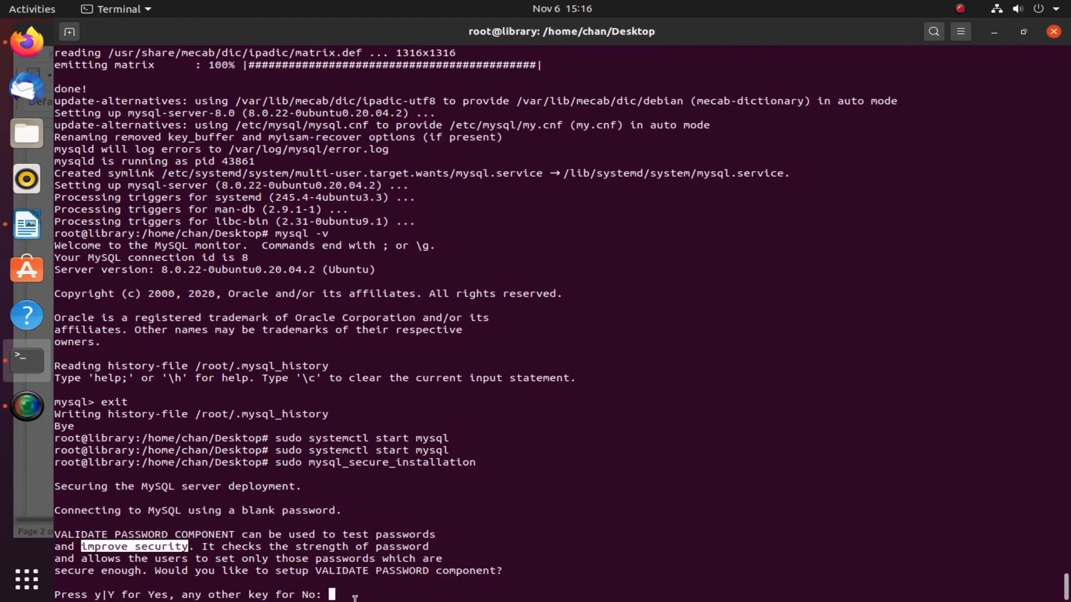
pyautogui.write('y')
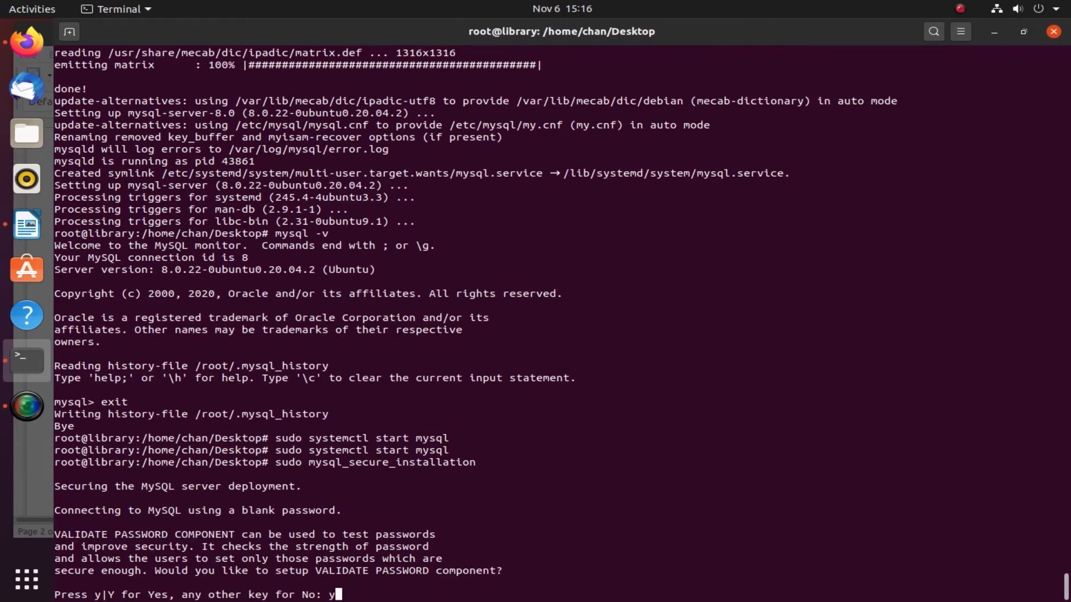
pyautogui.press('Return')
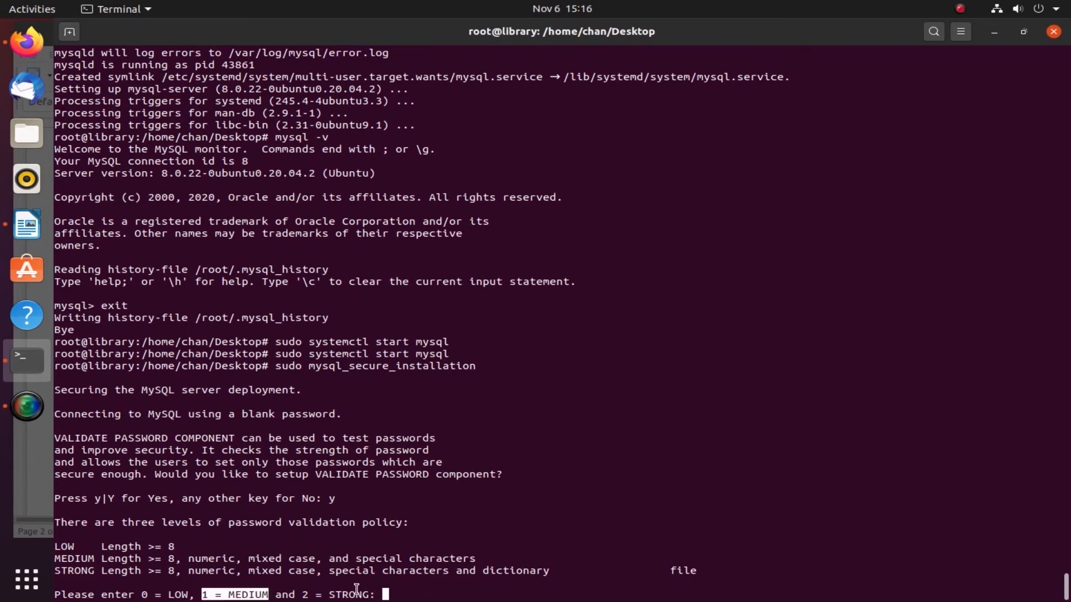
# Choose MEDIUM (1) password validation and confirm the entered root password with y
pyautogui.write('1')
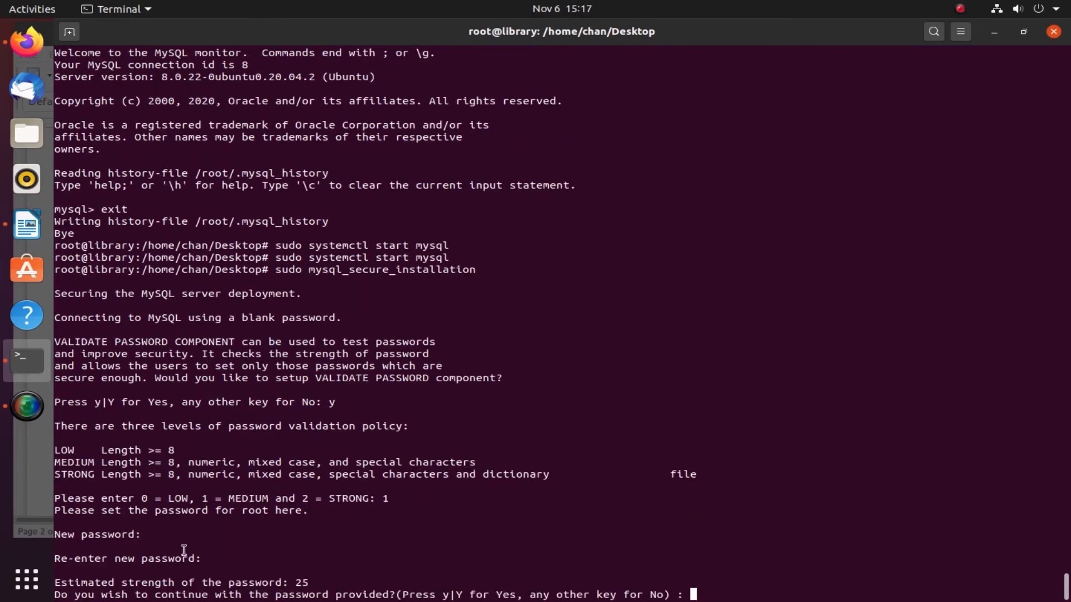
pyautogui.moveTo(486, 583)
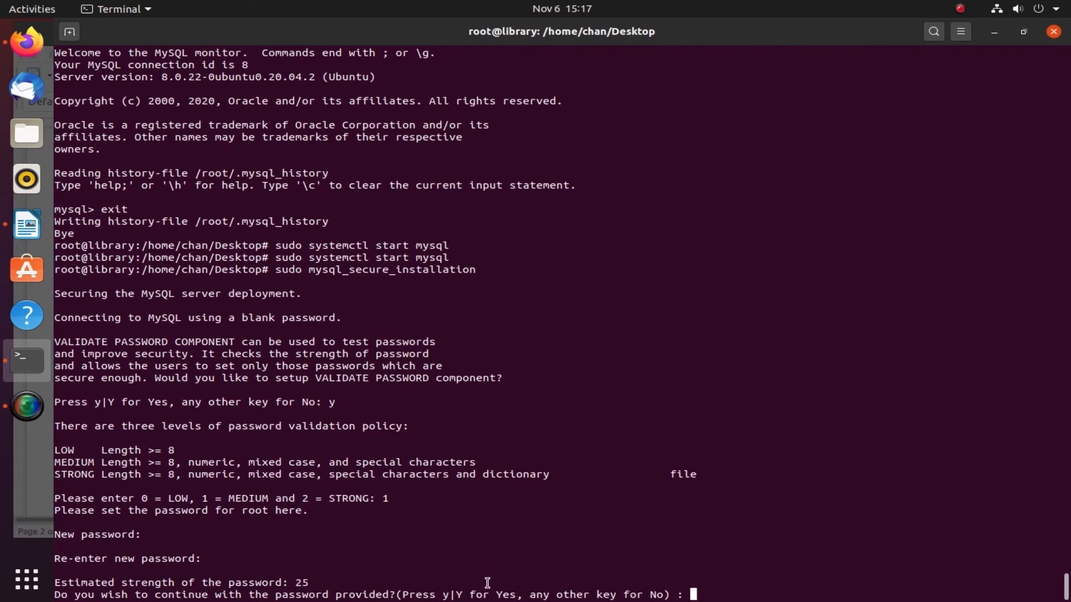
pyautogui.moveTo(417, 594); pyautogui.dragTo(519, 594)
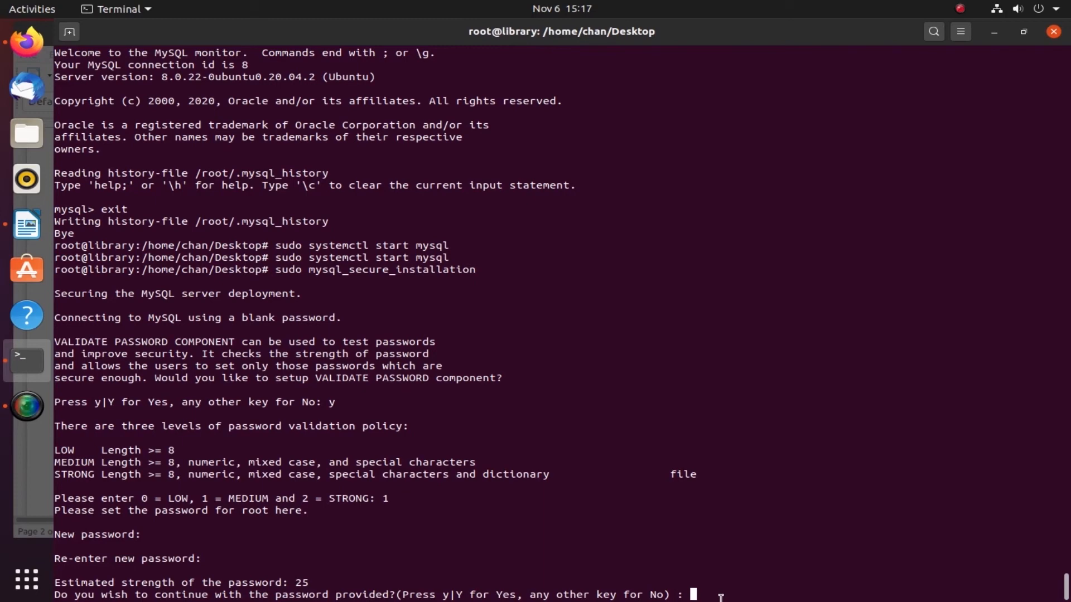
pyautogui.write('y')
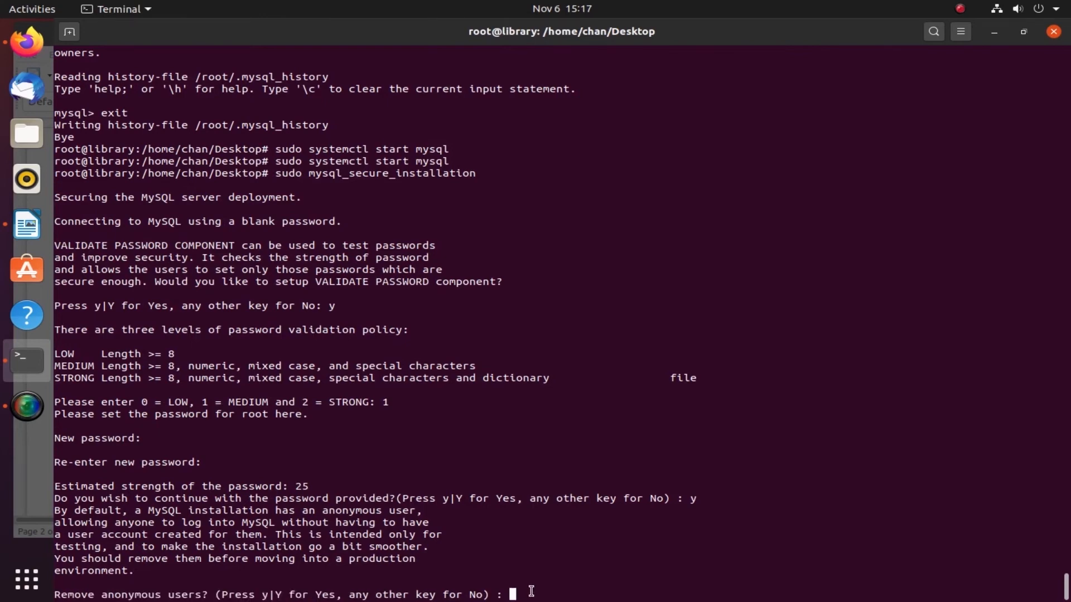
# Keep anonymous users, remote root login and test database, then reload privilege tables
pyautogui.write('f')
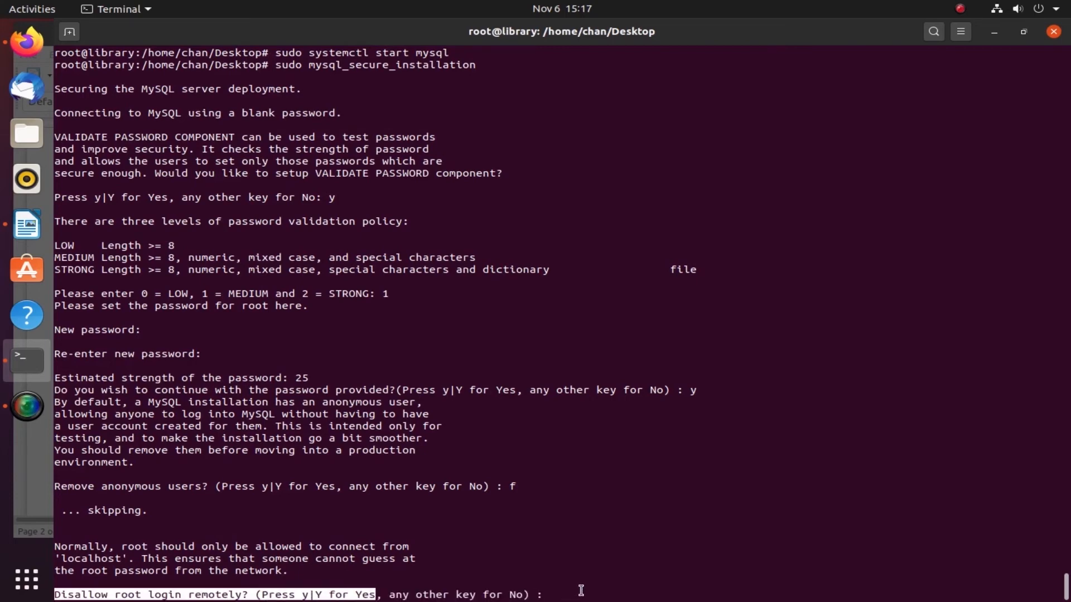
pyautogui.write('g')
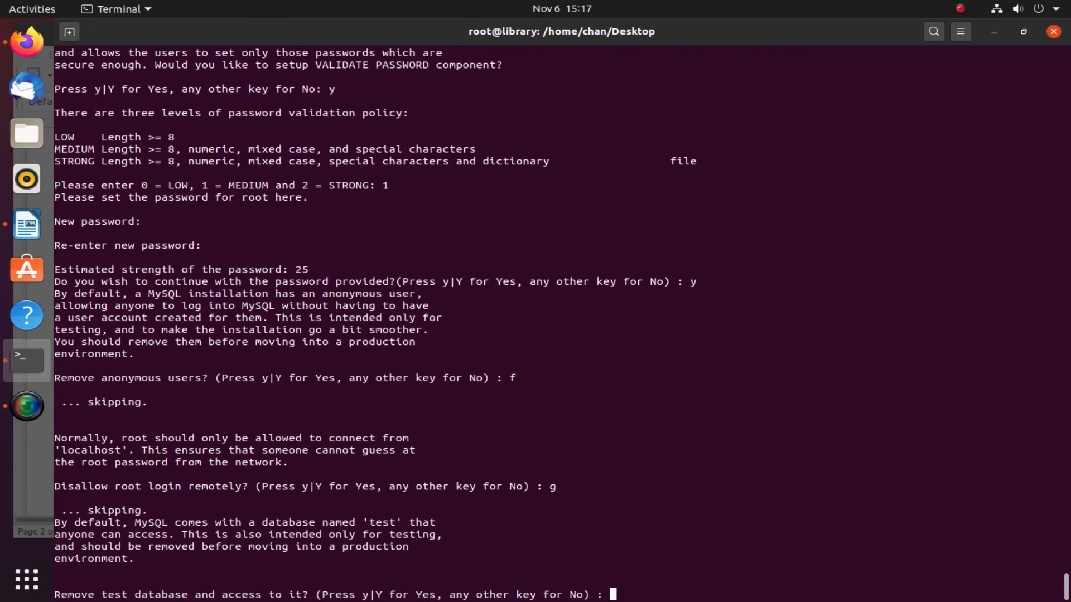
pyautogui.write('g')
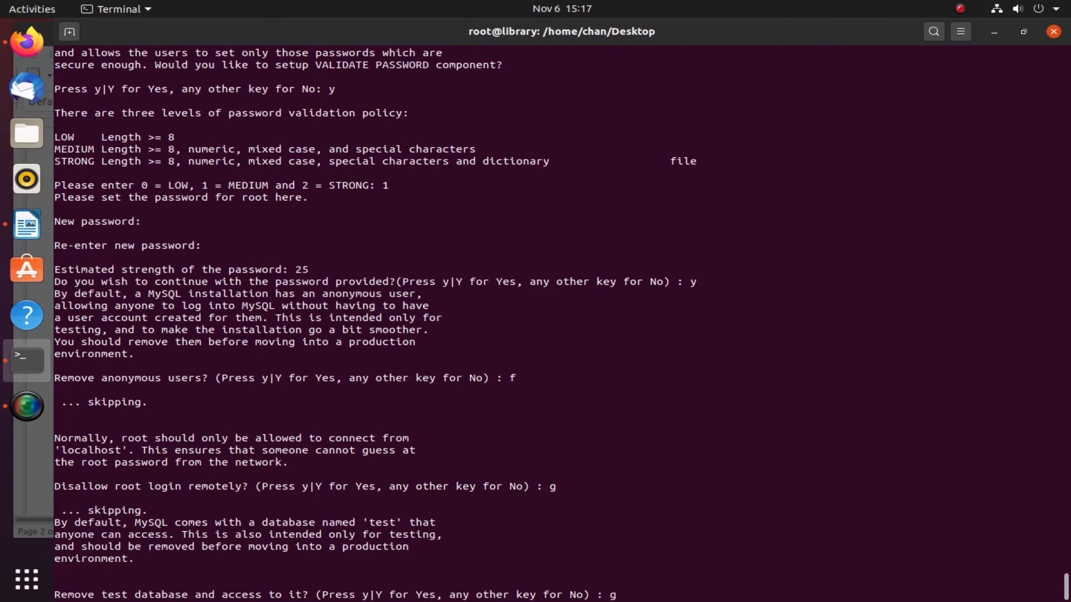
pyautogui.press('g')
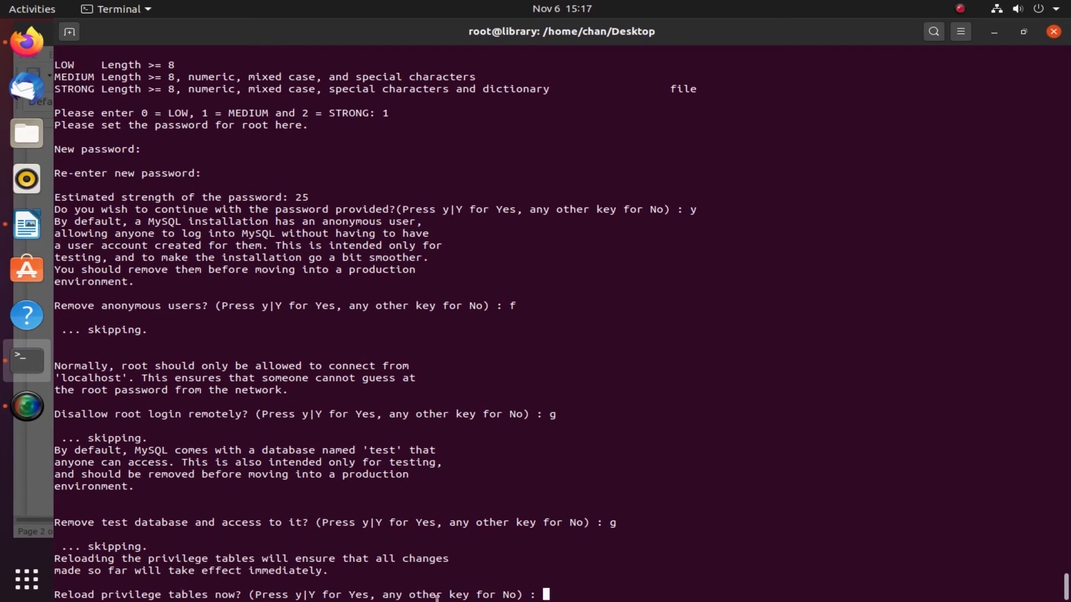
pyautogui.write('y')
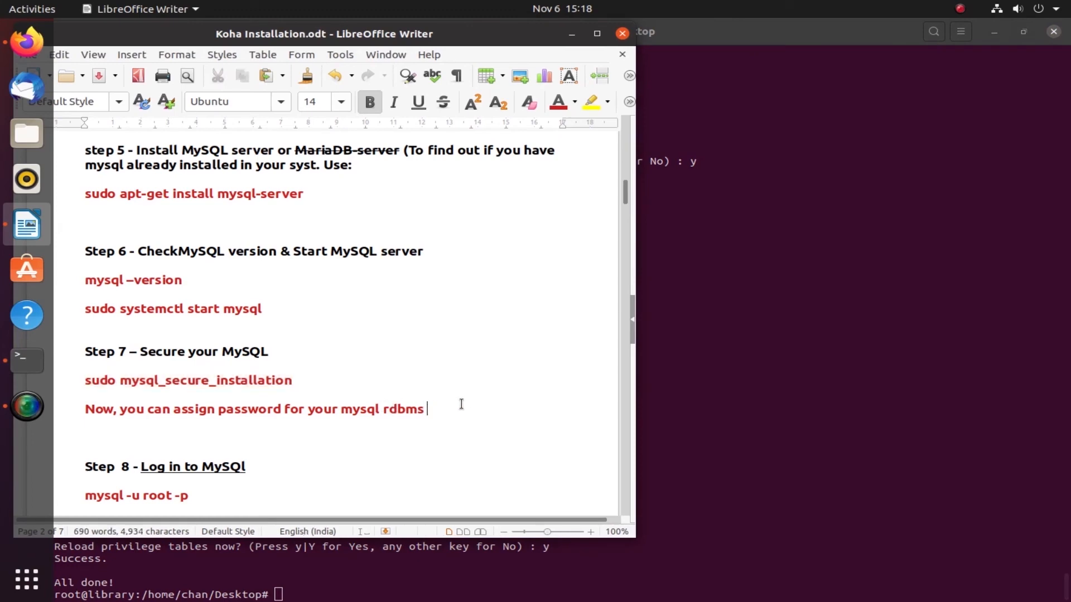
# Finish the Step 7 note '(I have assigned a new password)' and select Step 8's login command
pyautogui.write('(')
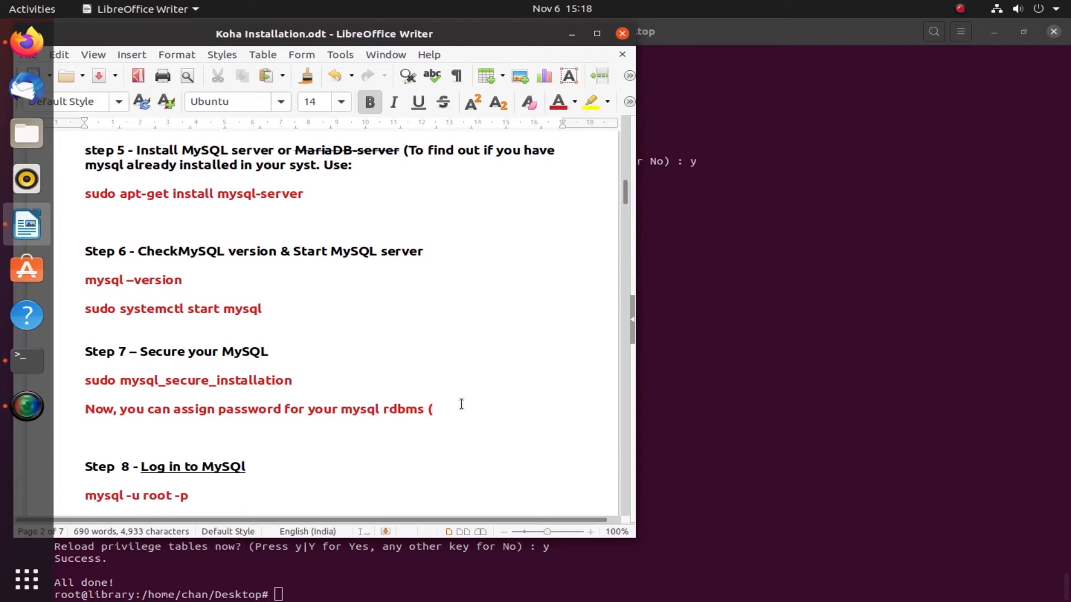
pyautogui.write('I have assig')
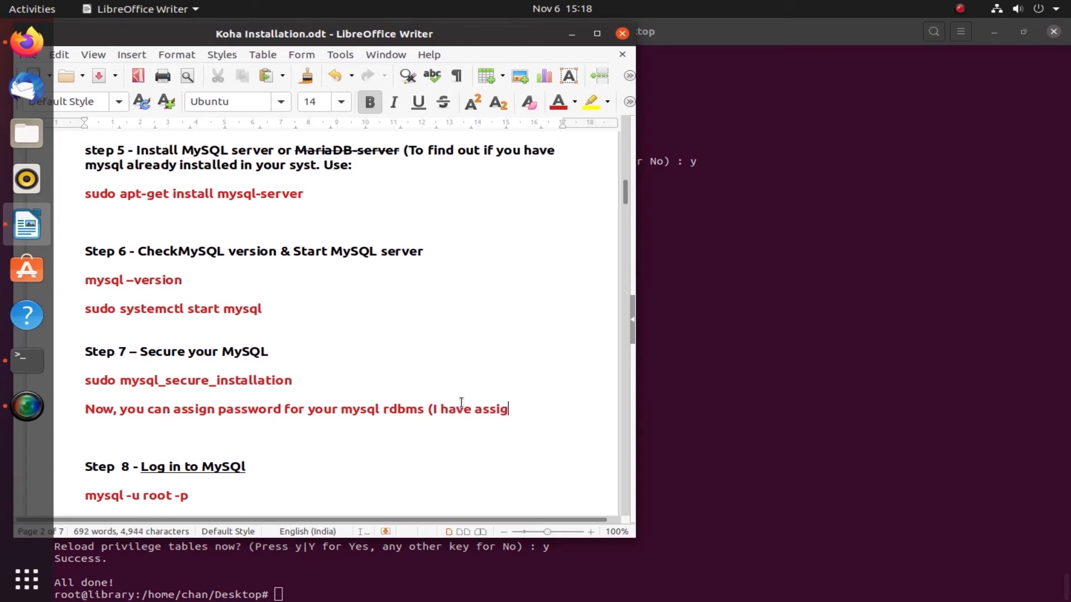
pyautogui.write('ned a ne')
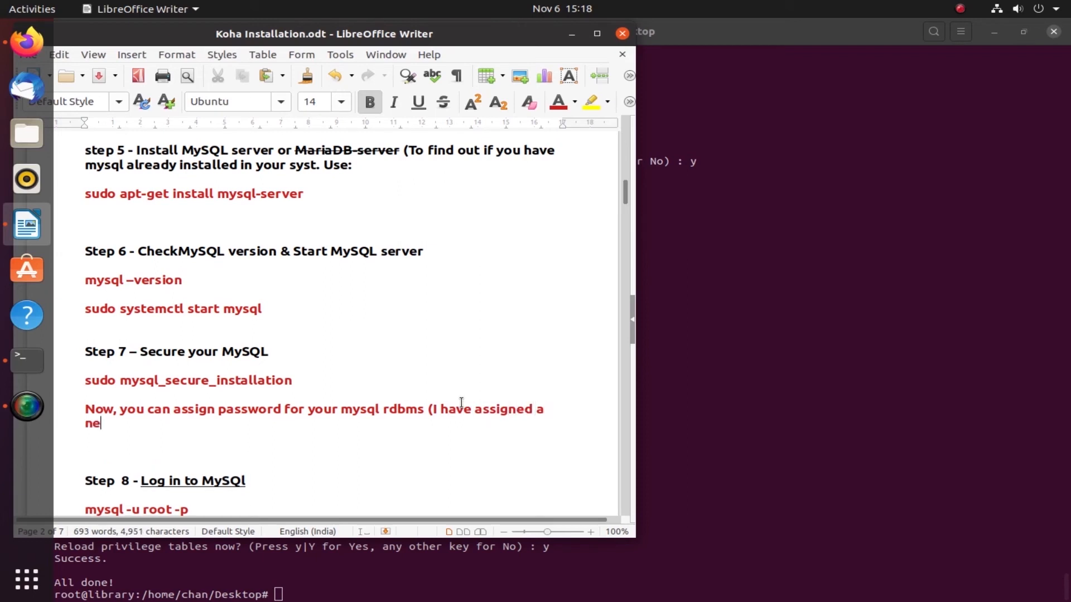
pyautogui.write('w pa')
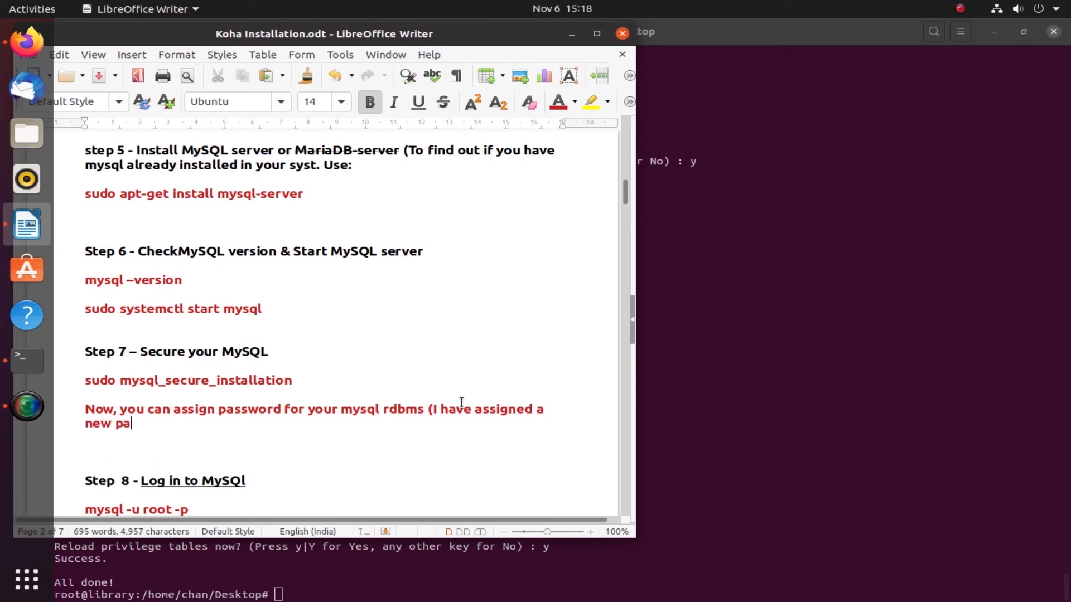
pyautogui.write('ssword')
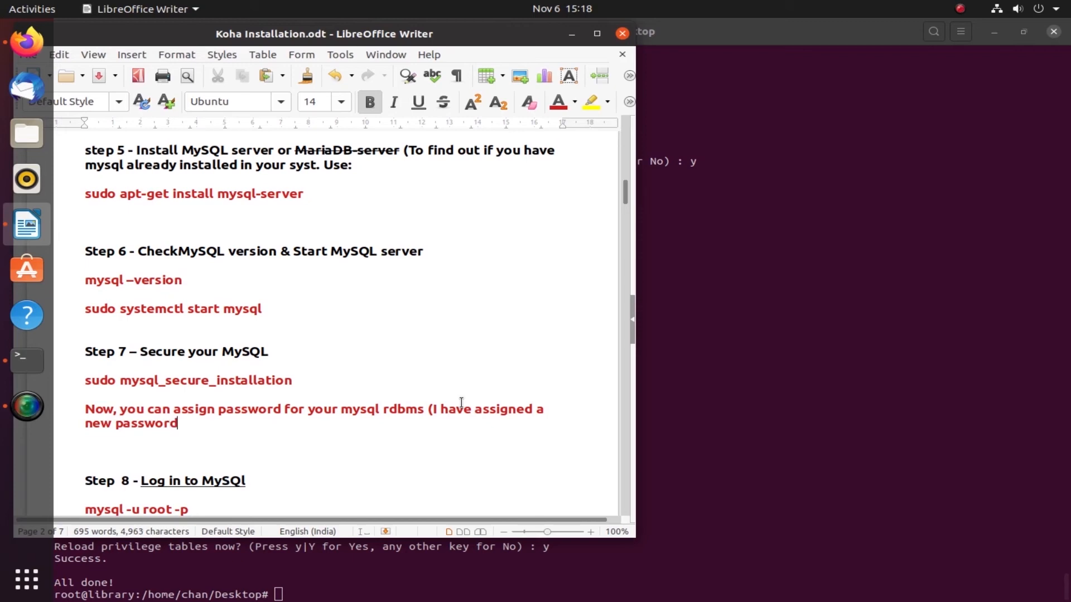
pyautogui.write(')')
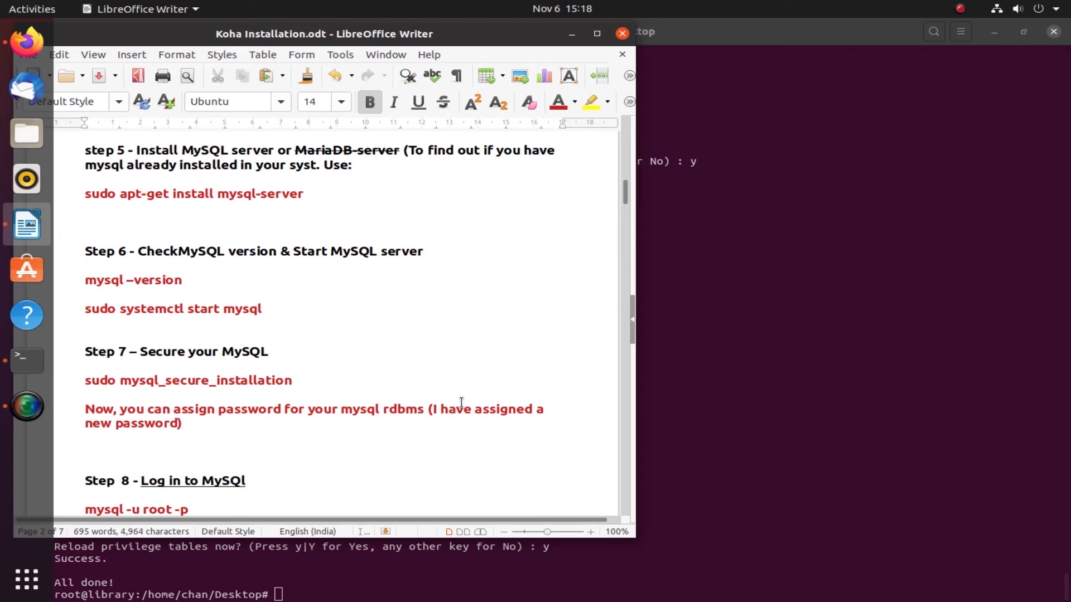
pyautogui.scroll(-3)
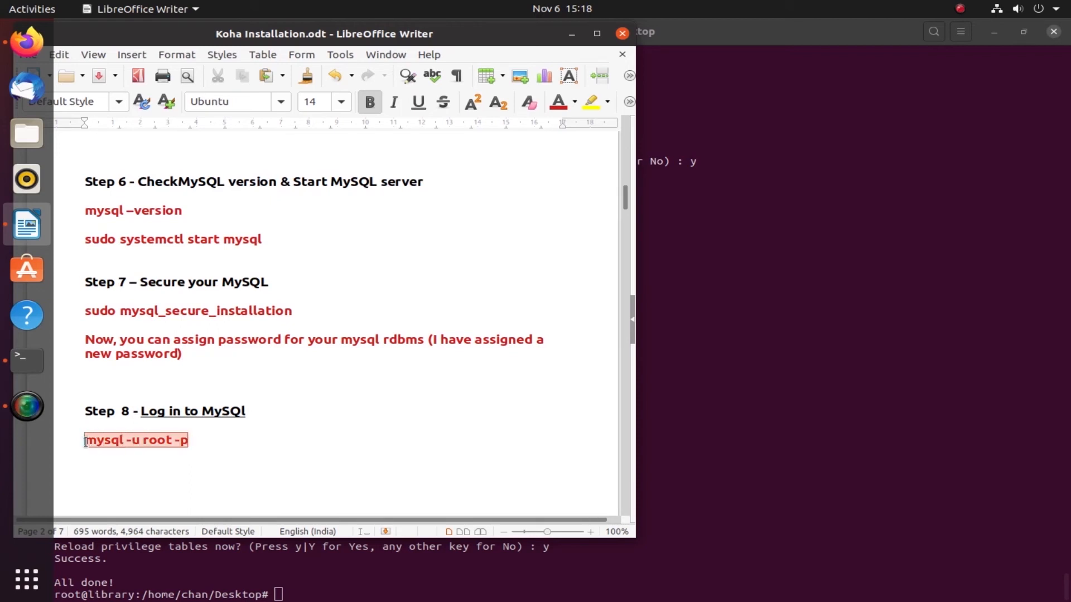
pyautogui.rightClick(137, 440)
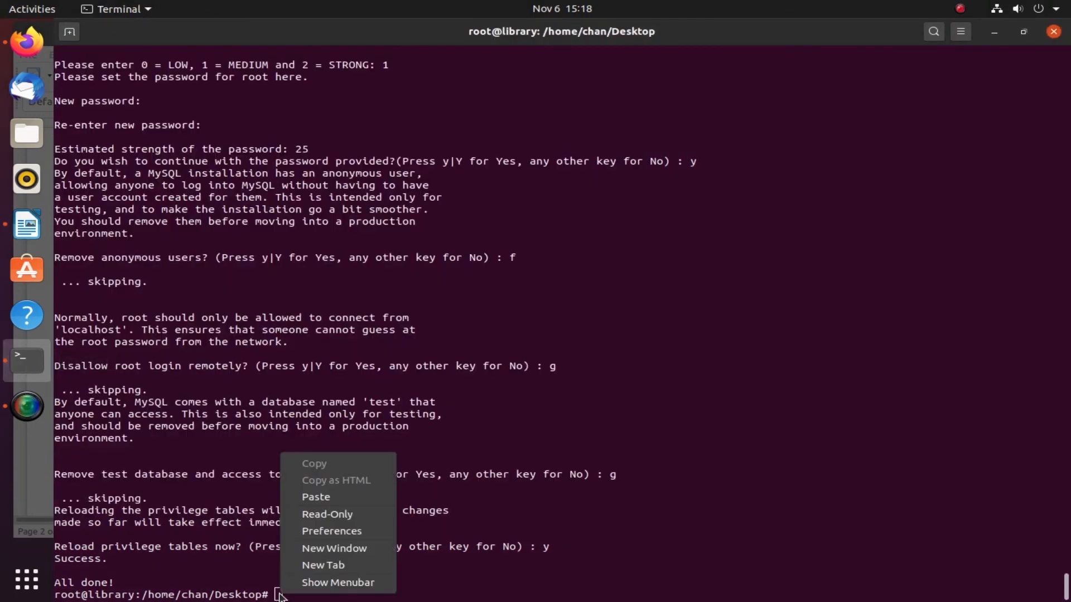
# Copy 'mysql -u root -p' from Step 8 of the guide into the Terminal prompt
pyautogui.click(314, 496)
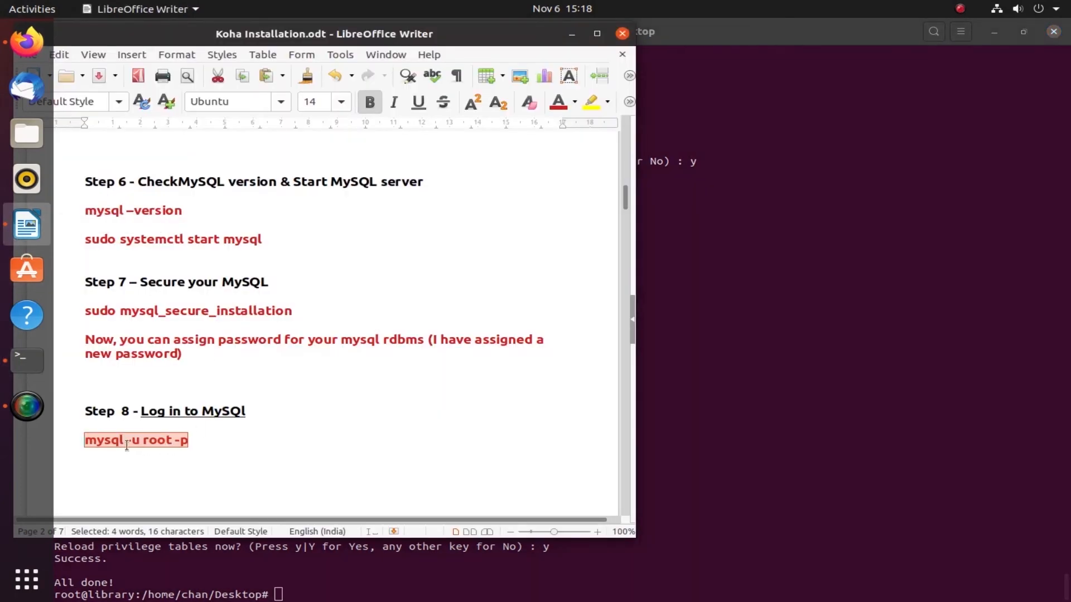
pyautogui.rightClick(135, 440)
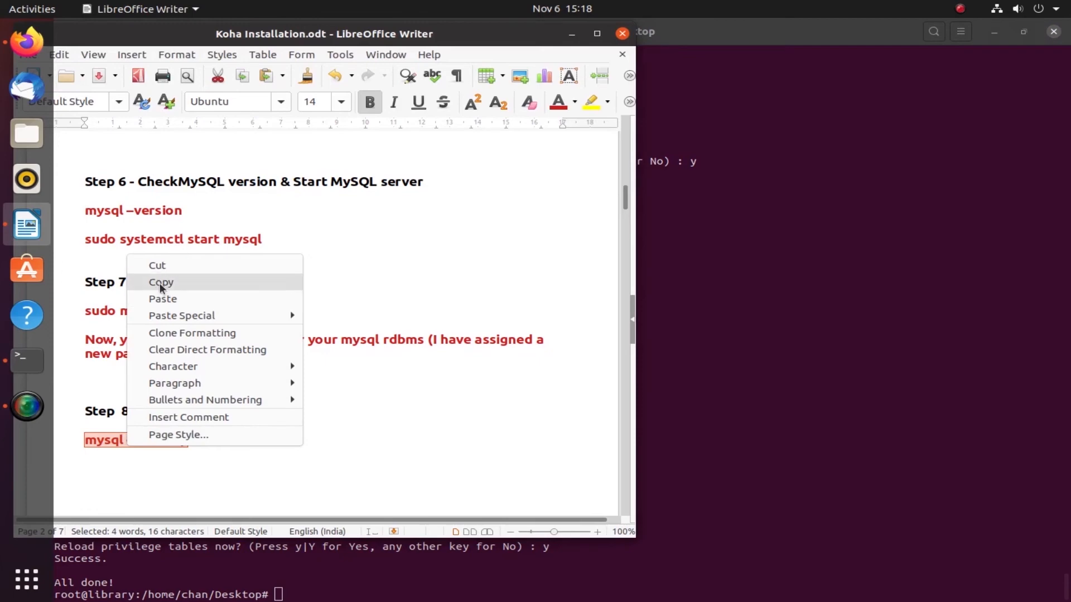
pyautogui.click(27, 359)
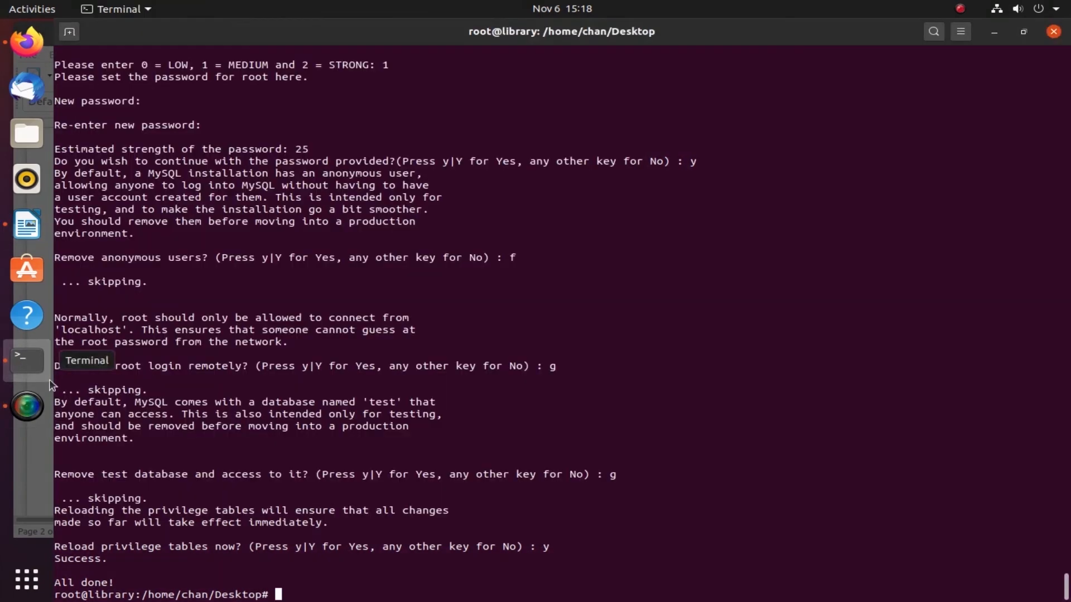
pyautogui.write('mysql -u root -p')
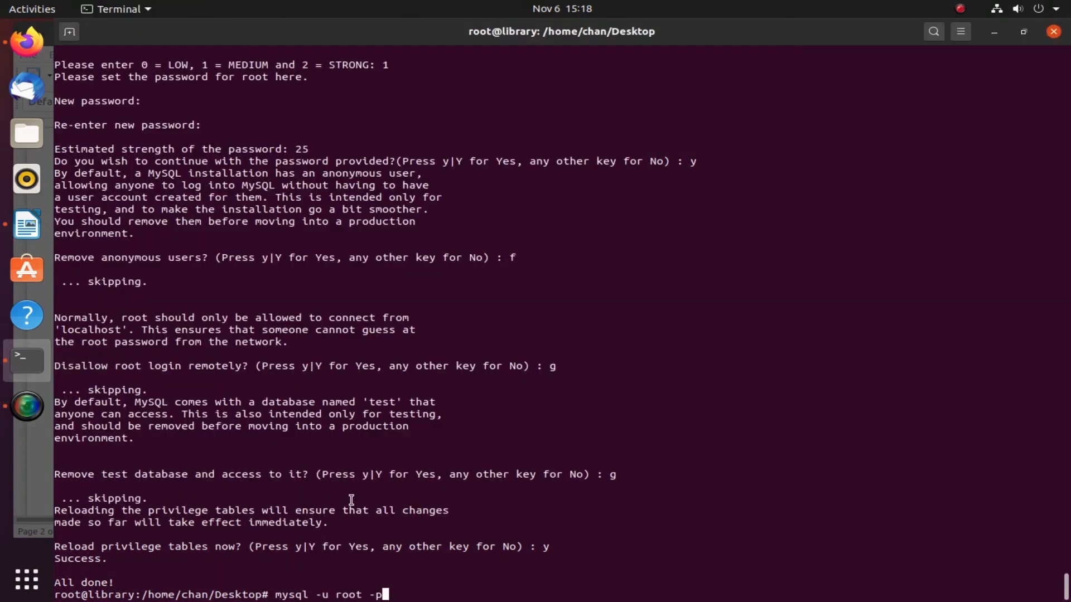
# Run 'mysql -u root -p' to log into MySQL as root
pyautogui.press('Return')
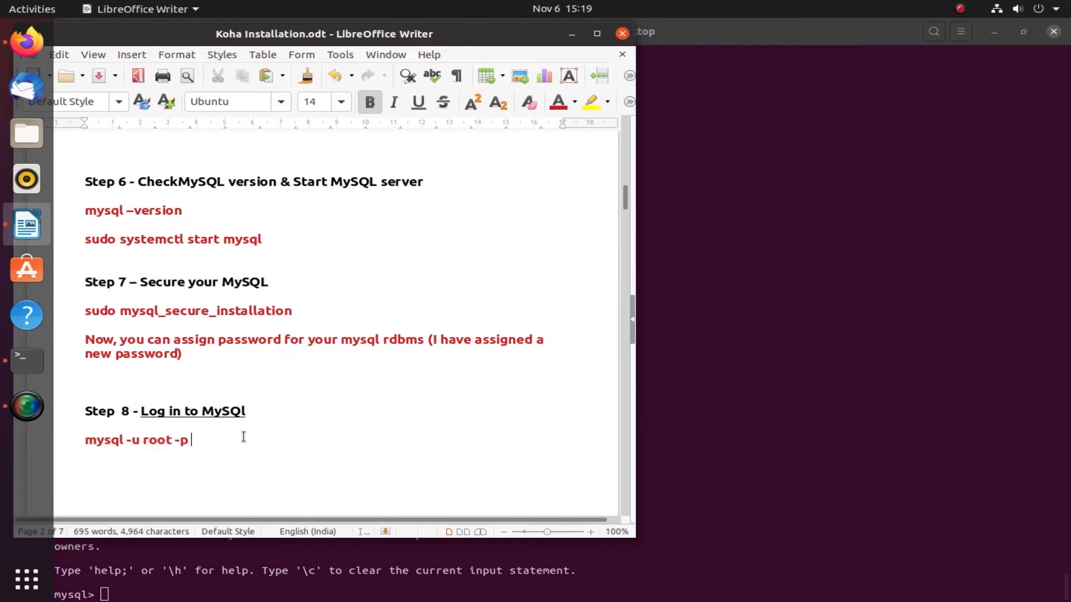
# Start the Step 8 note: '(Now I have successfully logged in using the password'
pyautogui.write('(Now')
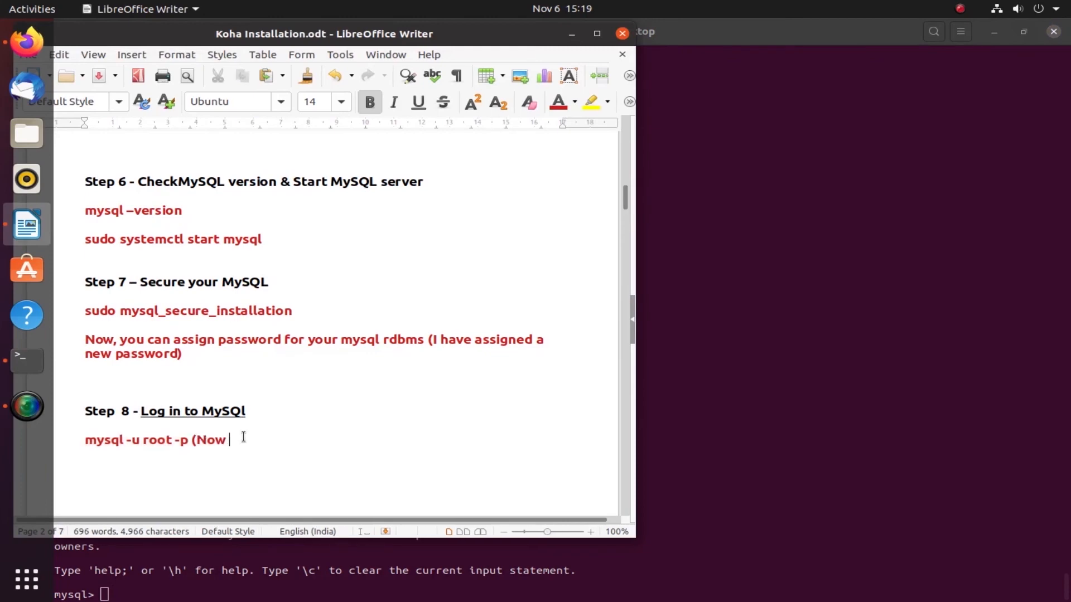
pyautogui.write('I have successfuly')
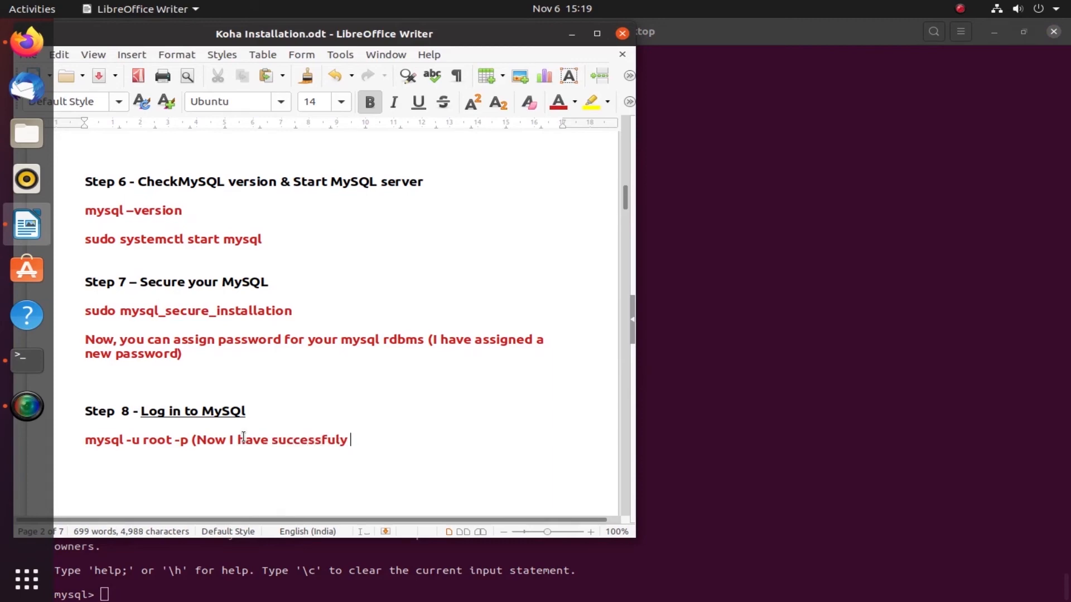
pyautogui.write('login')
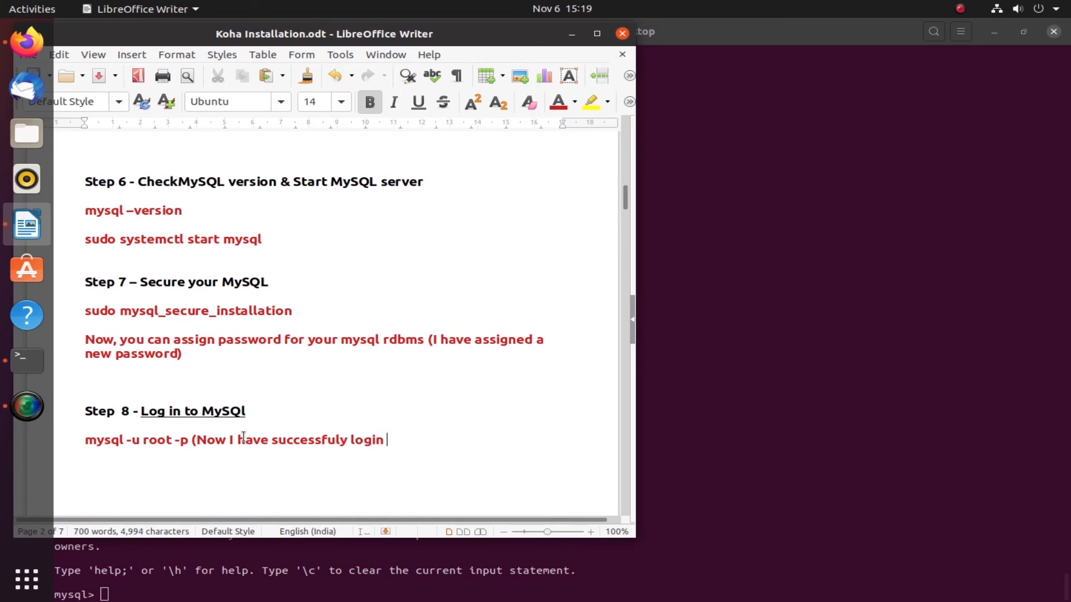
pyautogui.write('using the new pa')
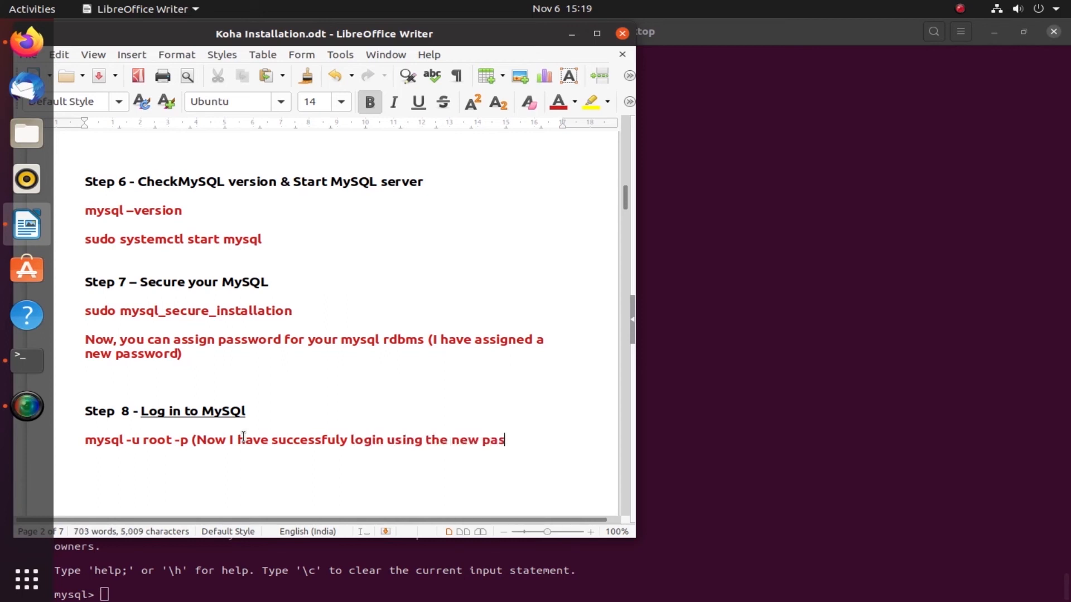
pyautogui.write('sword')
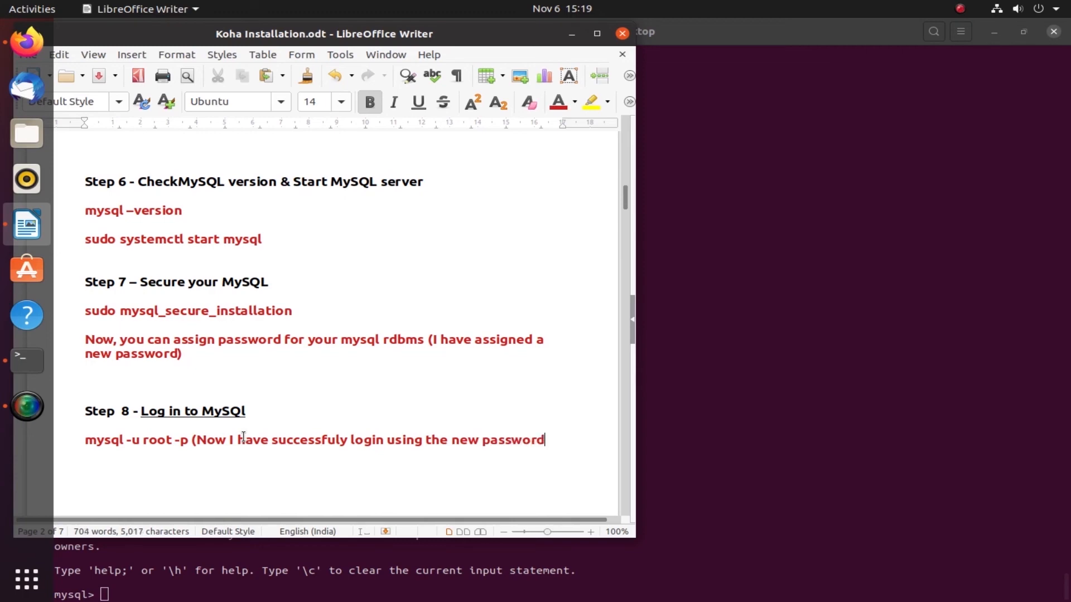
pyautogui.press('BackSpace')
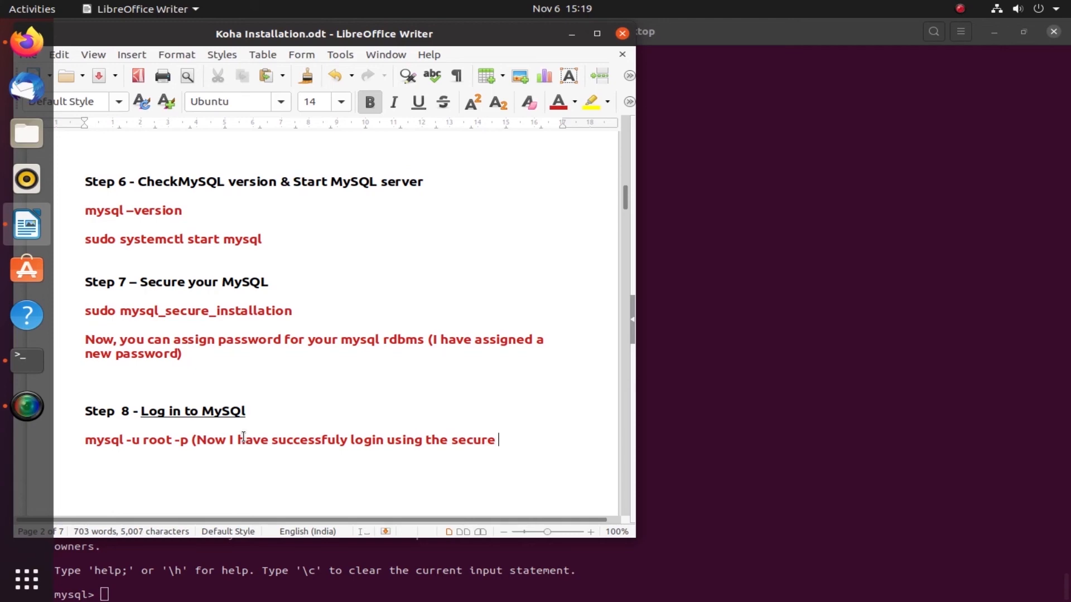
pyautogui.write('password)')
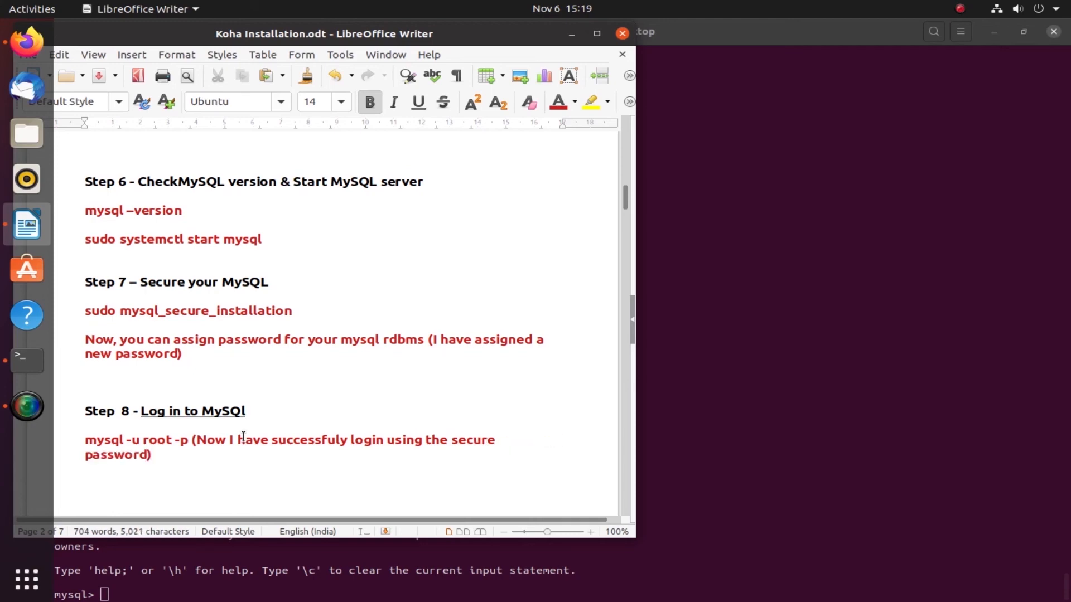
# Continue the note: 'please note that I have allowed anonymous / remote access to my mysql server)'
pyautogui.write('please')
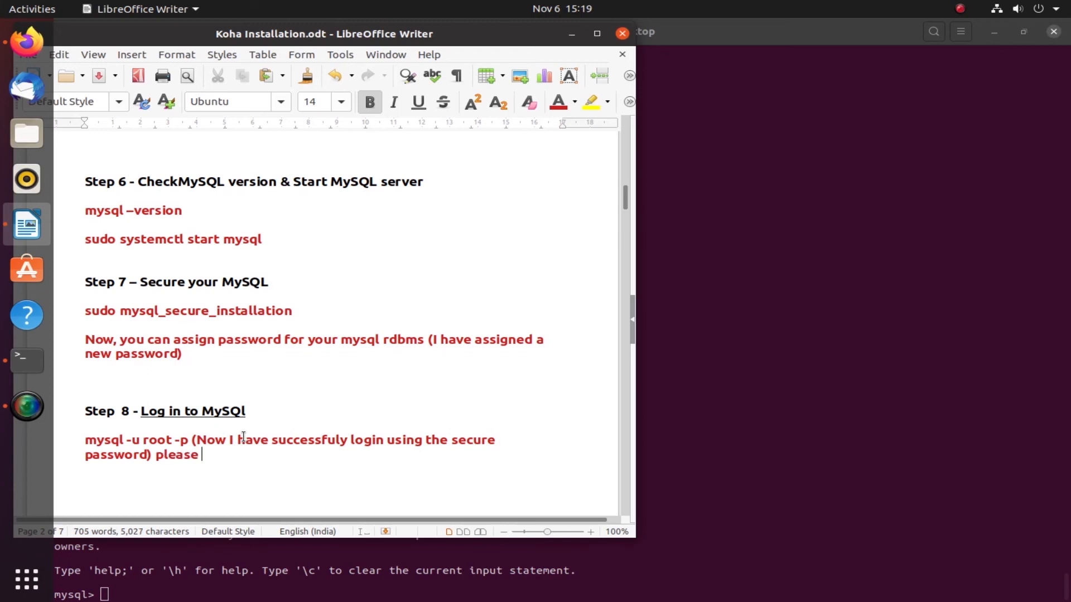
pyautogui.write('note that')
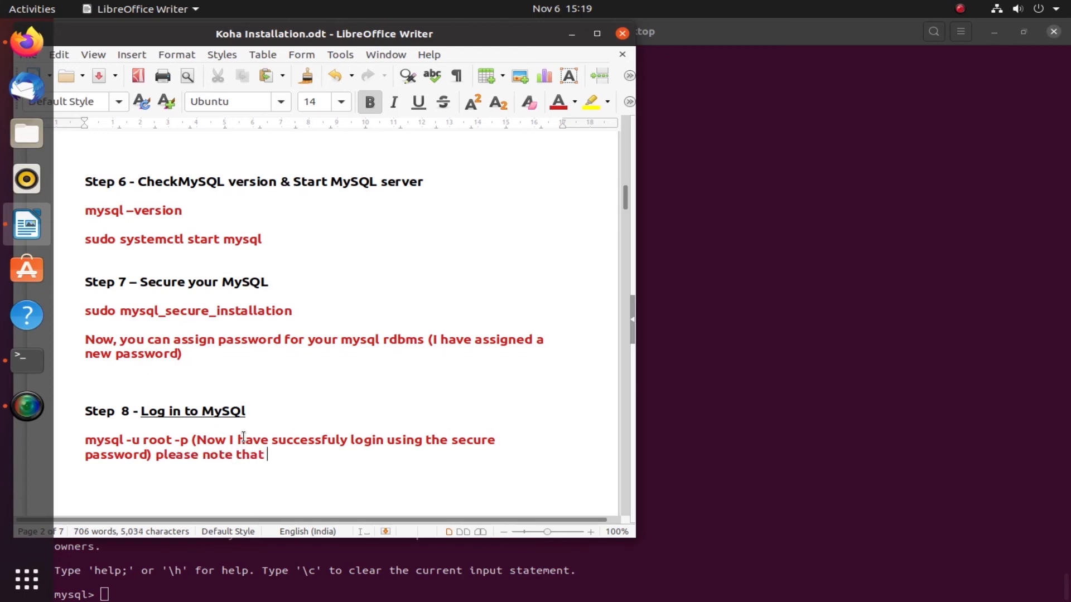
pyautogui.write('i have allow')
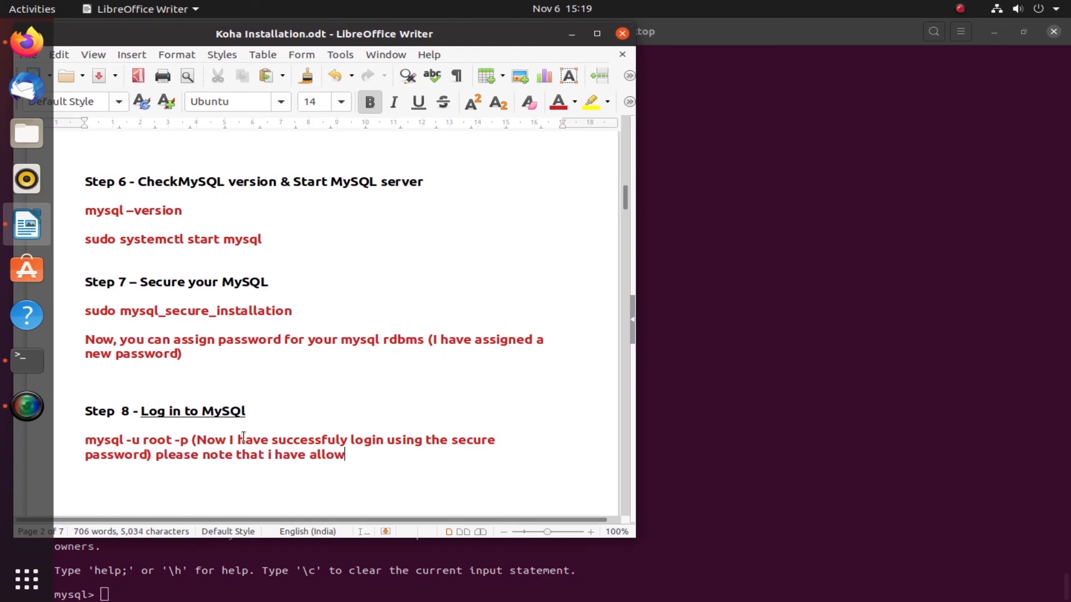
pyautogui.write('for anno')
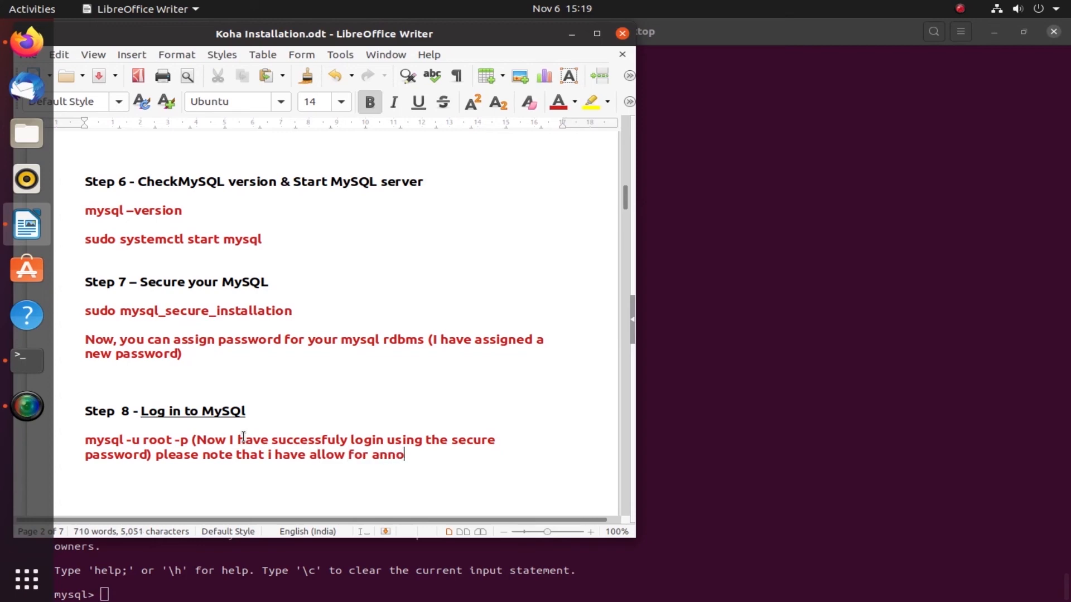
pyautogui.write('nymous')
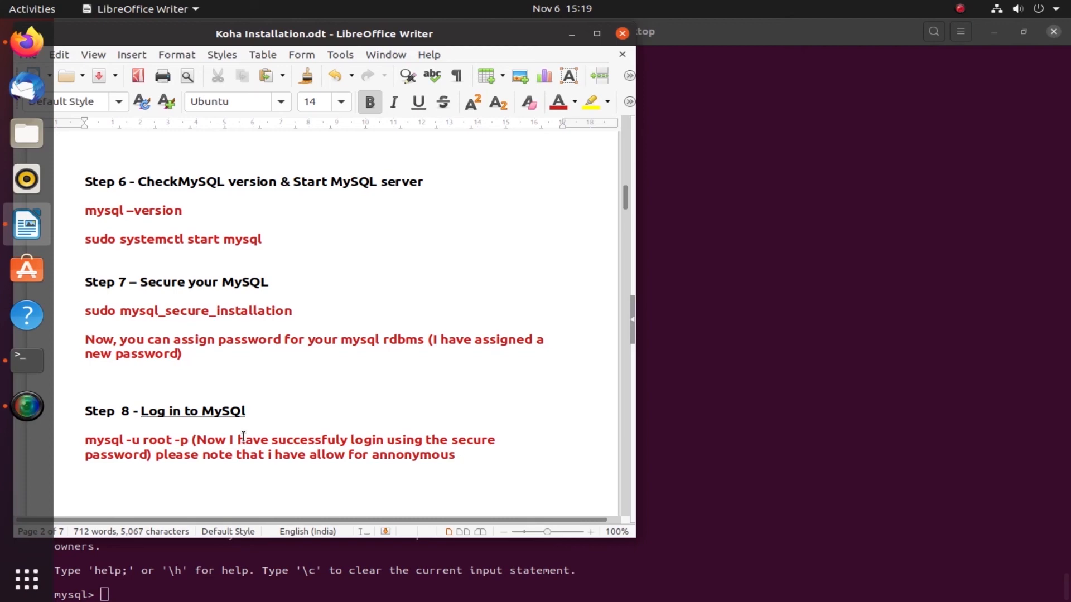
pyautogui.write('/ remote acce')
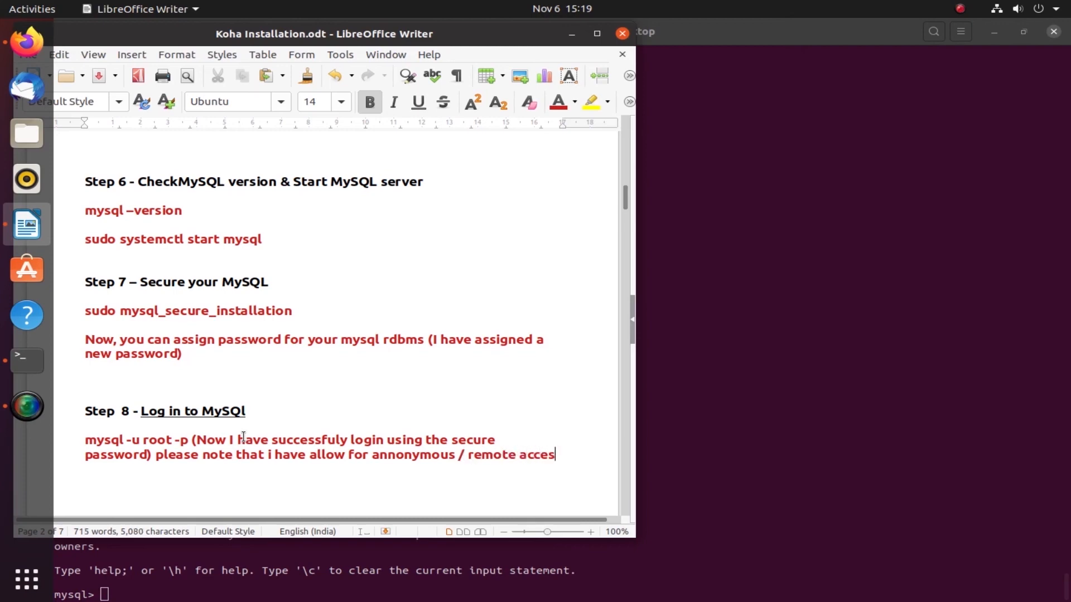
pyautogui.write('s to')
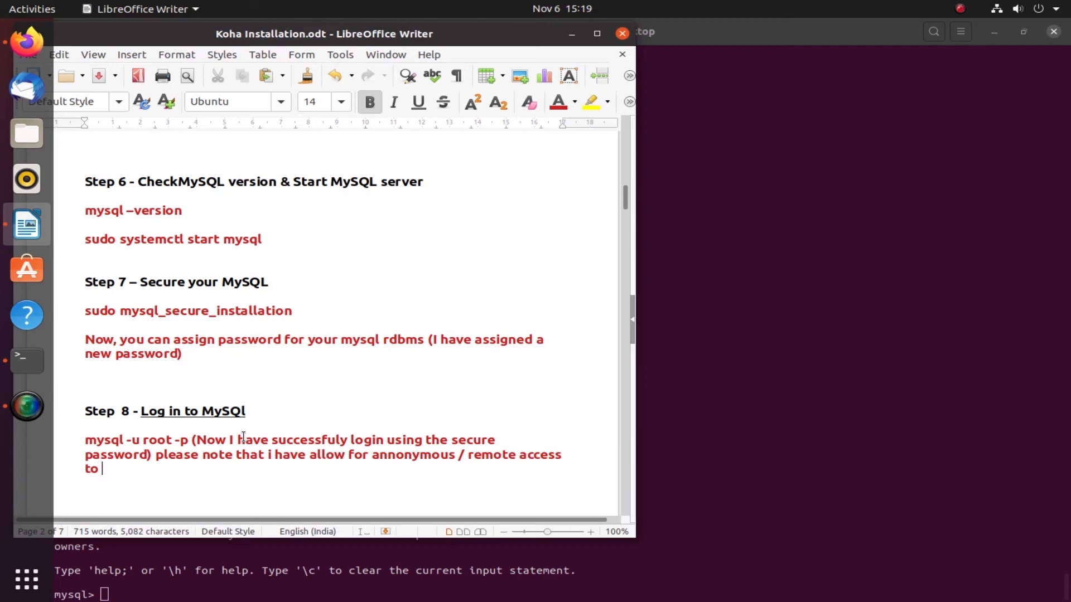
pyautogui.write('my')
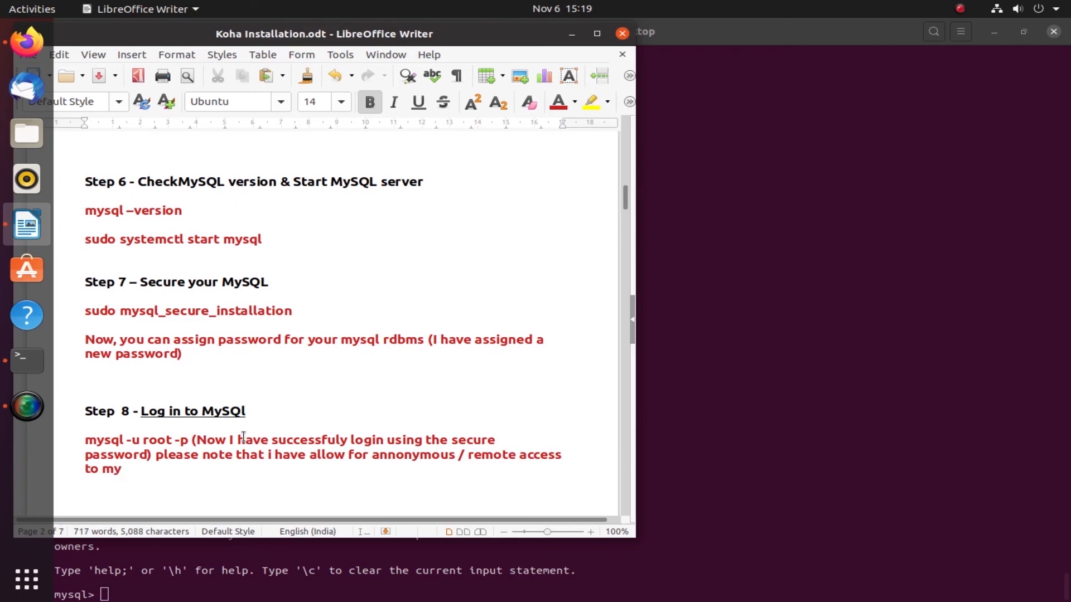
pyautogui.write('my')
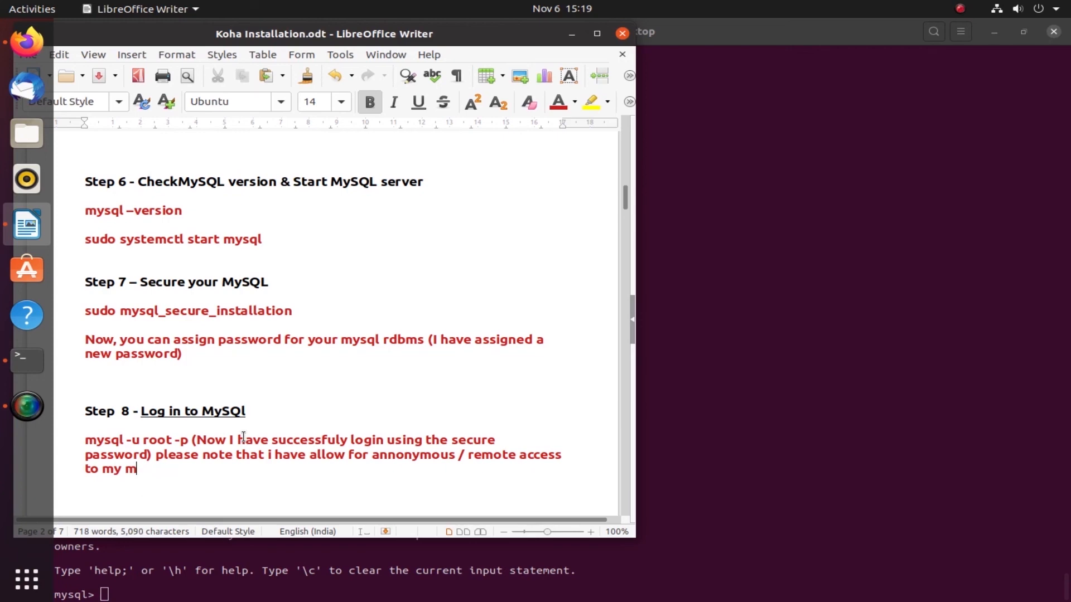
pyautogui.write('ysql')
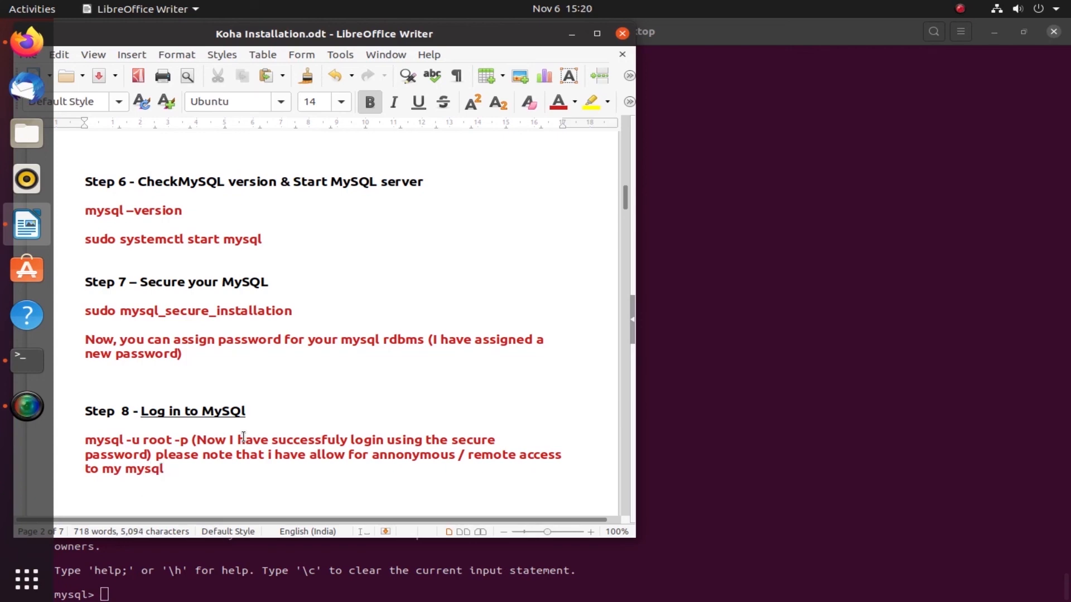
pyautogui.click(166, 468)
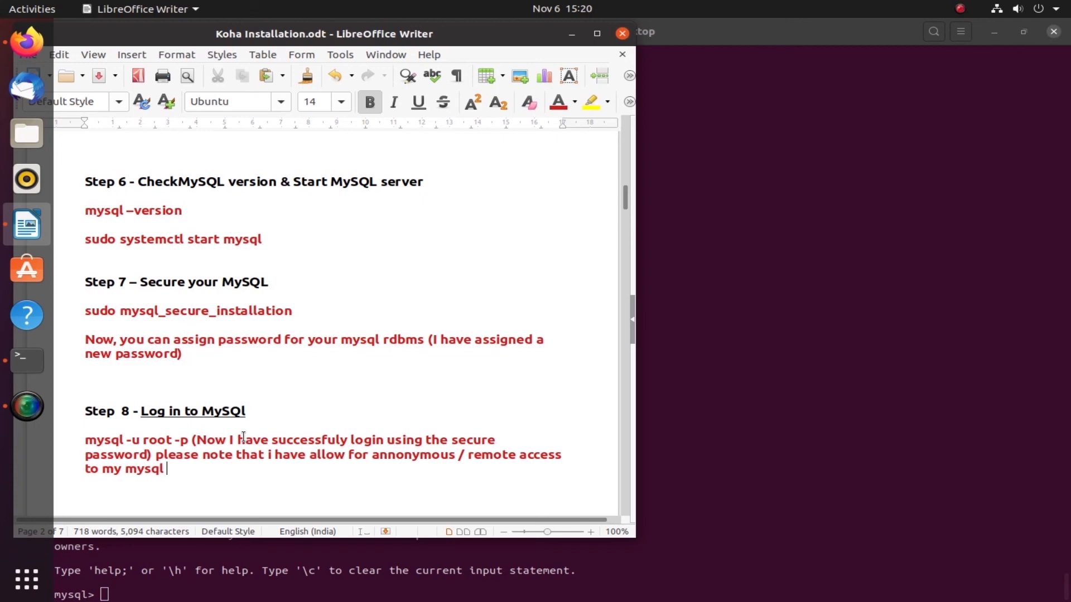
pyautogui.write('se')
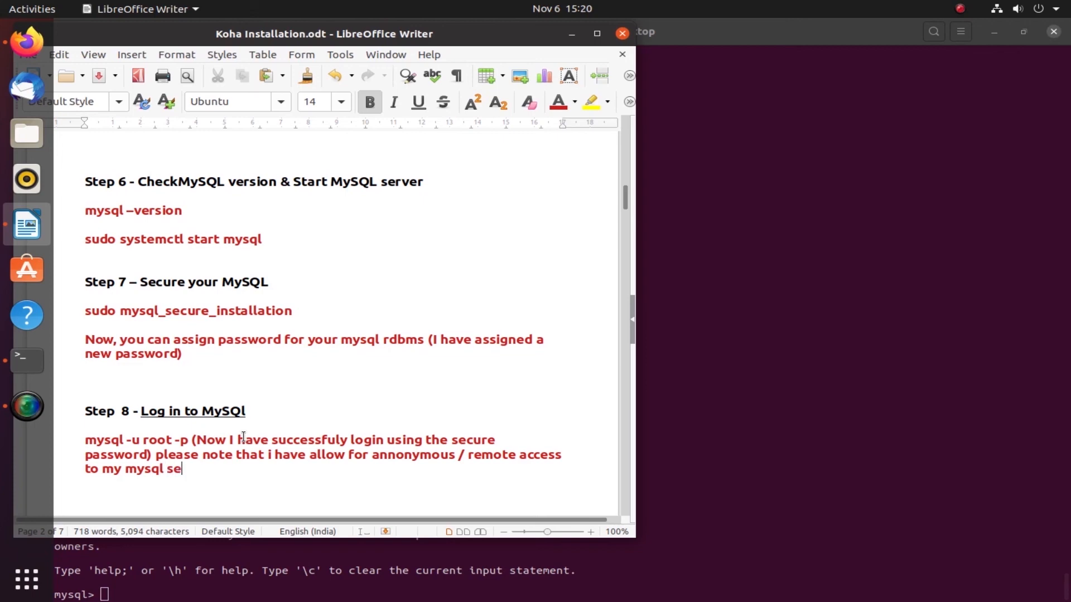
pyautogui.write('rver)')
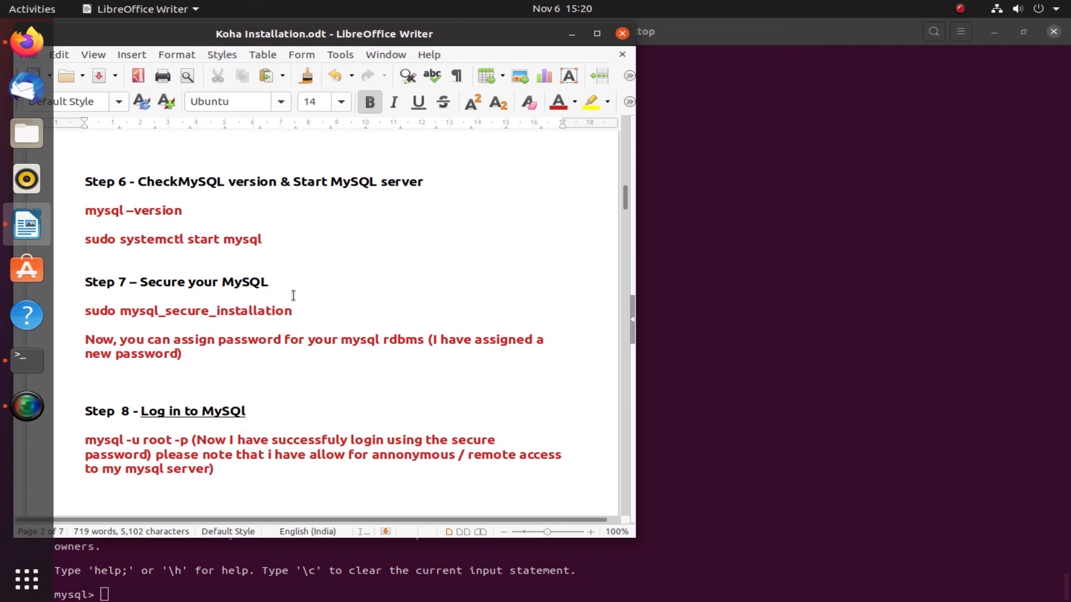
# Exit the MySQL session in Terminal and return to the guide below the note
pyautogui.scroll(-3)
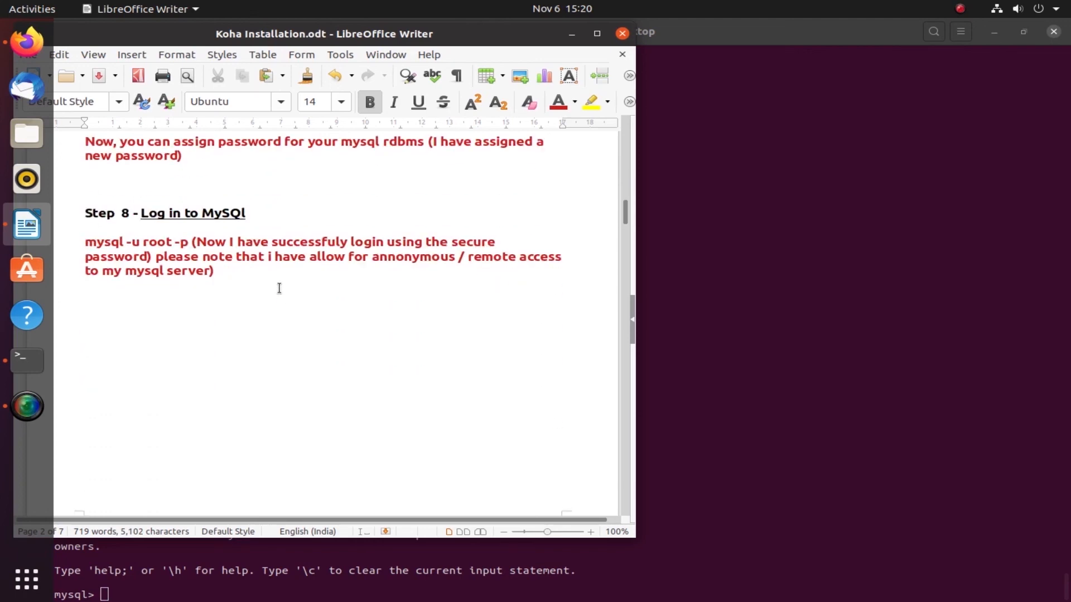
pyautogui.moveTo(26, 360)
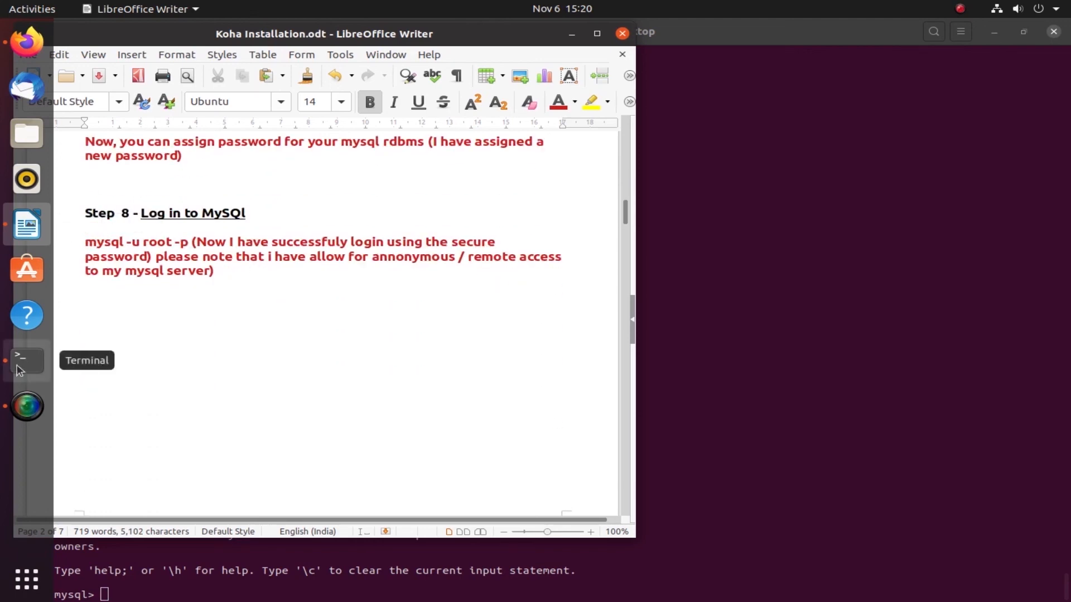
pyautogui.click(26, 359)
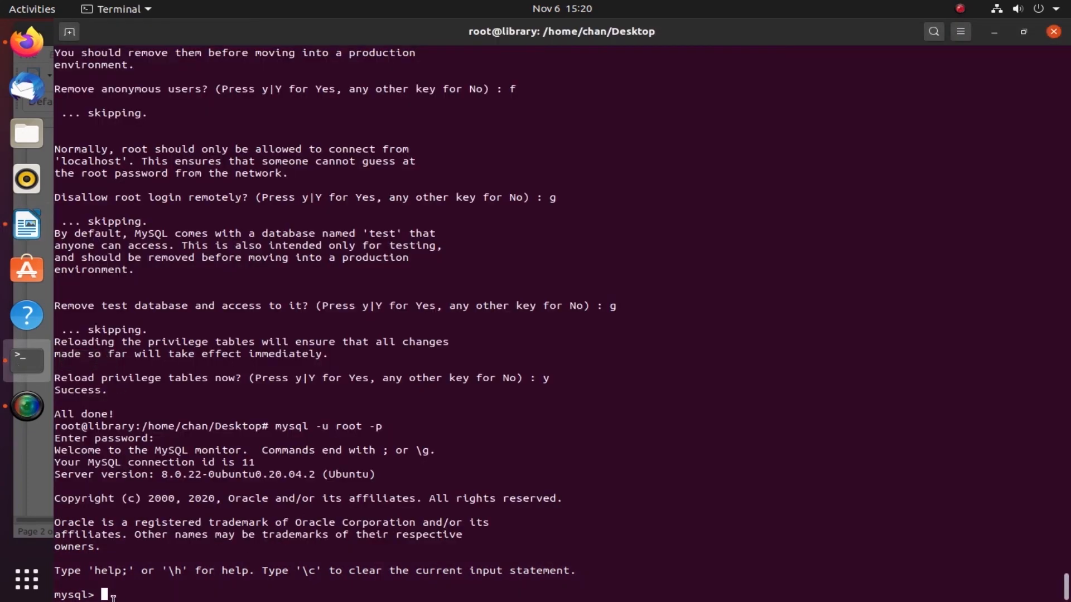
pyautogui.write('exit')
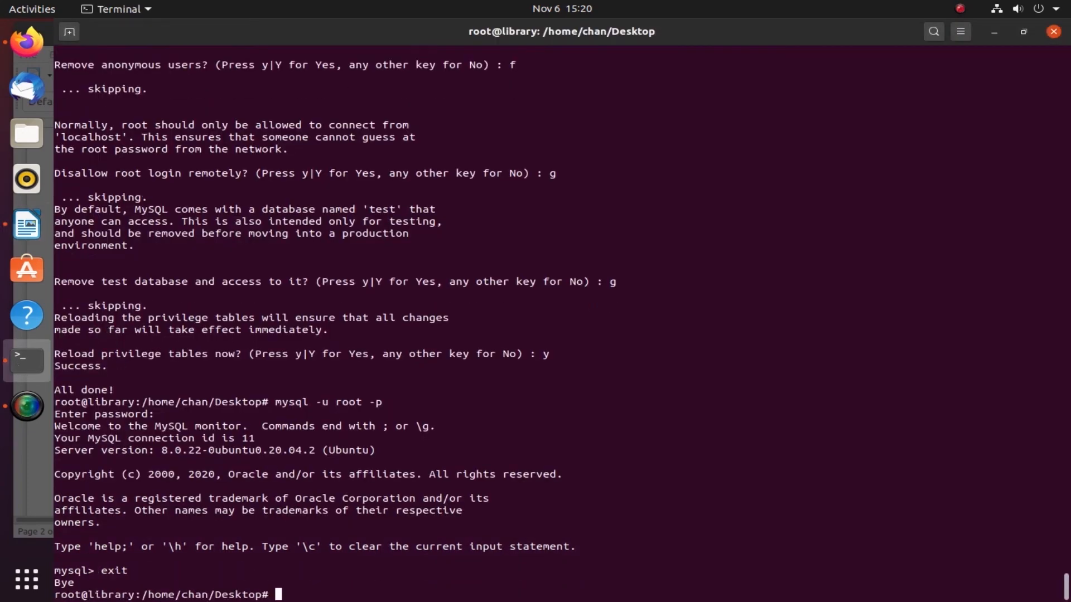
pyautogui.click(27, 223)
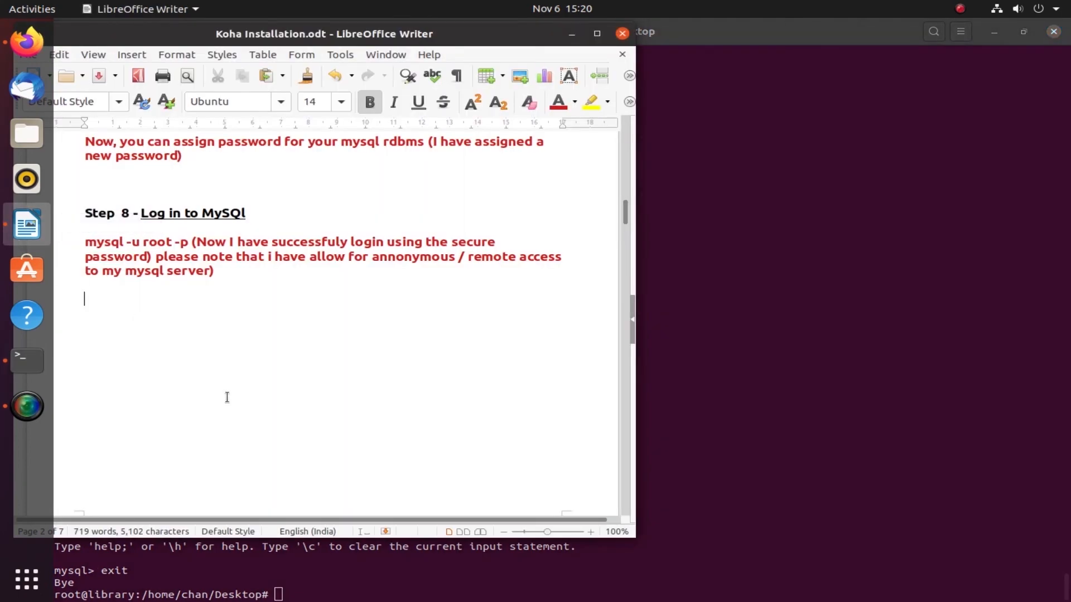
# Add a black 'Next Part – II' line after the note and begin a 'Step 8' line
pyautogui.write('Nest')
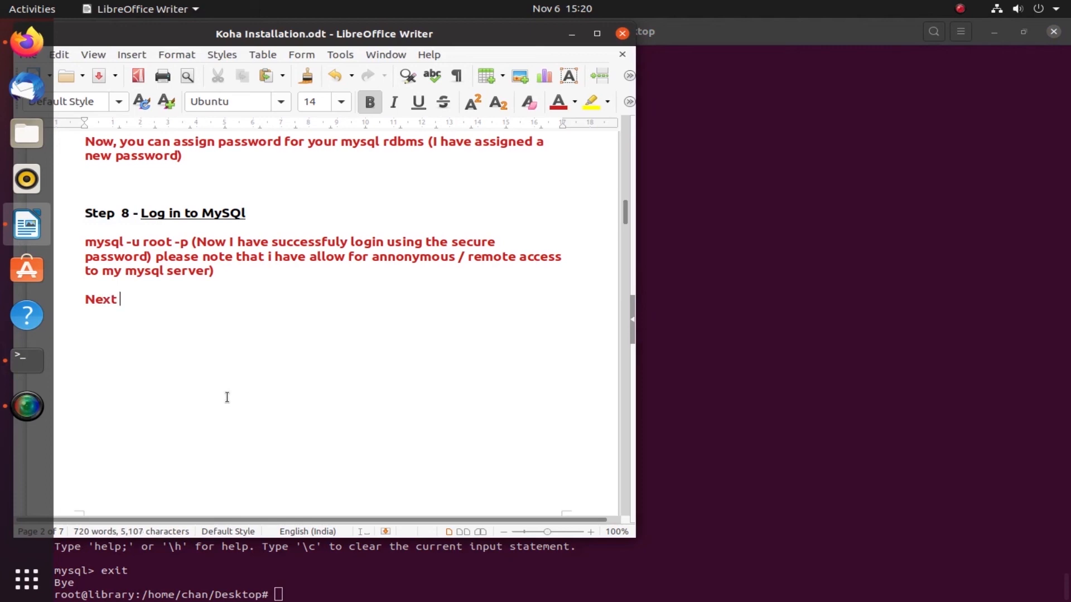
pyautogui.write('Part -')
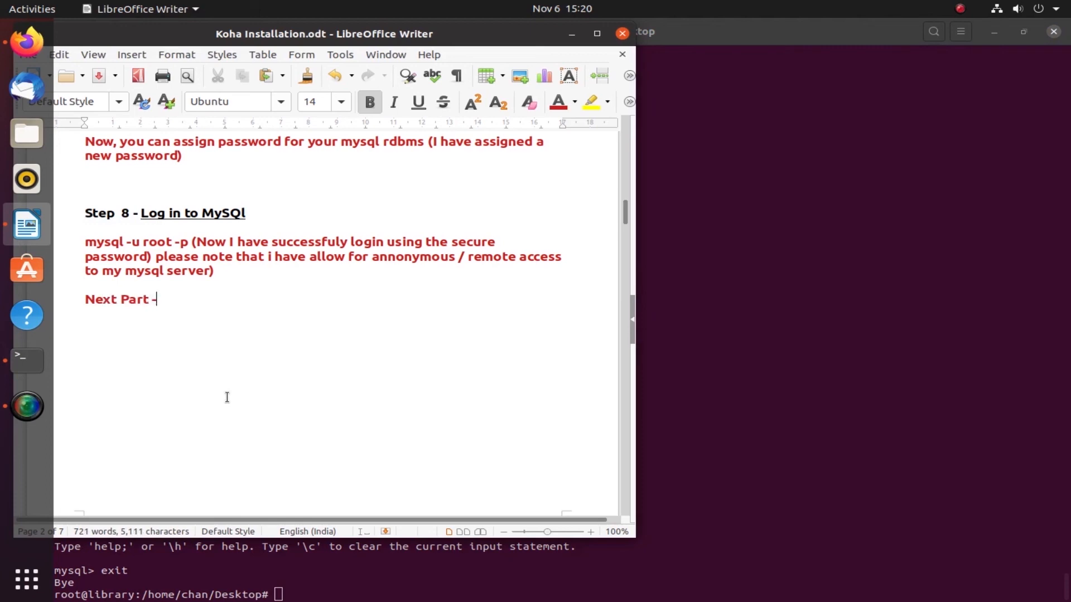
pyautogui.write('II')
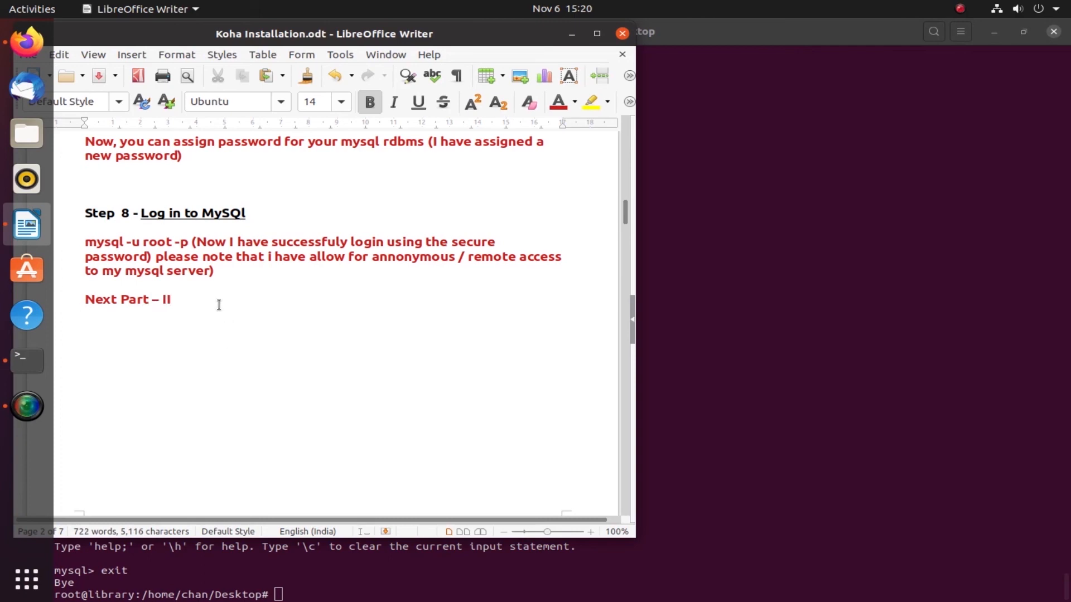
pyautogui.tripleClick(128, 299)
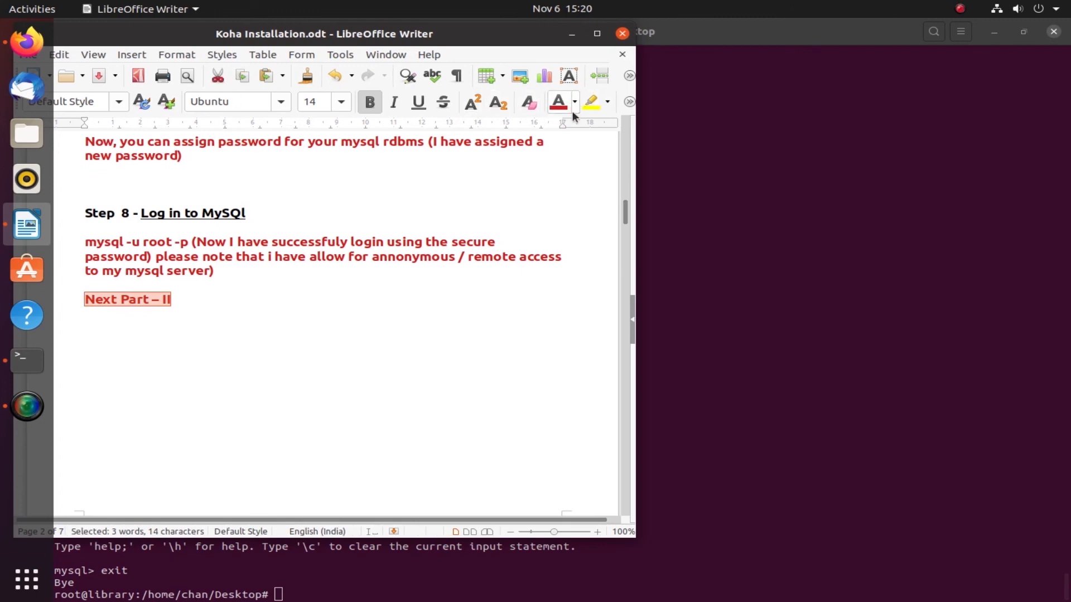
pyautogui.click(573, 102)
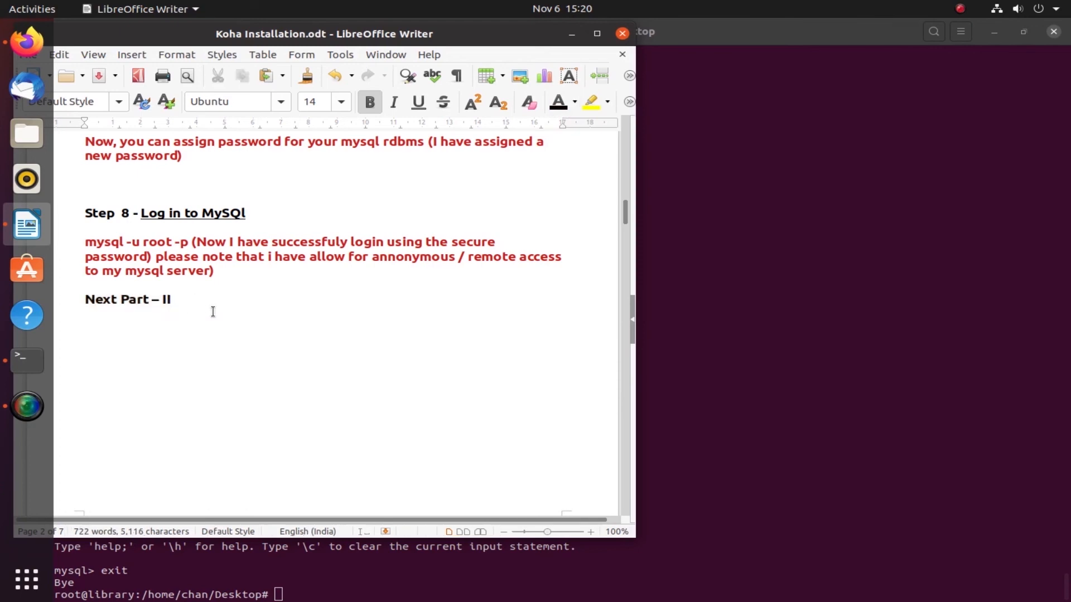
pyautogui.write('Step 8')
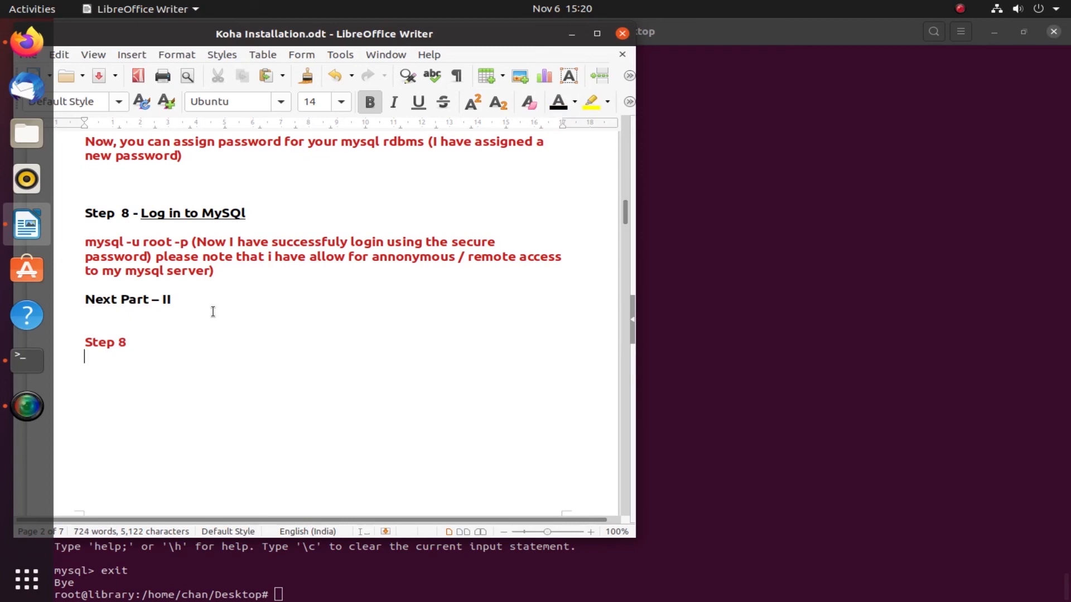
# Write 'Follow the next part in this channel for more...' followed by a closing 'Thanks'
pyautogui.write('F')
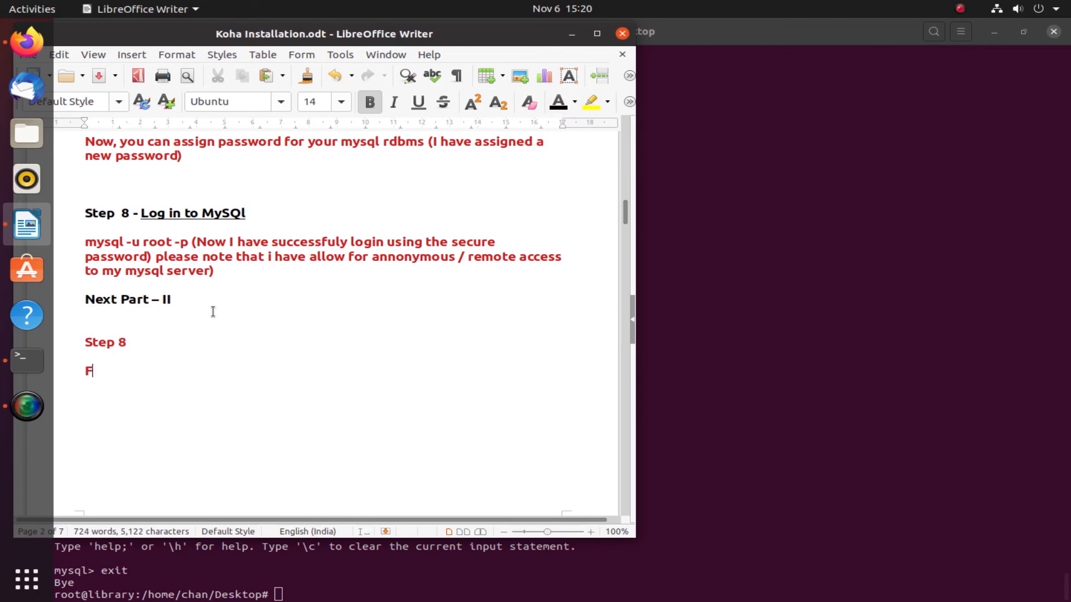
pyautogui.write('ollow the')
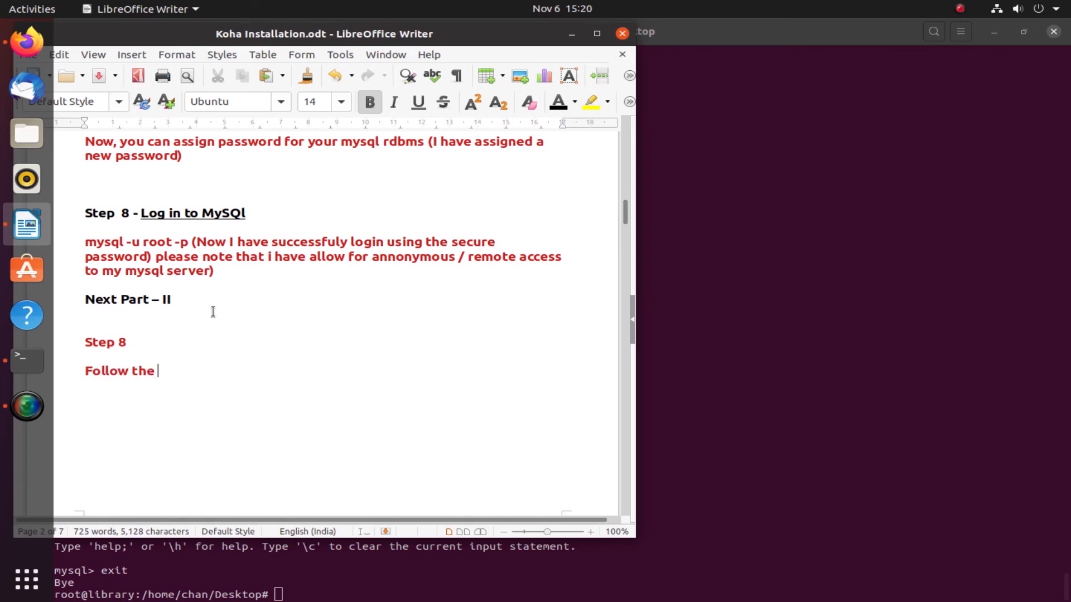
pyautogui.write('next part in this c')
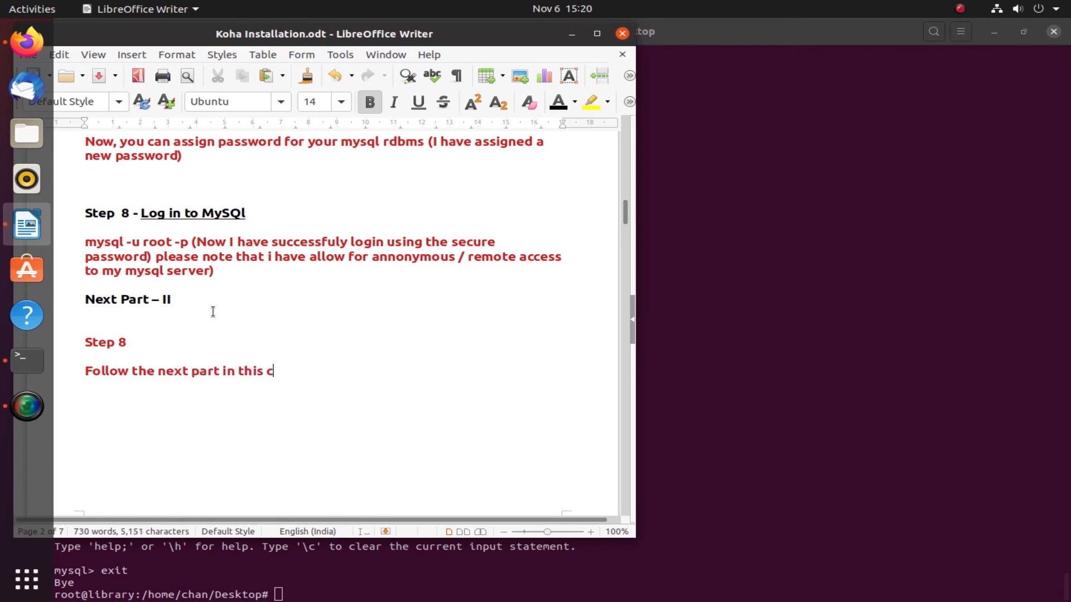
pyautogui.write('hannel')
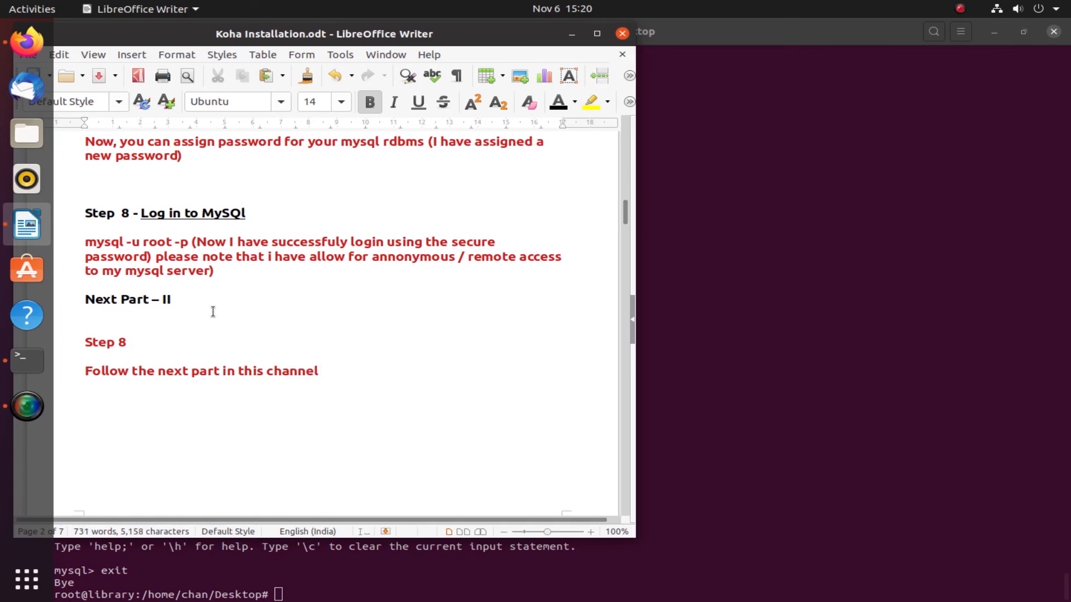
pyautogui.write('for')
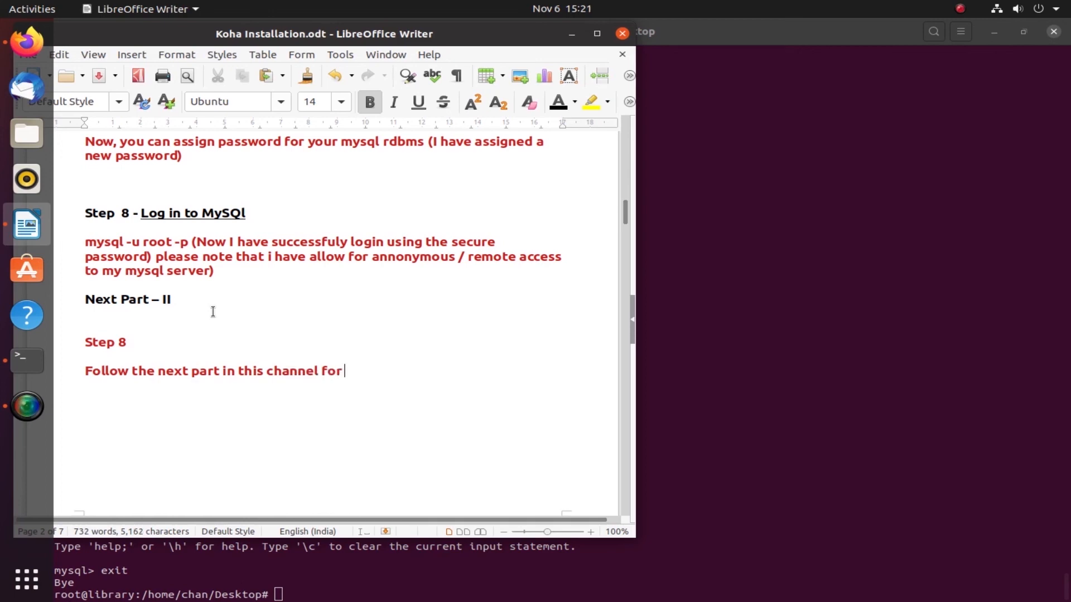
pyautogui.write('more')
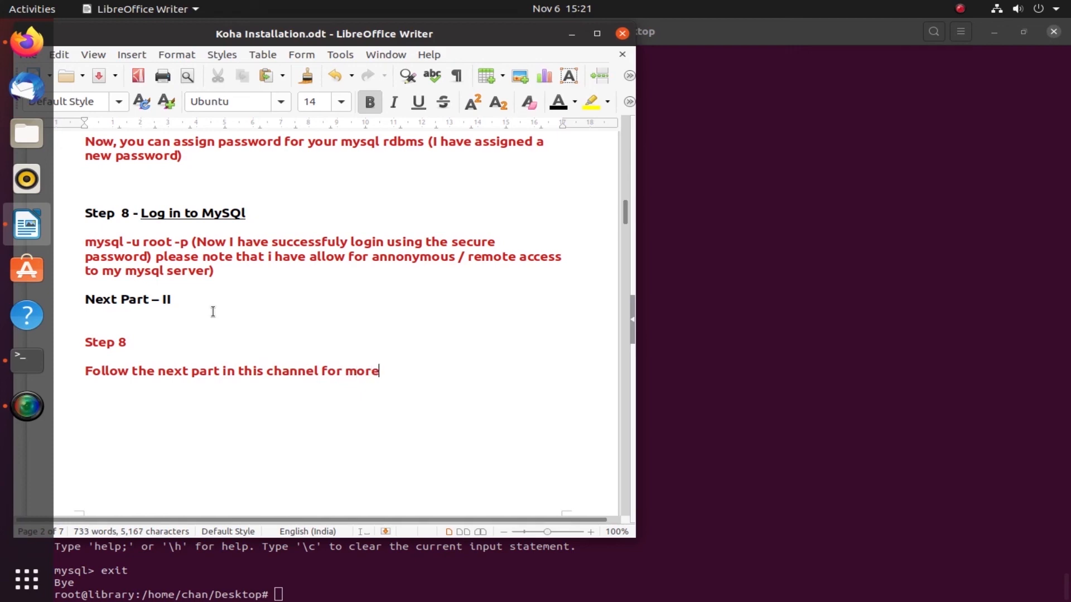
pyautogui.press('BackSpace')
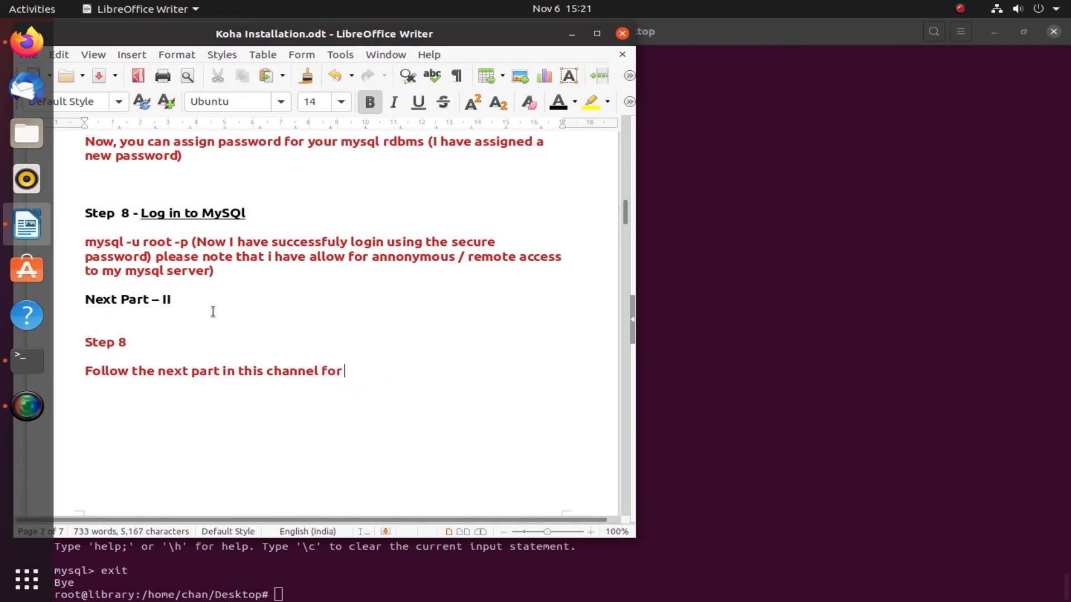
pyautogui.press('BackSpace')
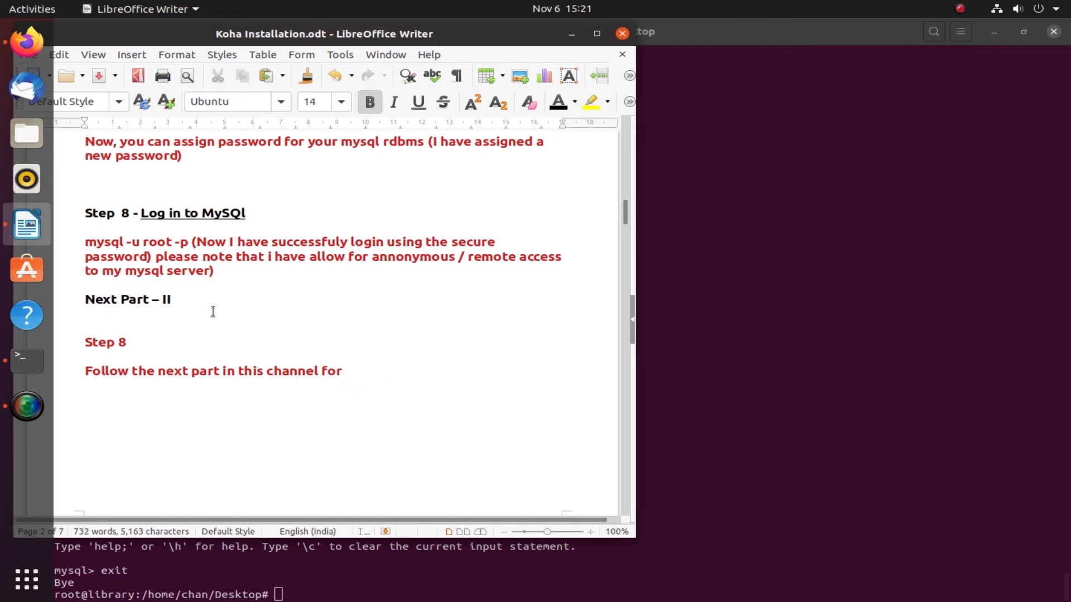
pyautogui.write('more...')
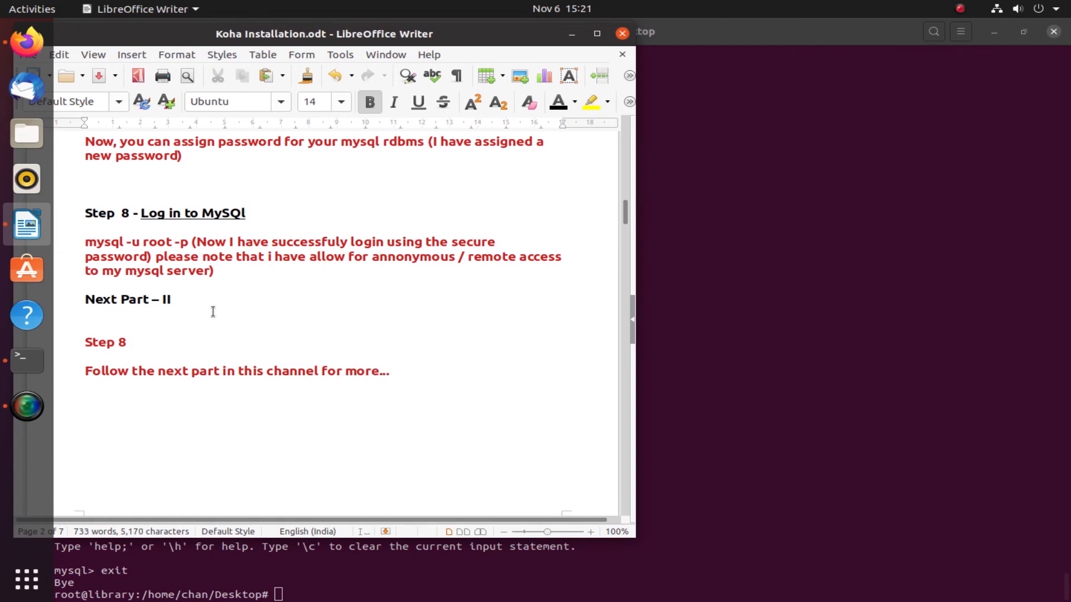
pyautogui.write('Thank')
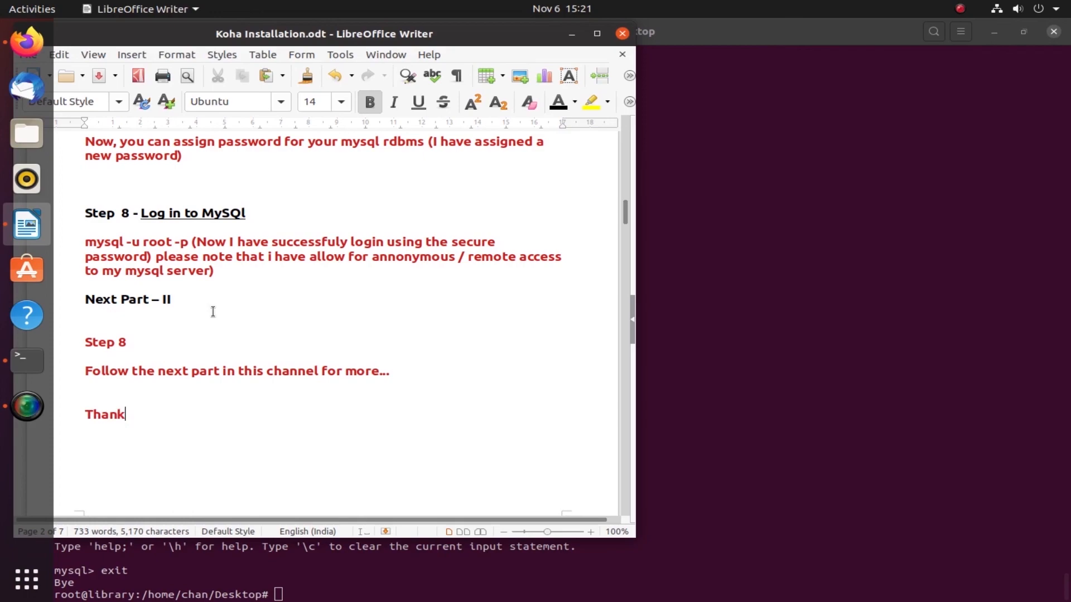
pyautogui.write('s')
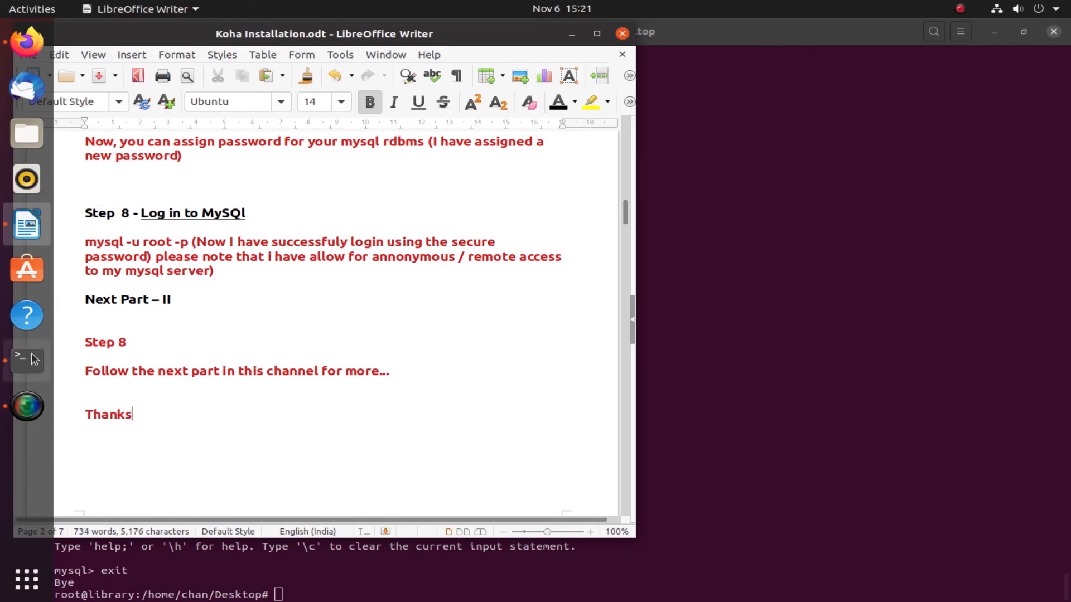